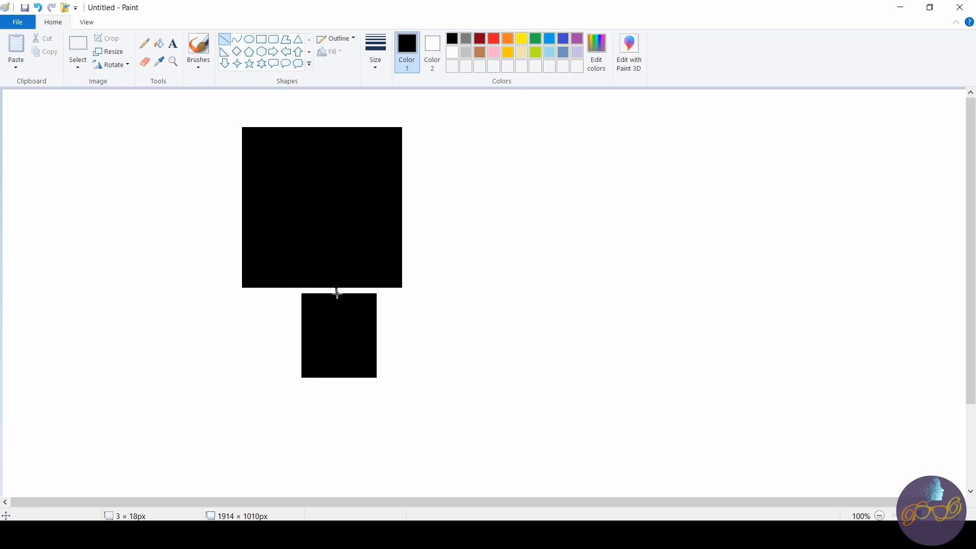
mouse_move(336, 315)
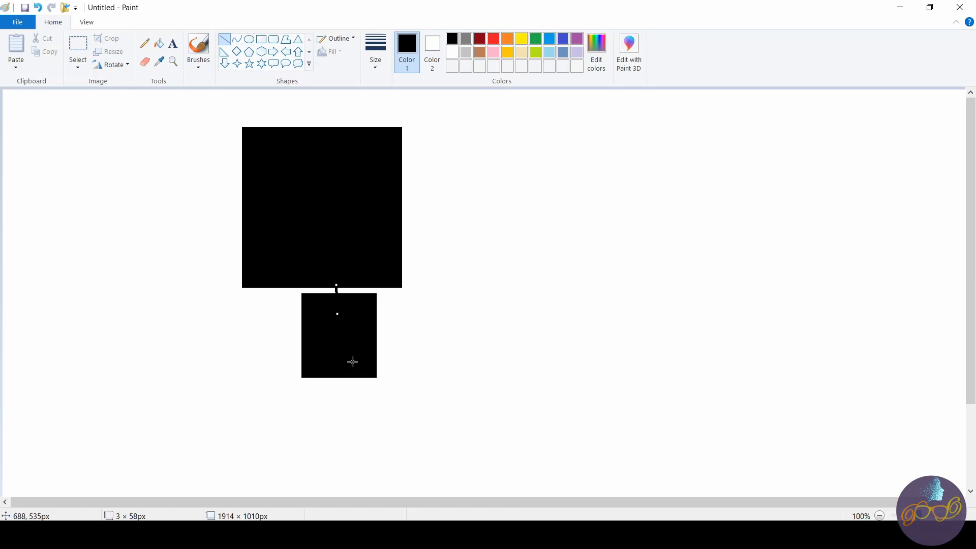
mouse_move(367, 215)
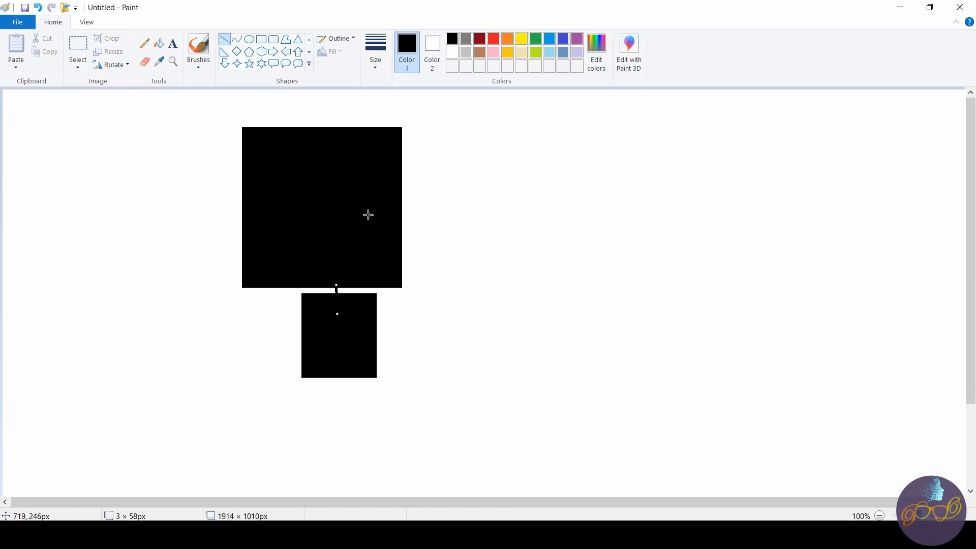
mouse_move(341, 286)
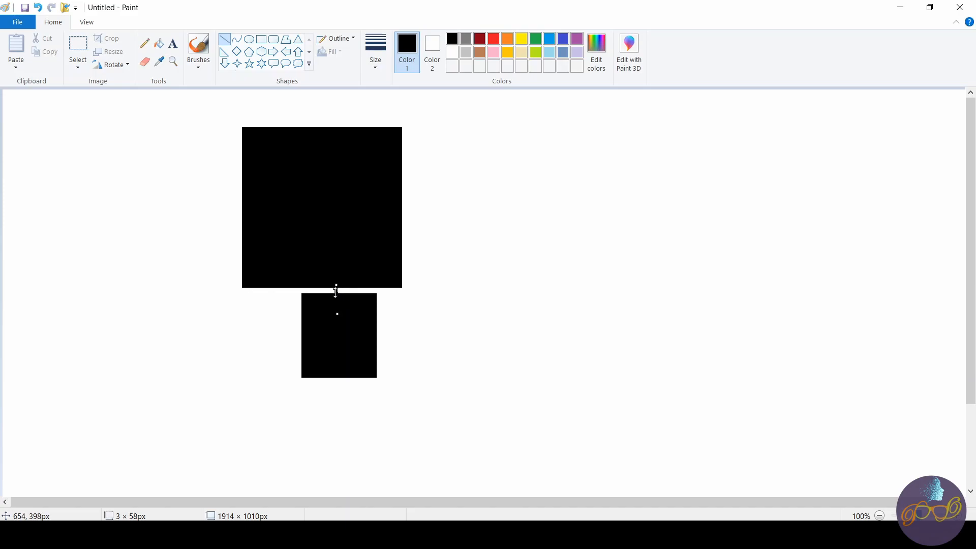
mouse_move(341, 314)
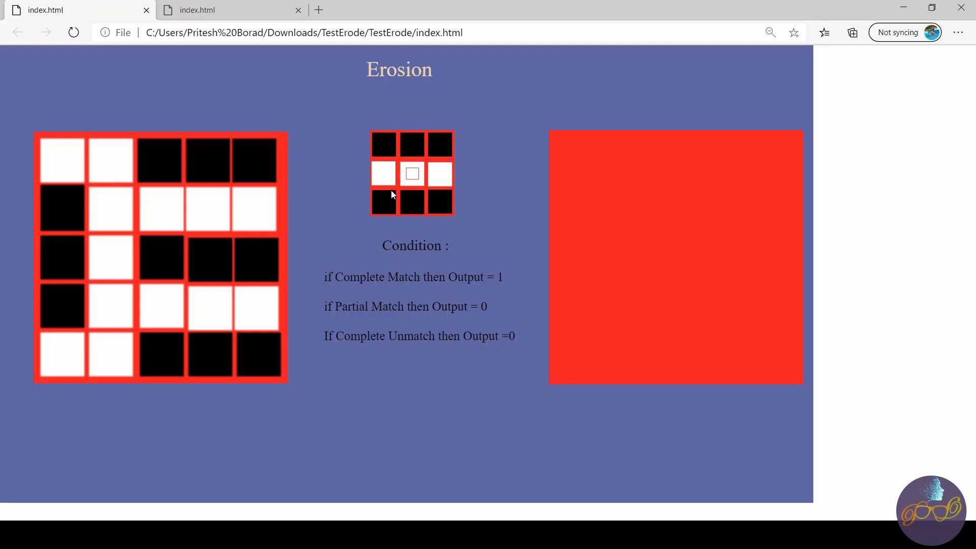
mouse_move(184, 166)
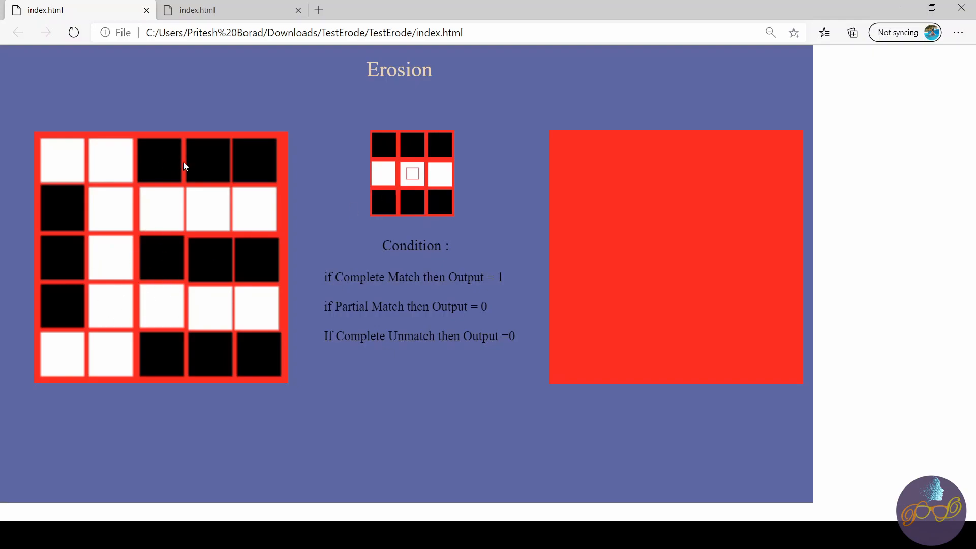
mouse_move(390, 163)
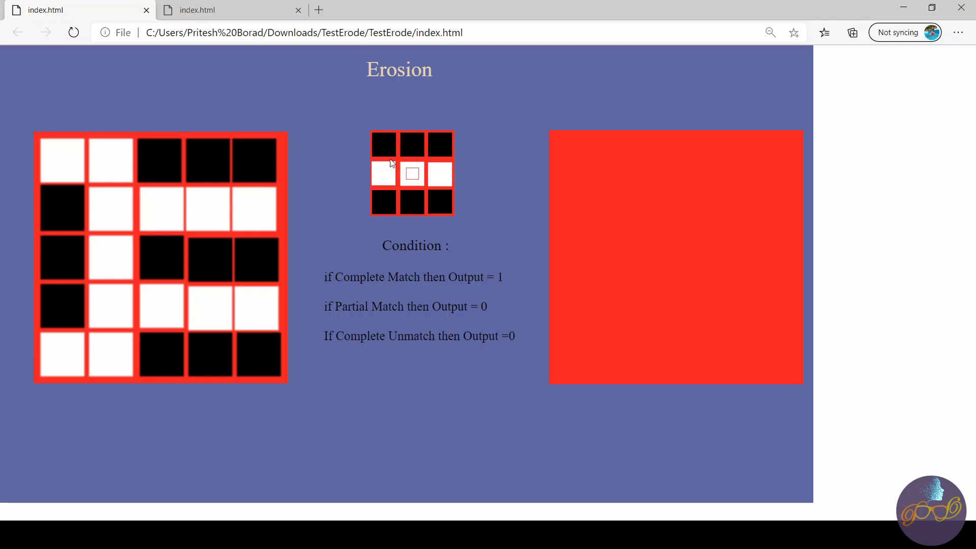
mouse_move(645, 239)
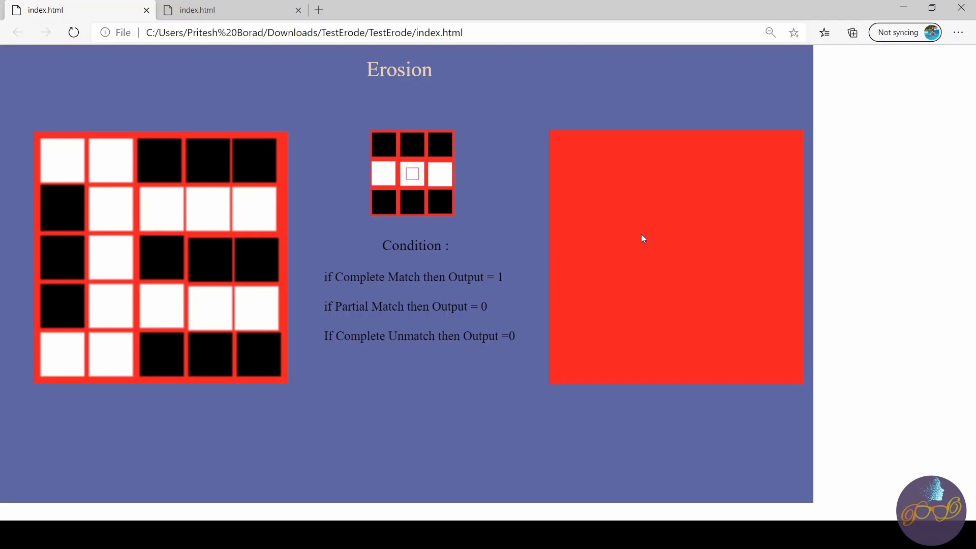
mouse_move(537, 269)
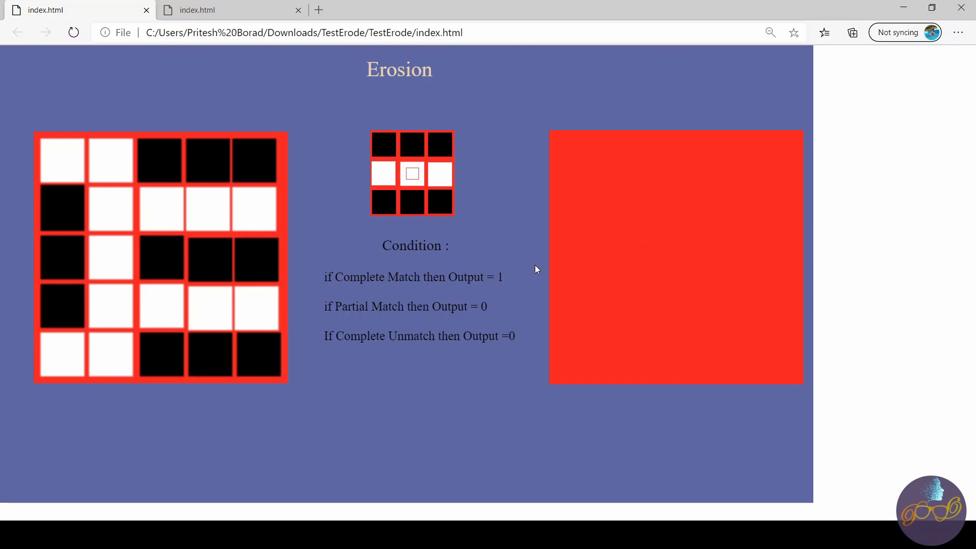
mouse_move(134, 175)
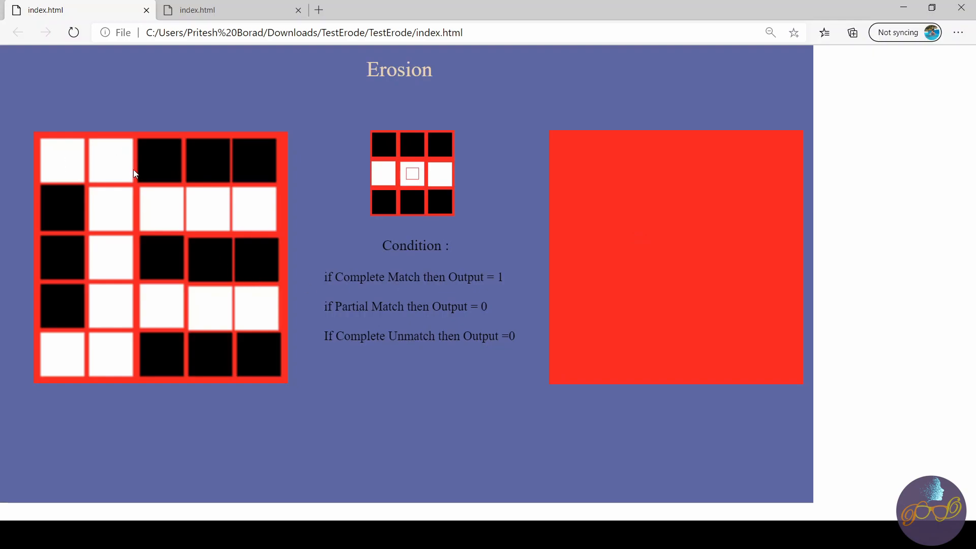
mouse_move(87, 181)
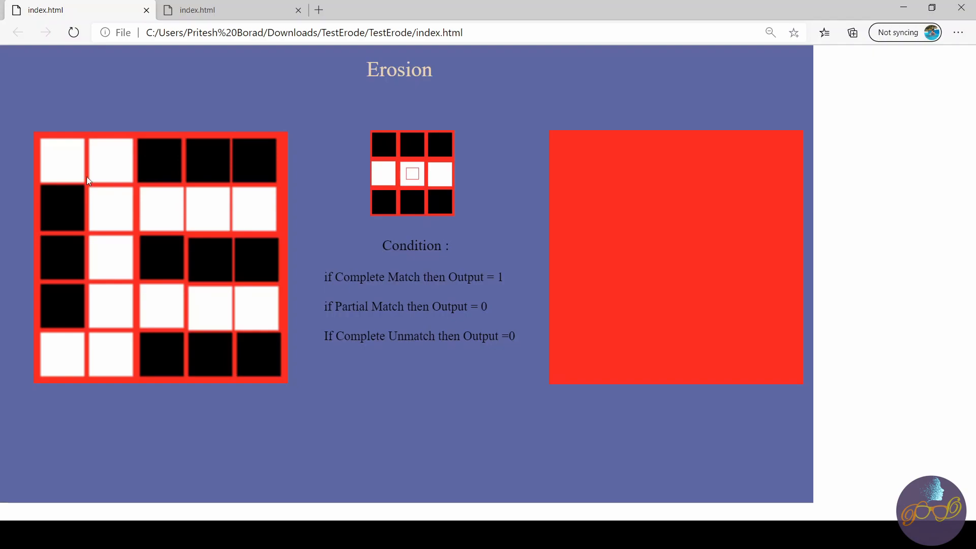
mouse_move(138, 237)
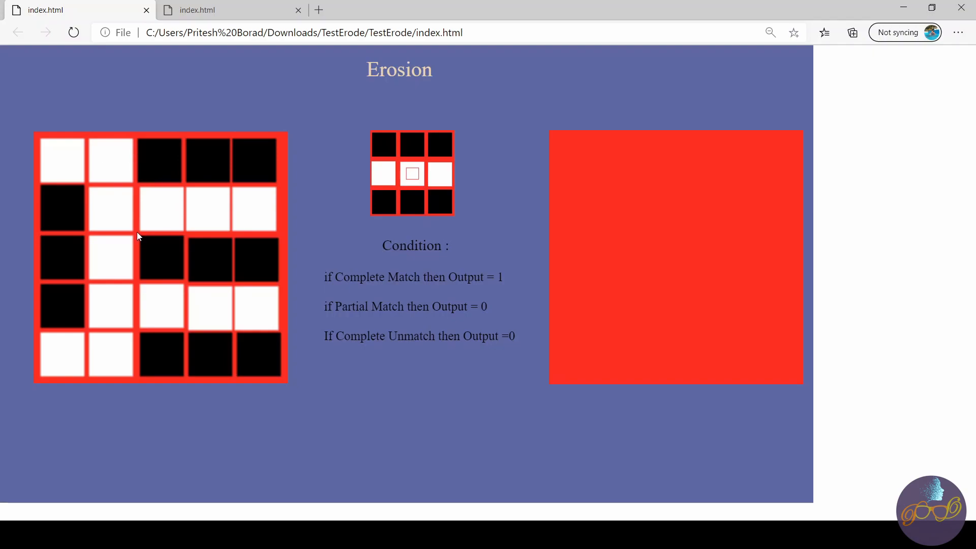
mouse_move(396, 159)
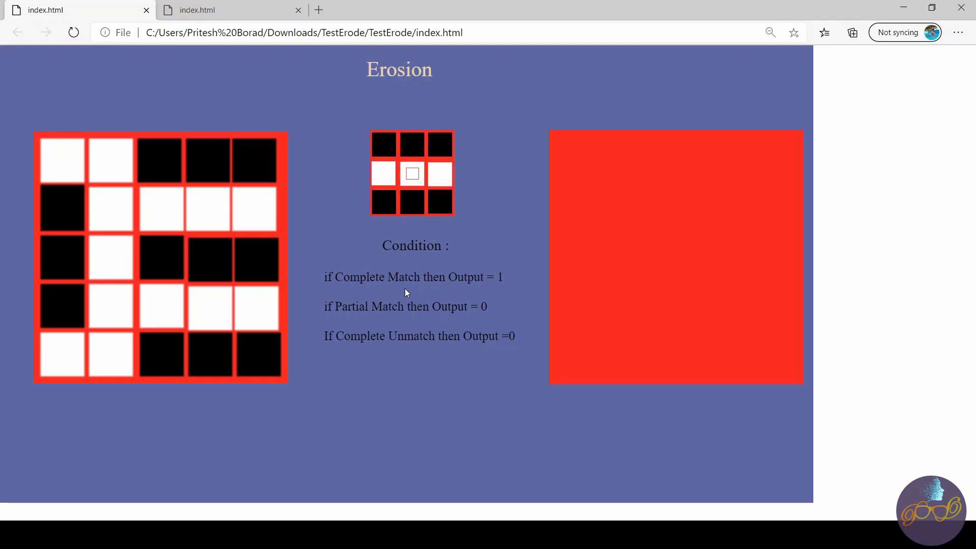
mouse_move(508, 288)
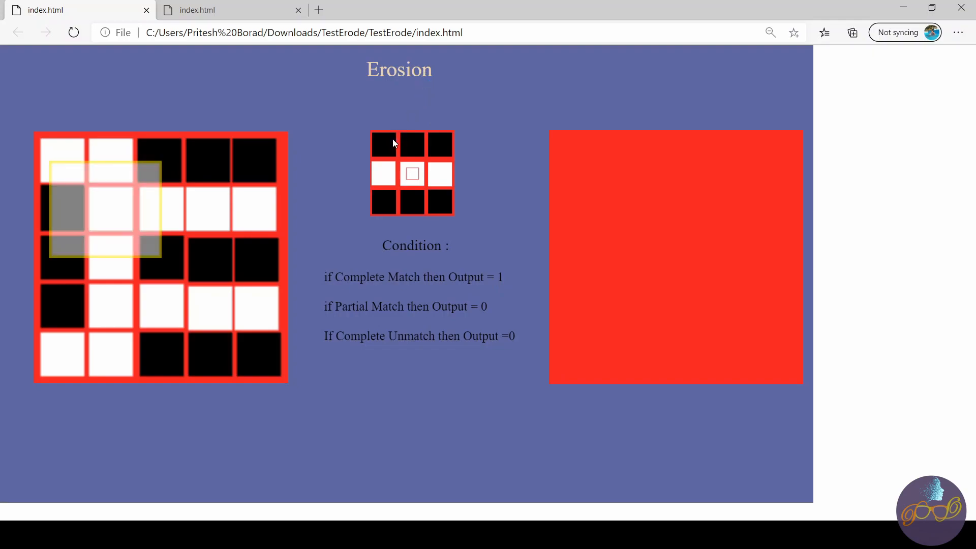
mouse_move(97, 206)
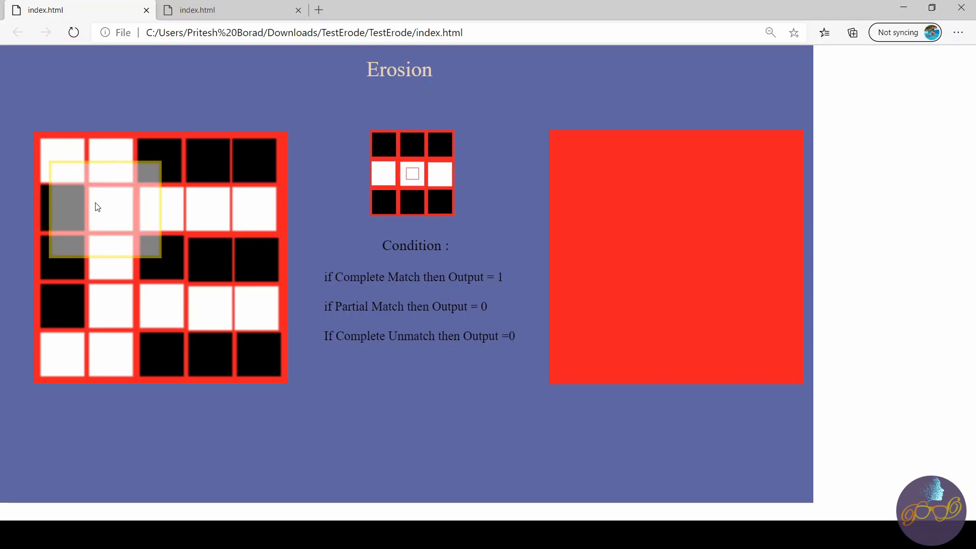
mouse_move(133, 205)
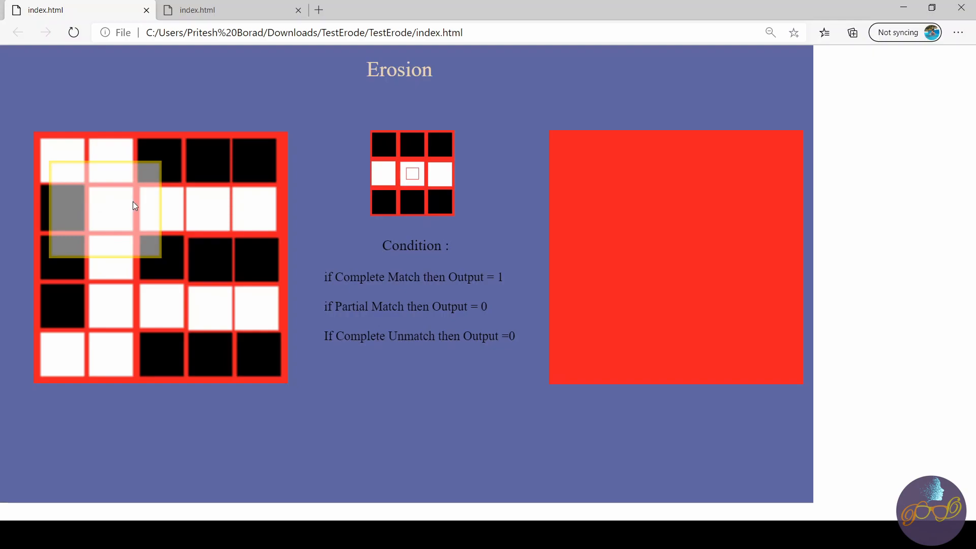
mouse_move(66, 210)
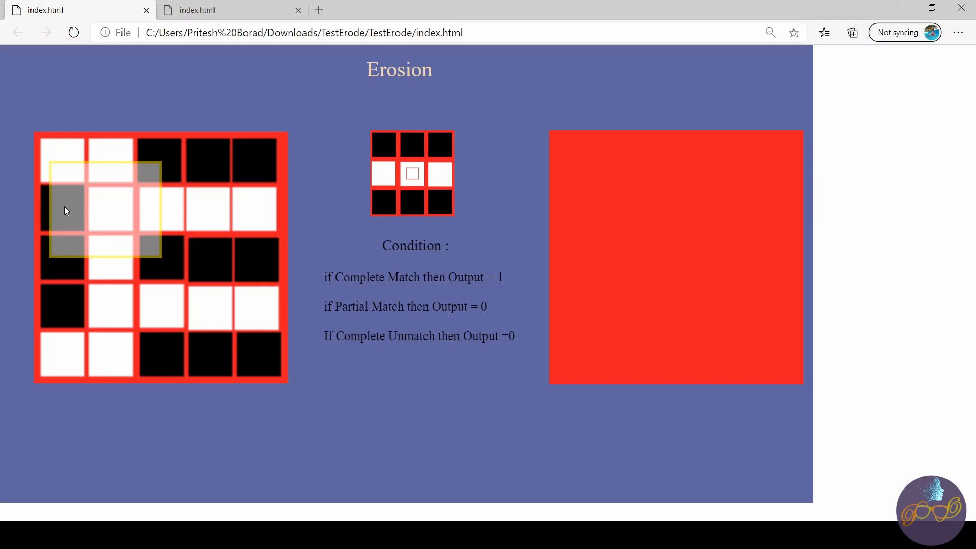
mouse_move(128, 220)
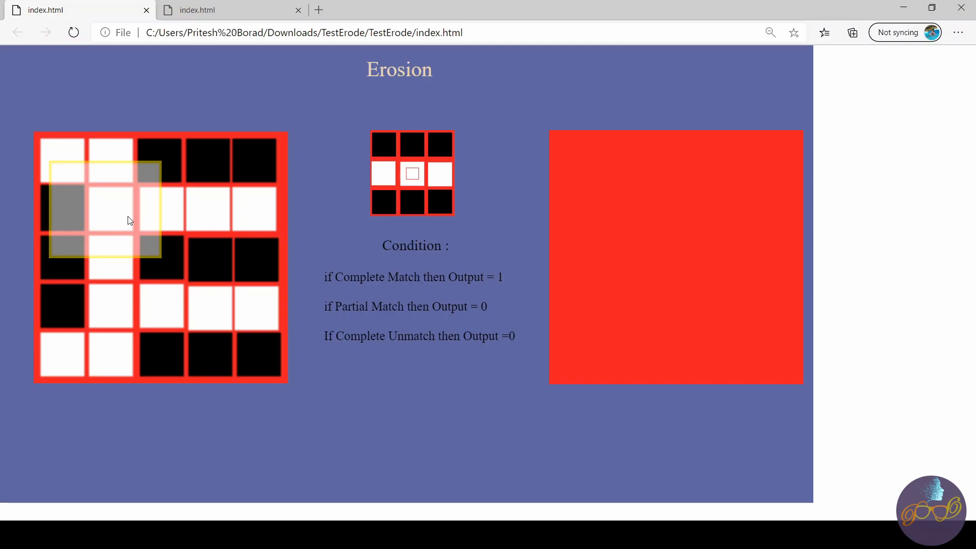
mouse_move(645, 186)
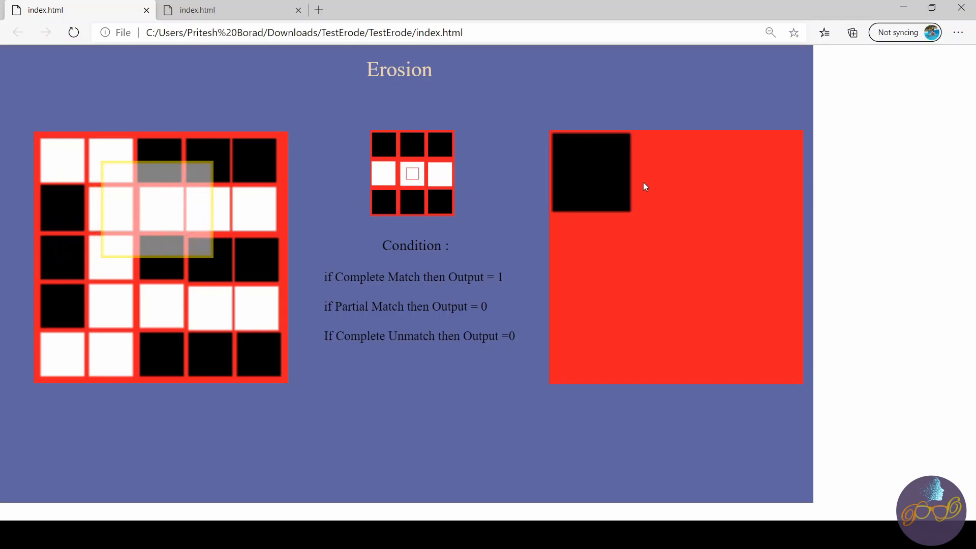
mouse_move(121, 201)
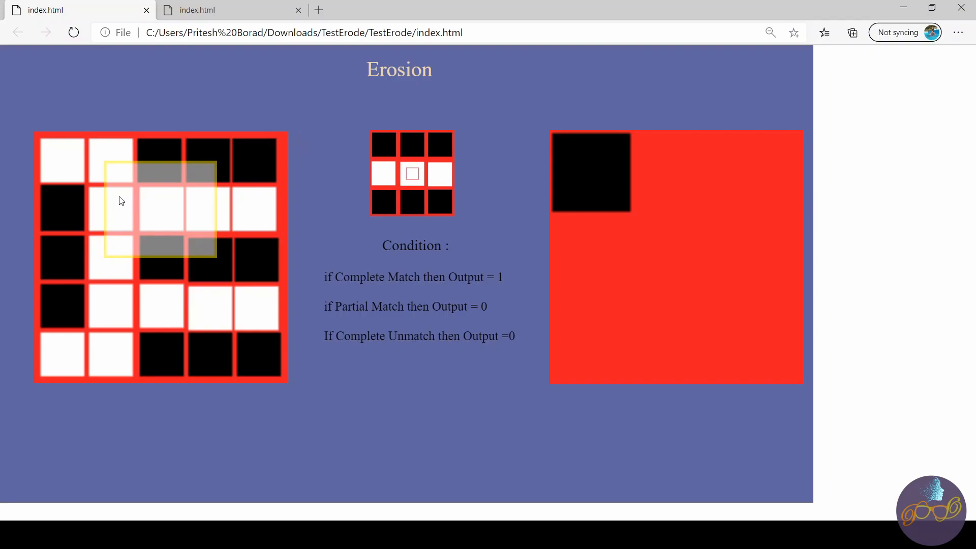
mouse_move(166, 204)
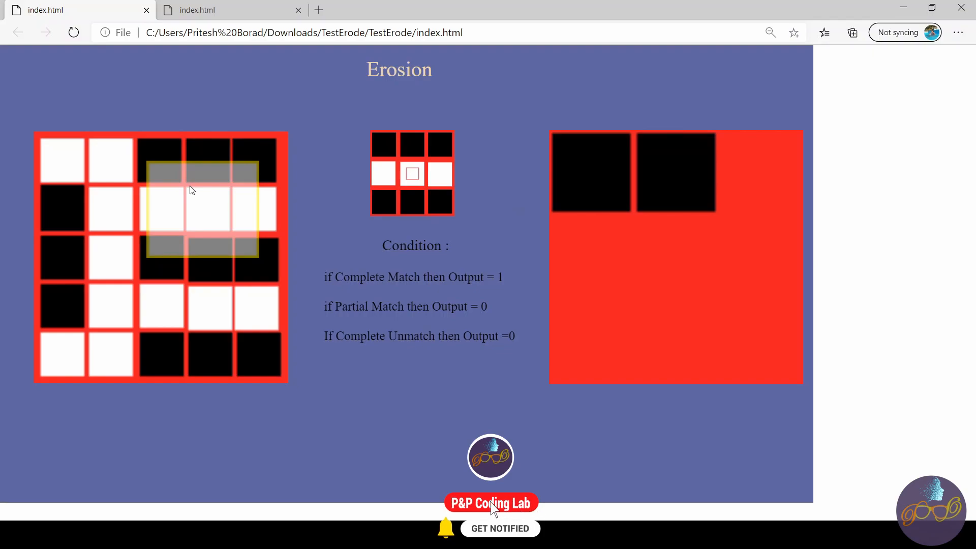
Advance the Erosion animation until all nine output cells are filled.
click(490, 503)
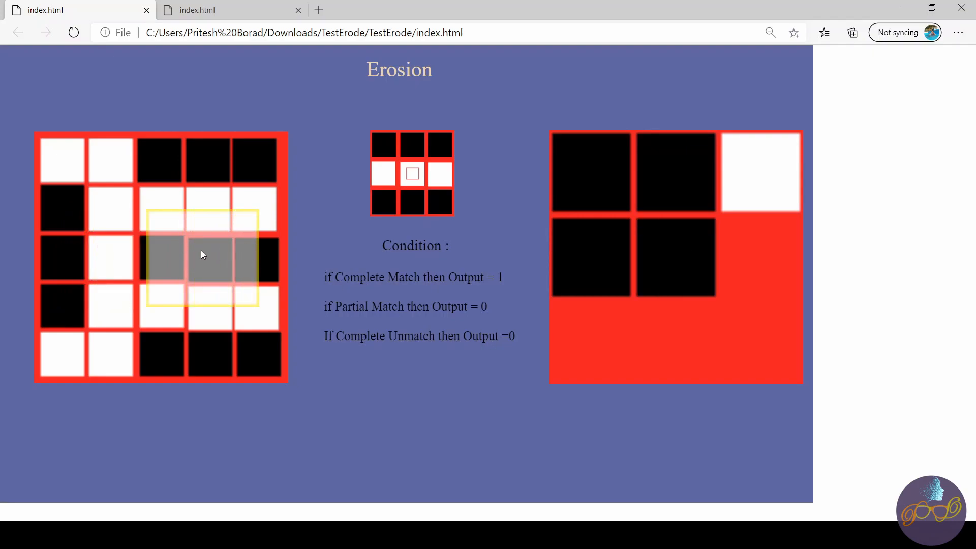
mouse_move(398, 181)
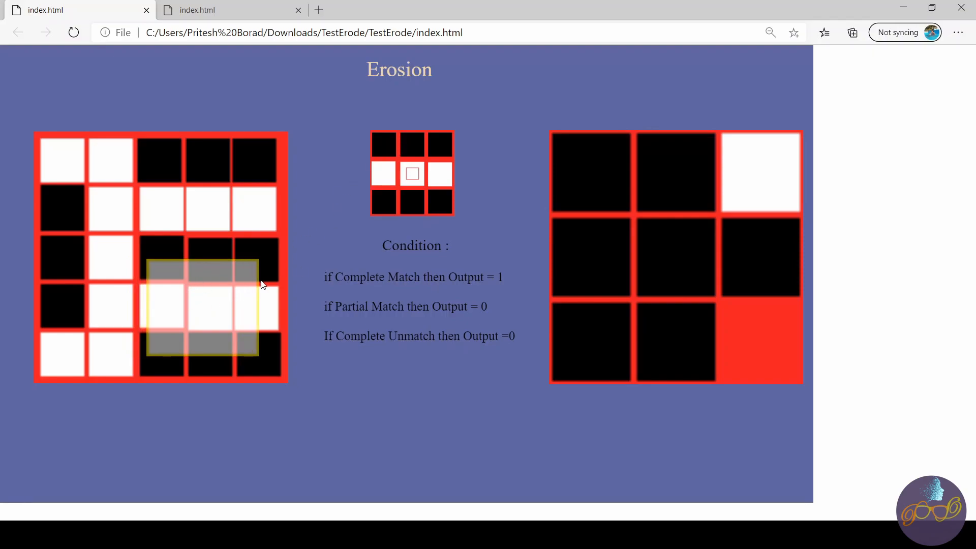
click(760, 342)
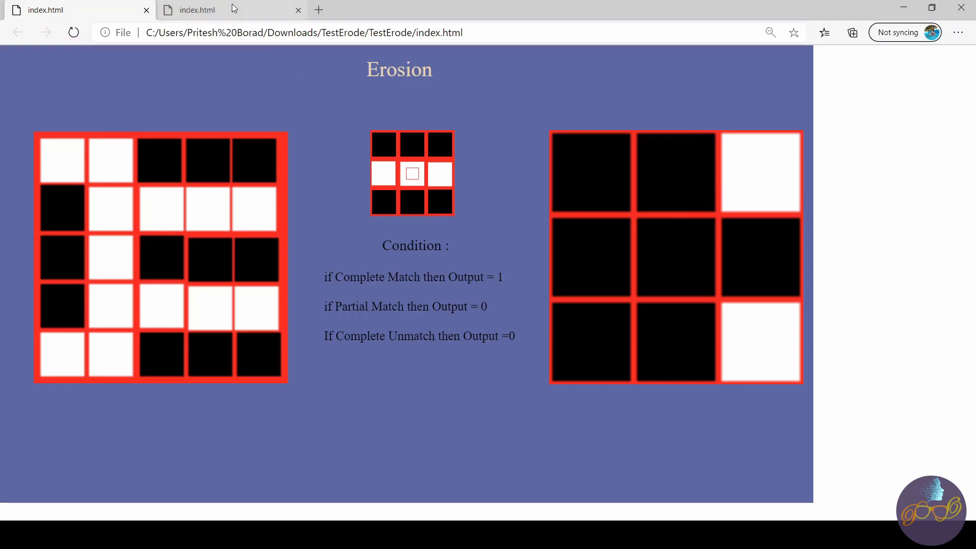
Switch to the Dilation demo page and play its animation to fill the output grid.
click(196, 10)
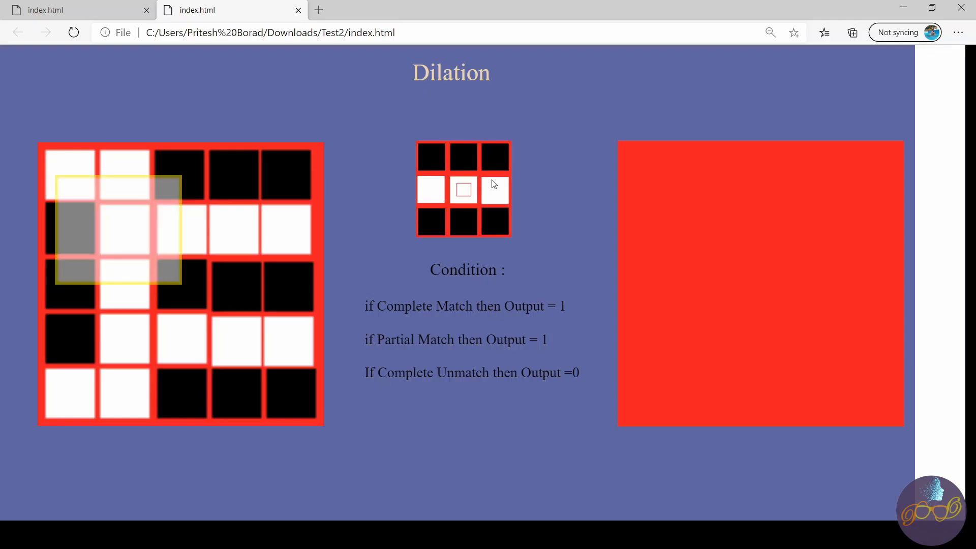
mouse_move(108, 214)
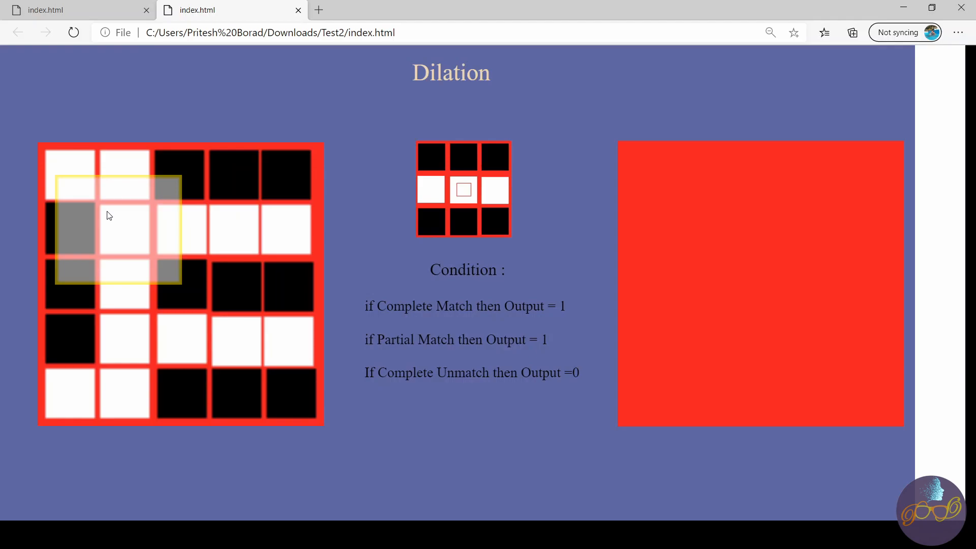
mouse_move(658, 221)
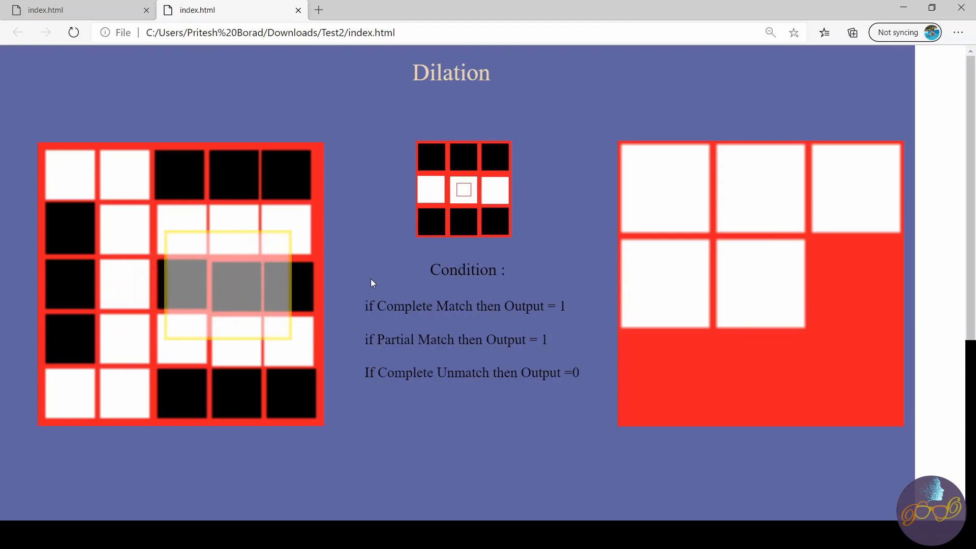
mouse_move(222, 266)
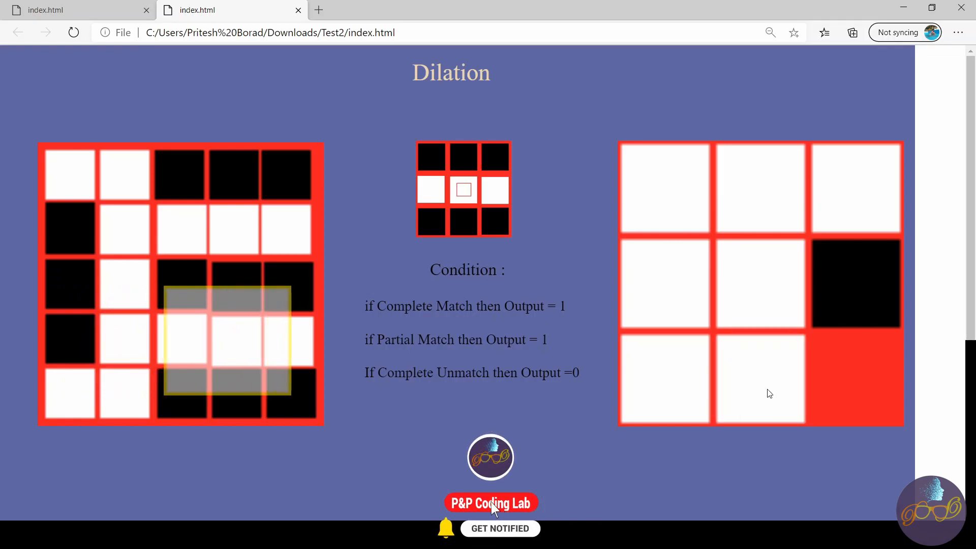
click(490, 503)
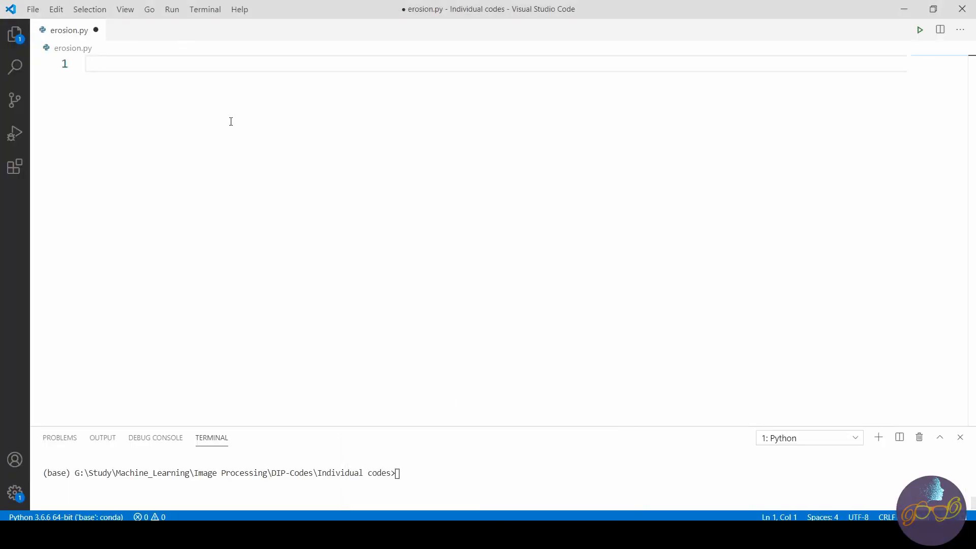
Import numpy and cv2 at the top of erosion.py.
text(import)
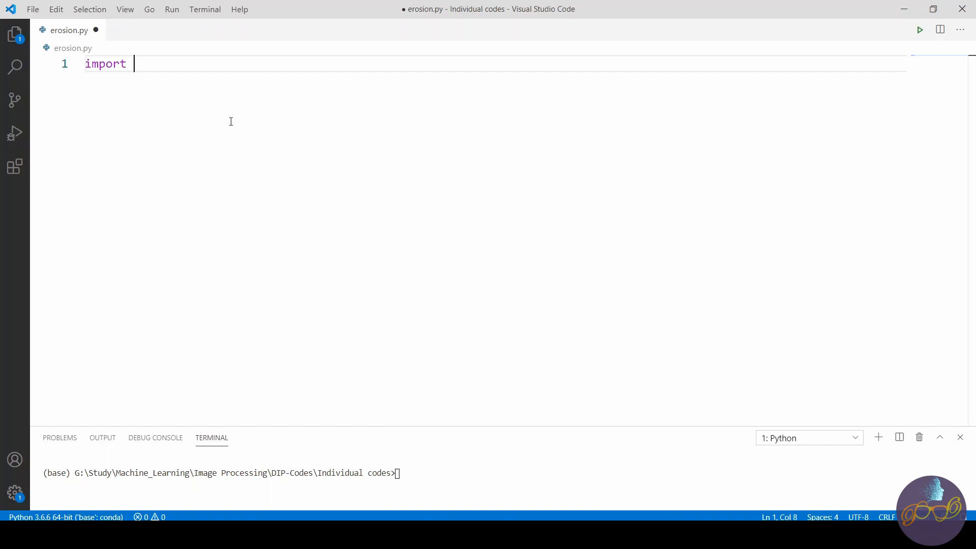
text(numpy as np)
text(f)
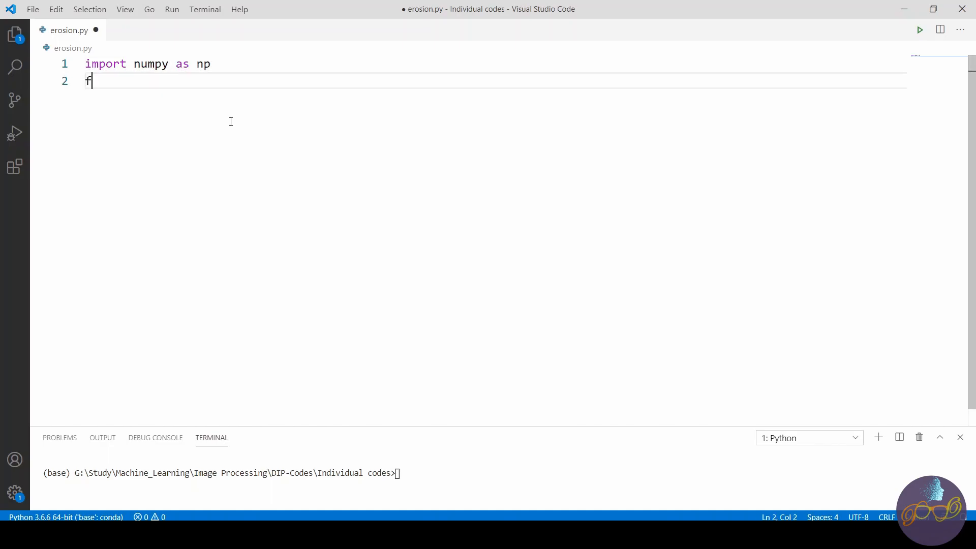
text(rom cv2 import cv2)
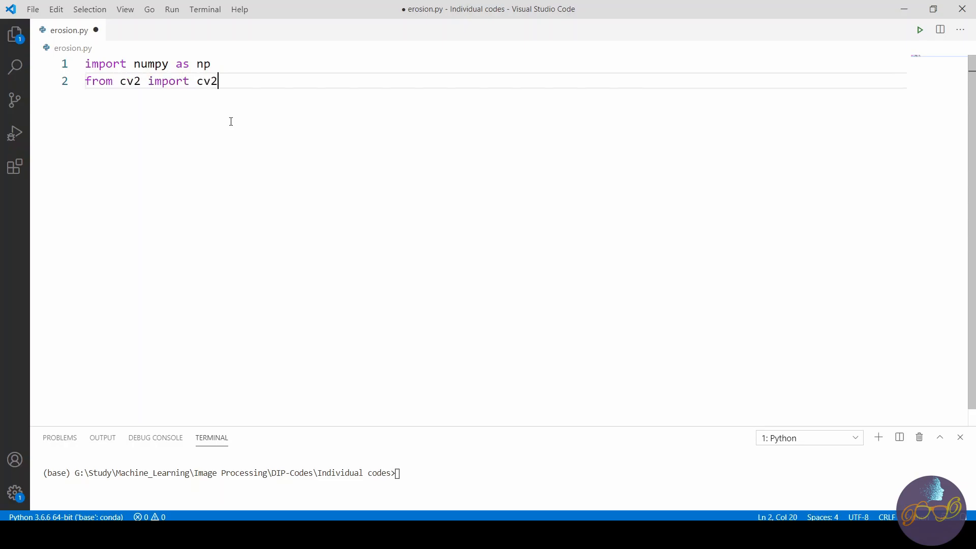
key(Enter)
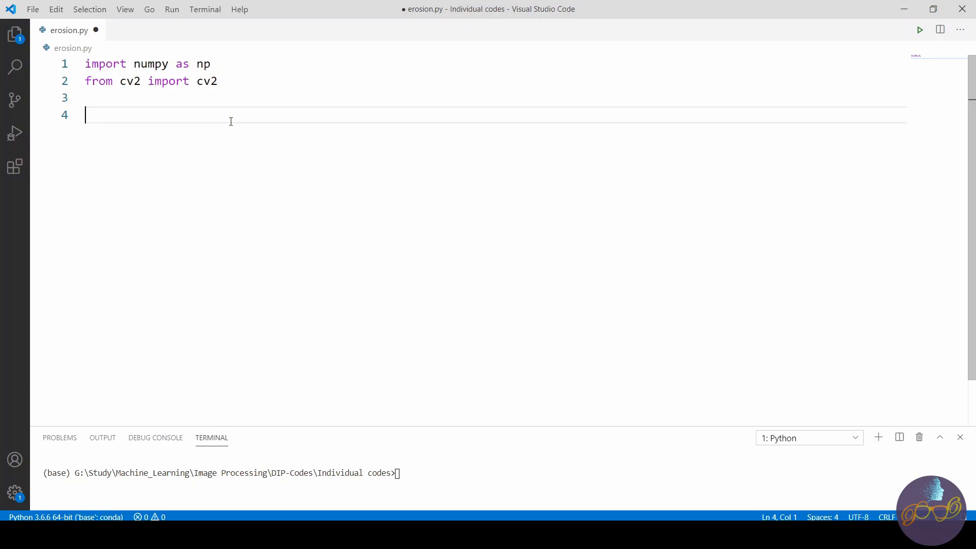
Read erosion.jpg into original, show it in window 'ori' and wait with cv2.waitKey(0).
text(original)
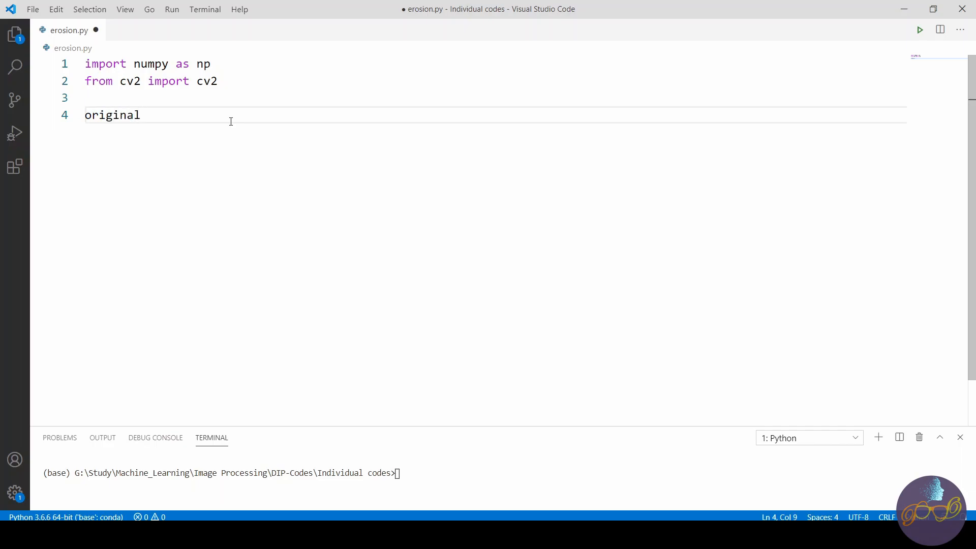
text(= cv2.imread(')
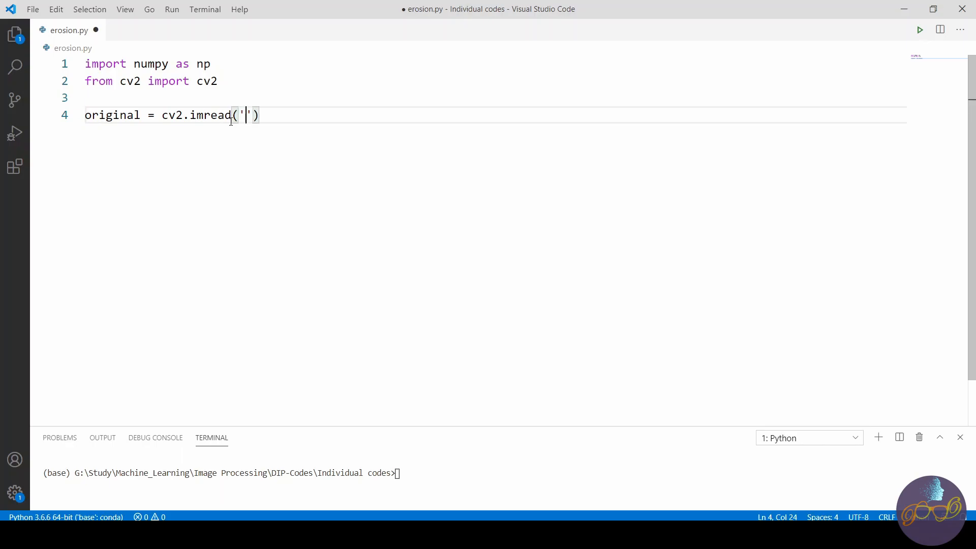
text(erosion)
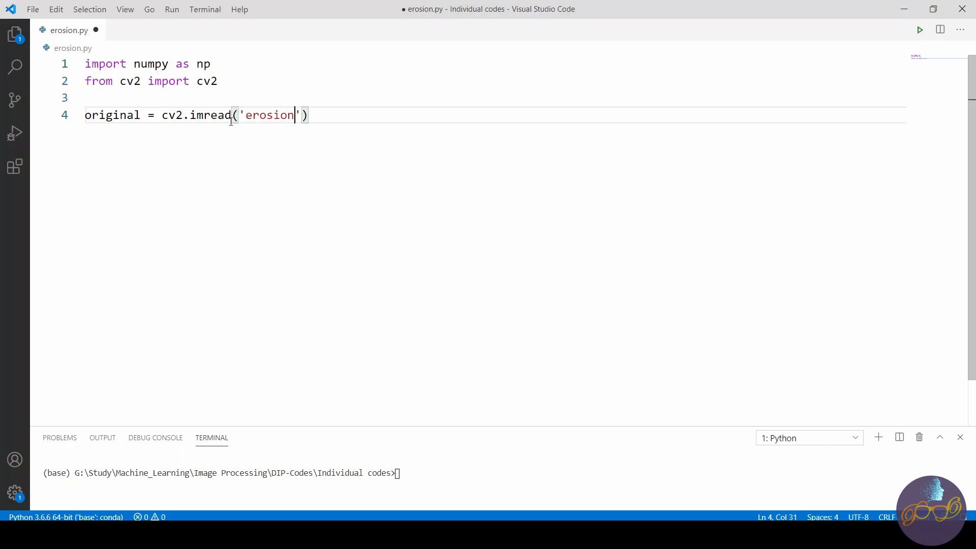
text(.jpg)
text(cv2.imshow(')
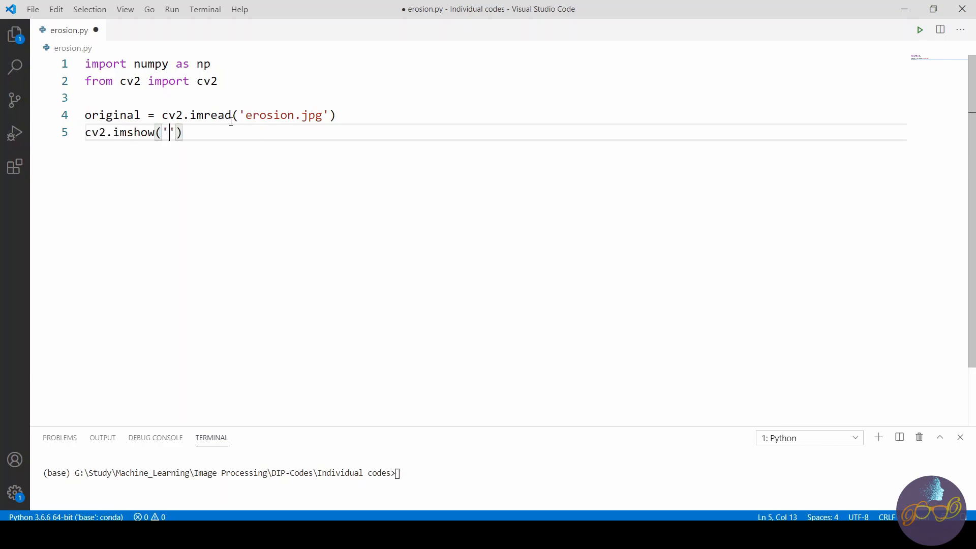
text(ori)
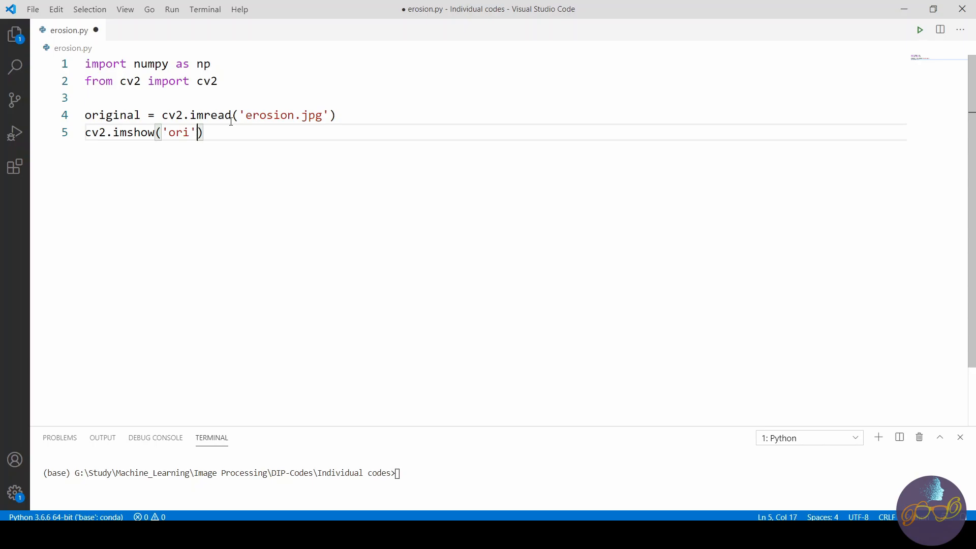
text(,original)
text(cv2)
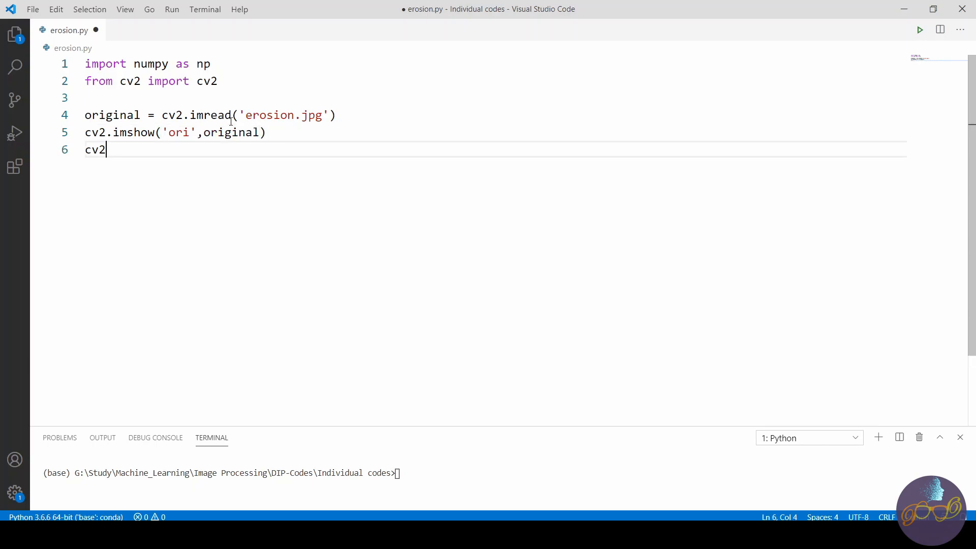
text(.waitKe)
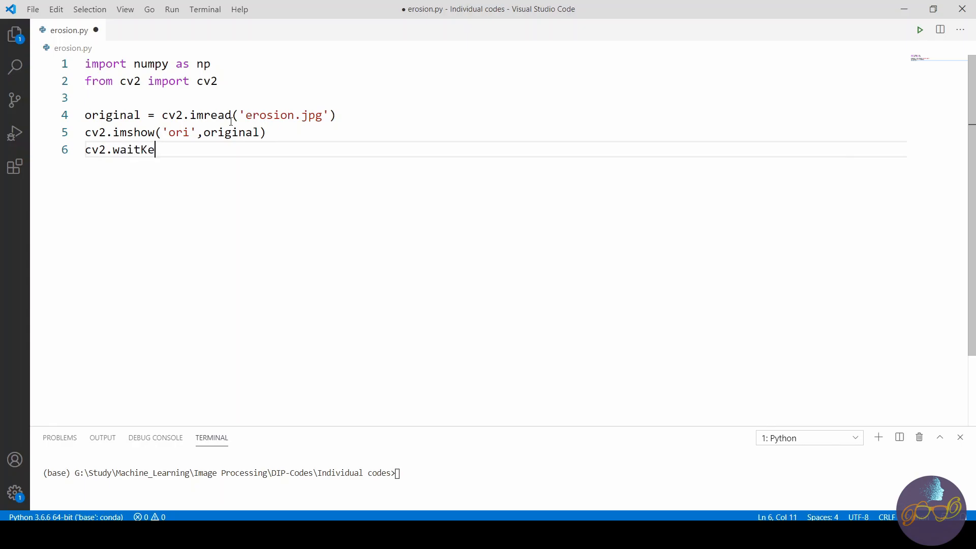
text(y(0))
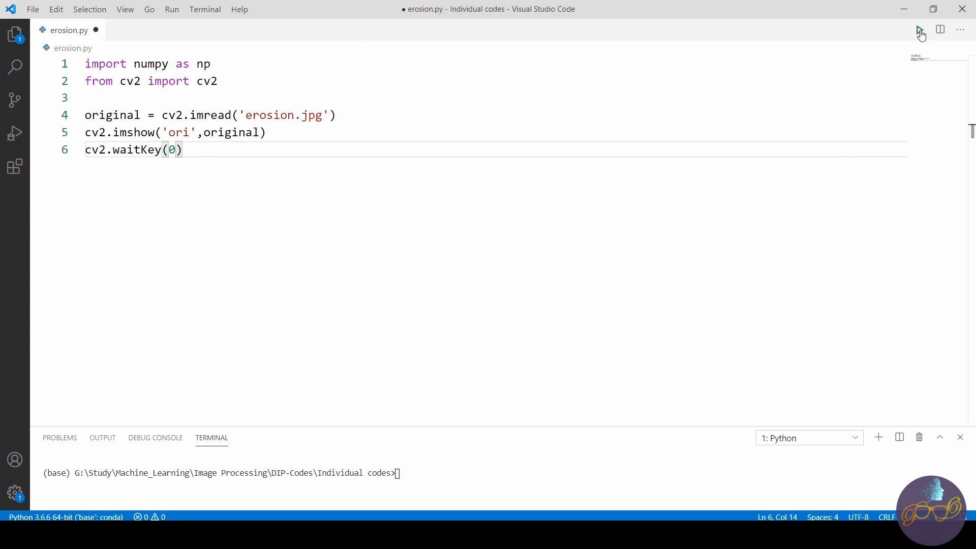
Run erosion.py, view the 'ori' shapes window, then close it.
click(921, 30)
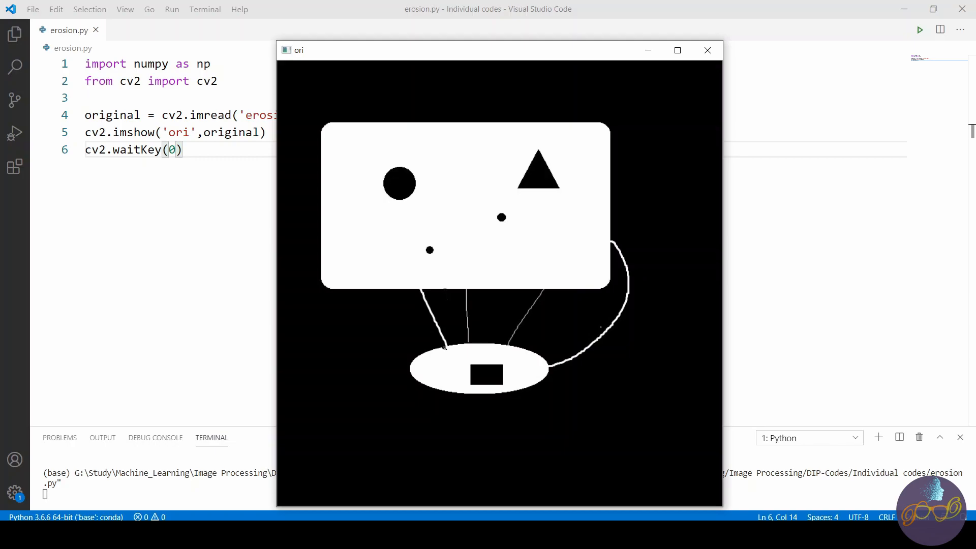
mouse_move(708, 50)
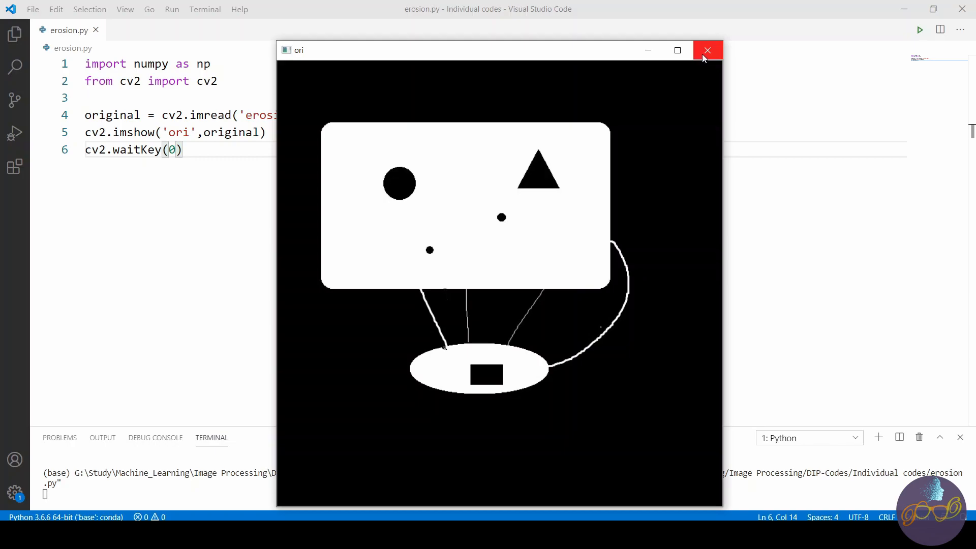
click(708, 50)
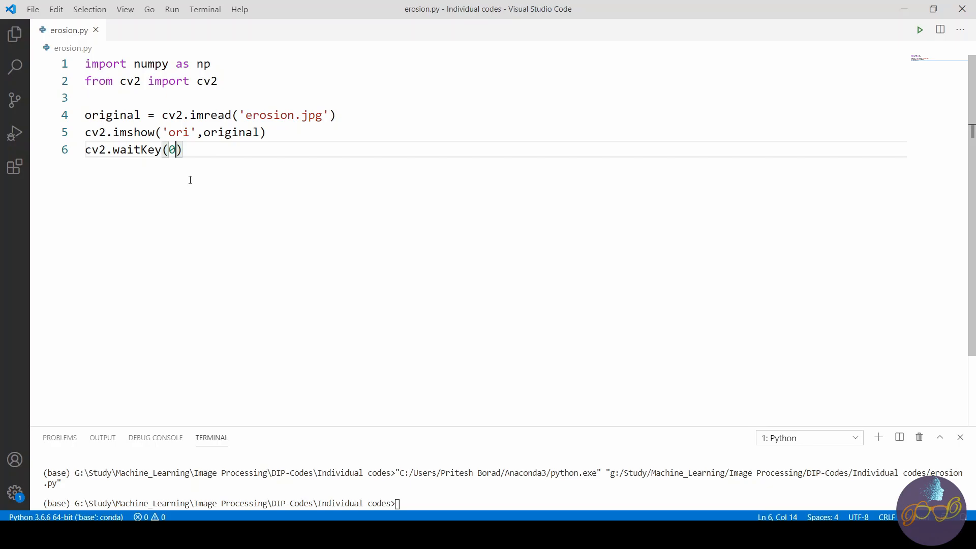
mouse_move(116, 162)
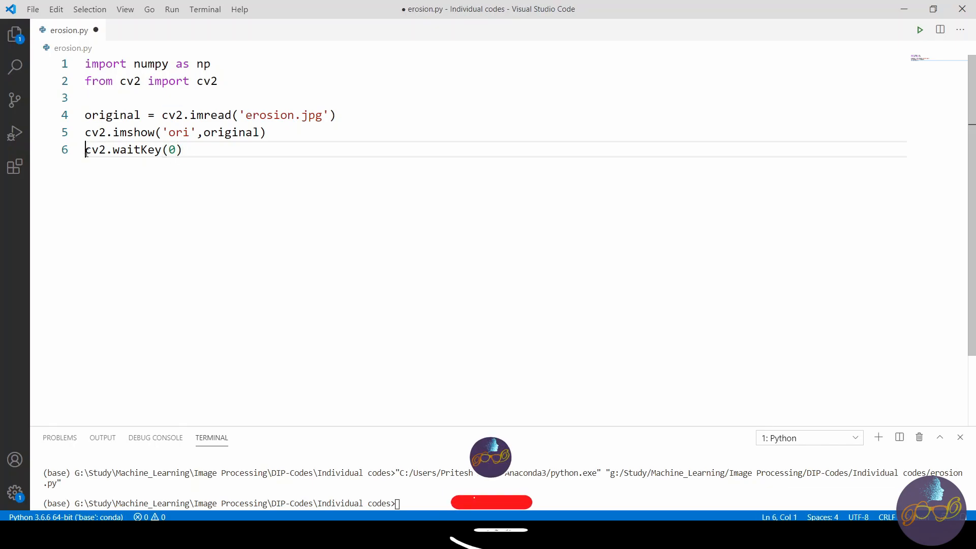
Comment out waitKey and add gray = cv2.cvtColor(original, cv2.COLOR_BGR2GRAY).
text(#)
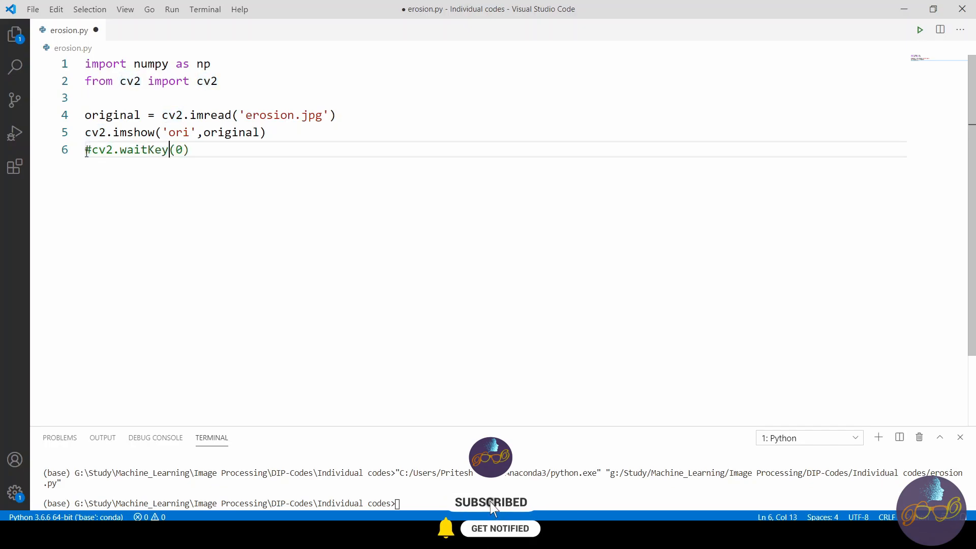
text(gray)
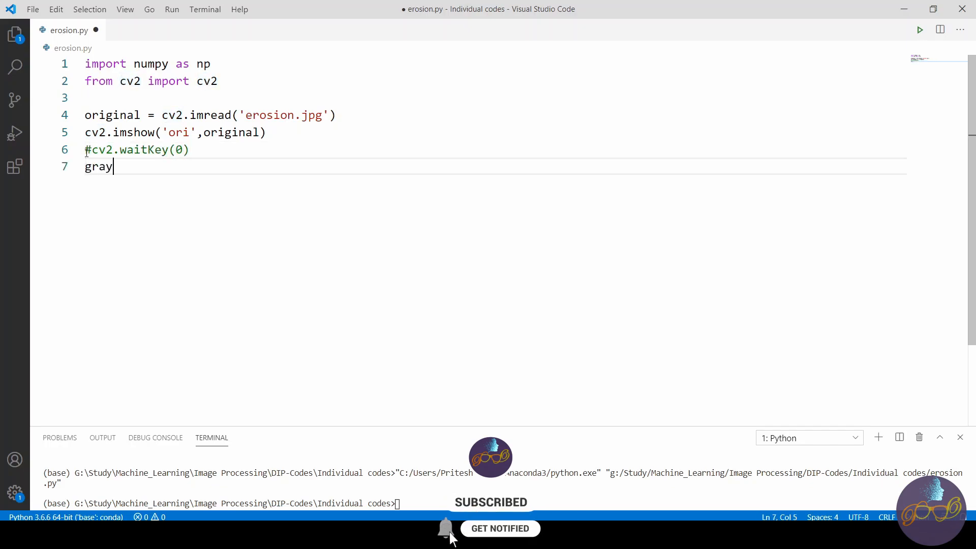
text(= cv)
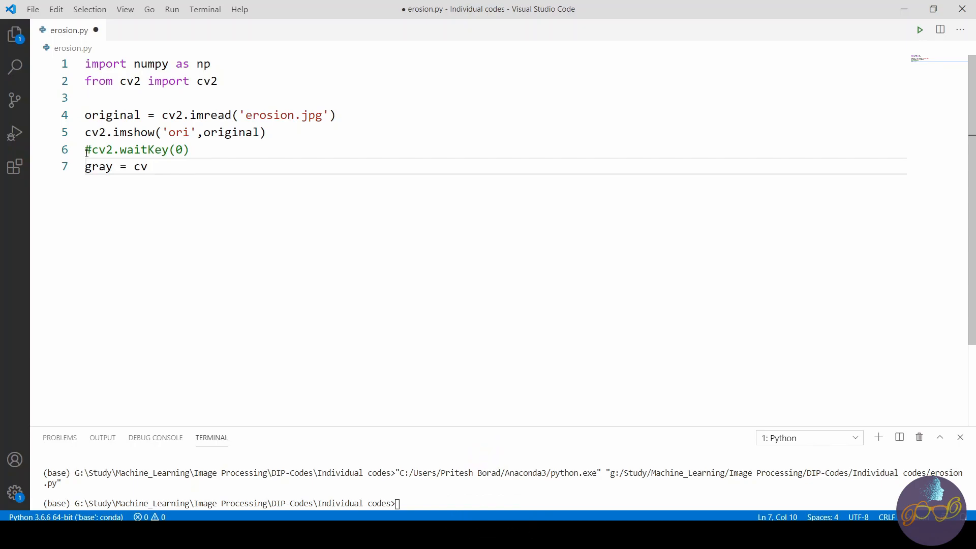
text(.cvtC)
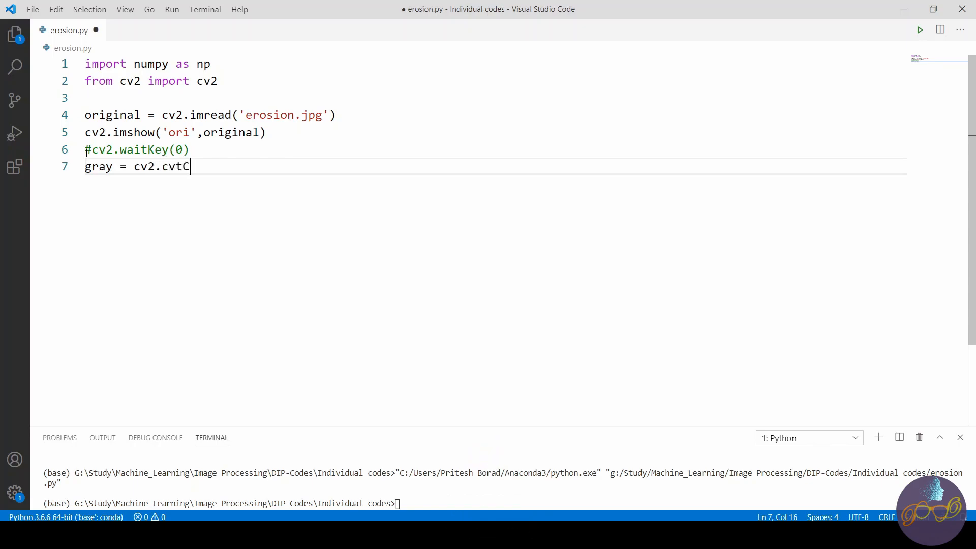
text(ol)
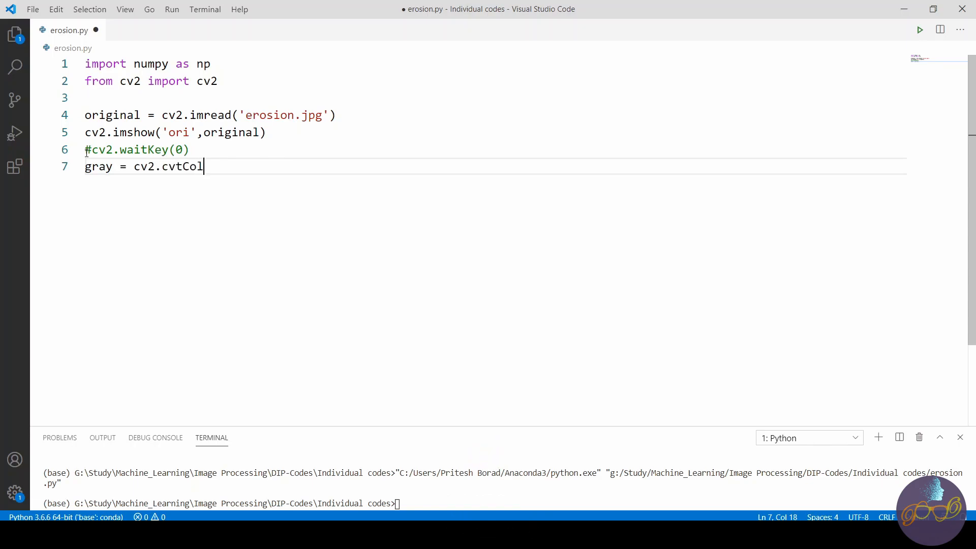
text(or())
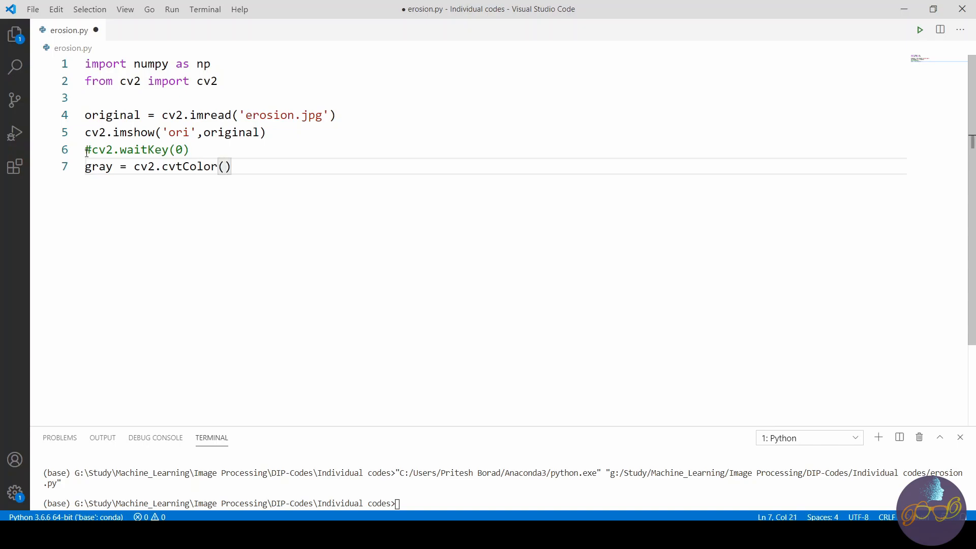
text(ori)
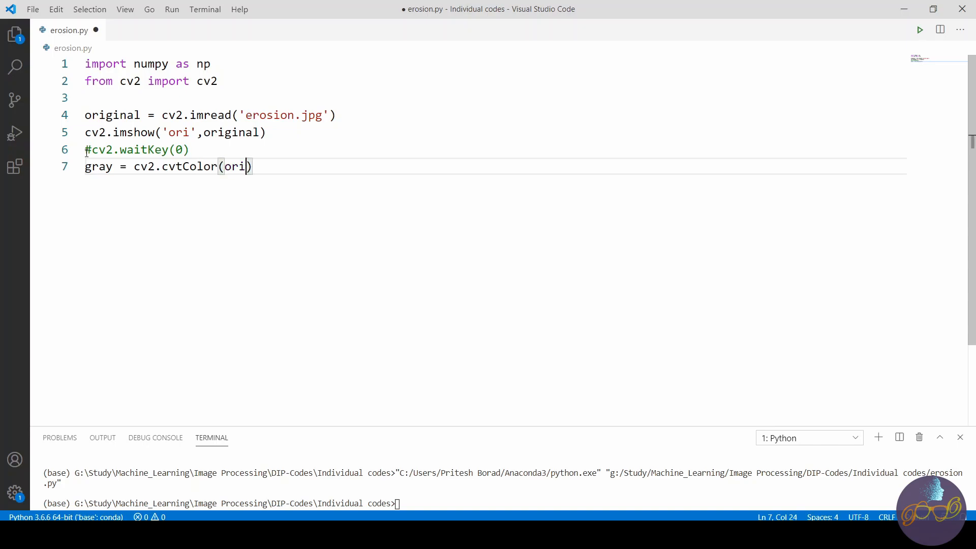
text(ginal,)
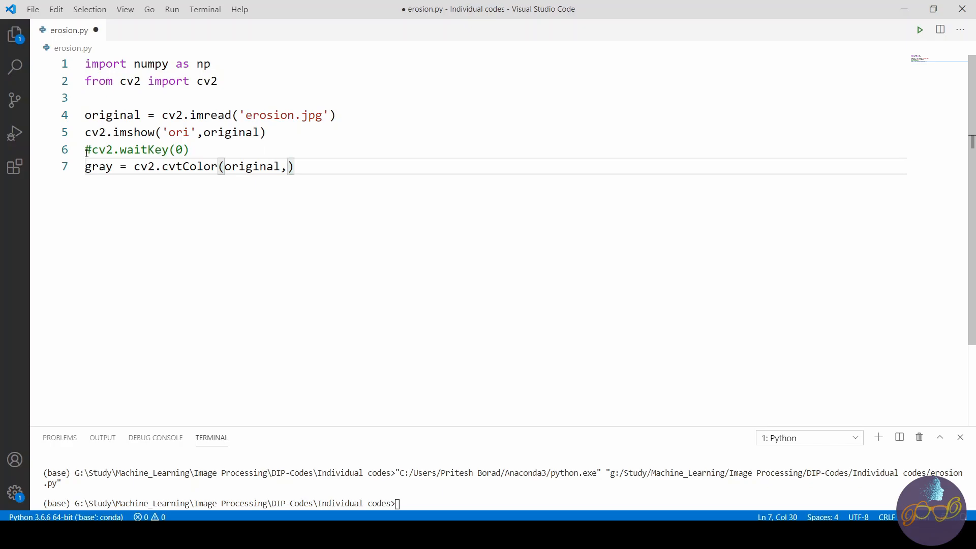
text(cv2.)
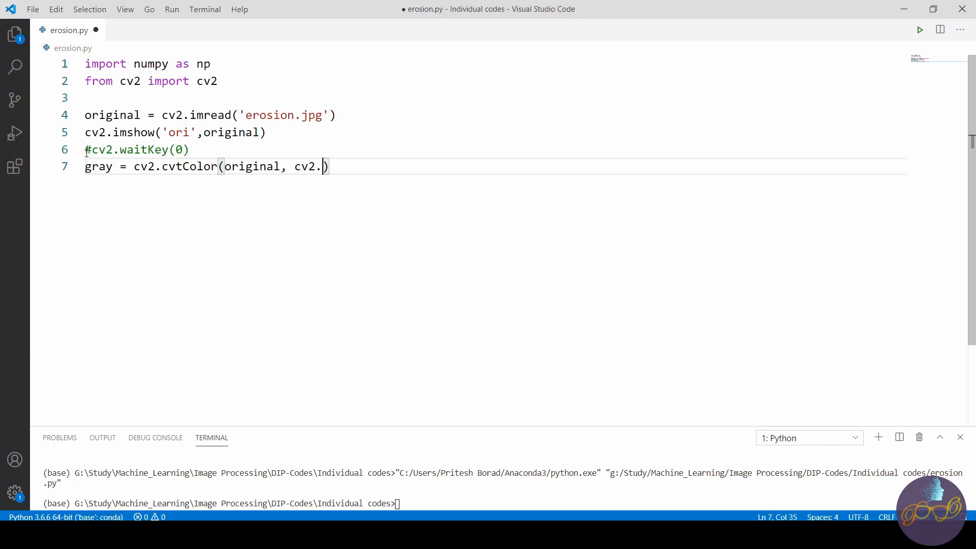
text(COLOR)
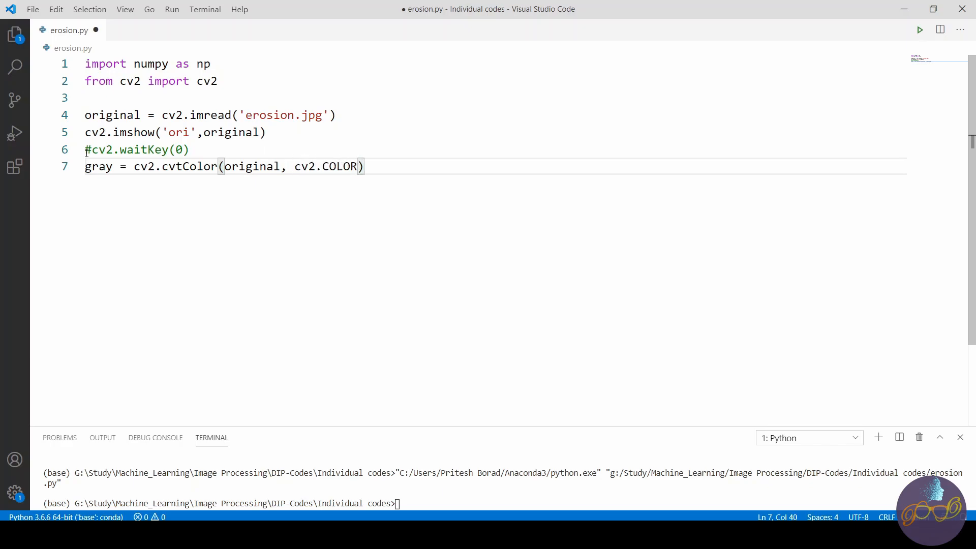
text(_BGR)
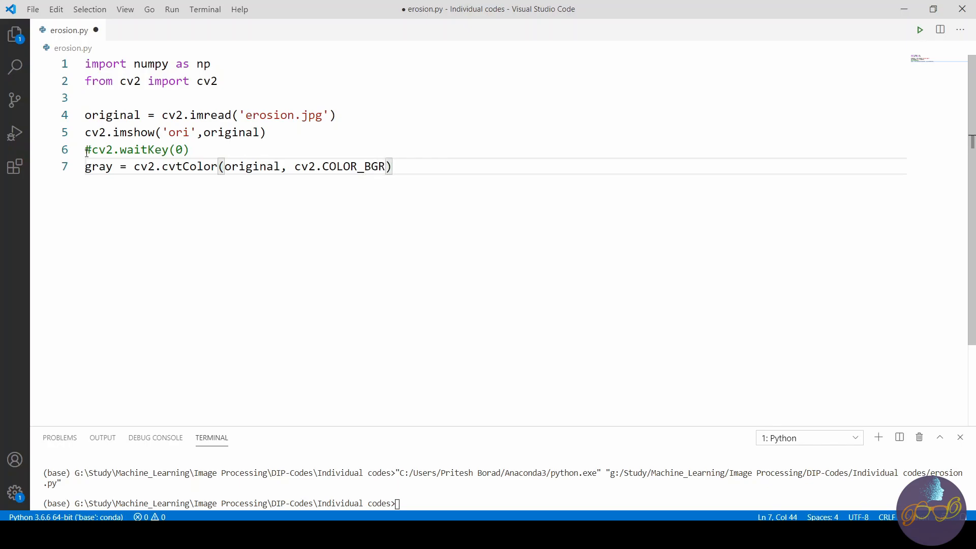
text(2G)
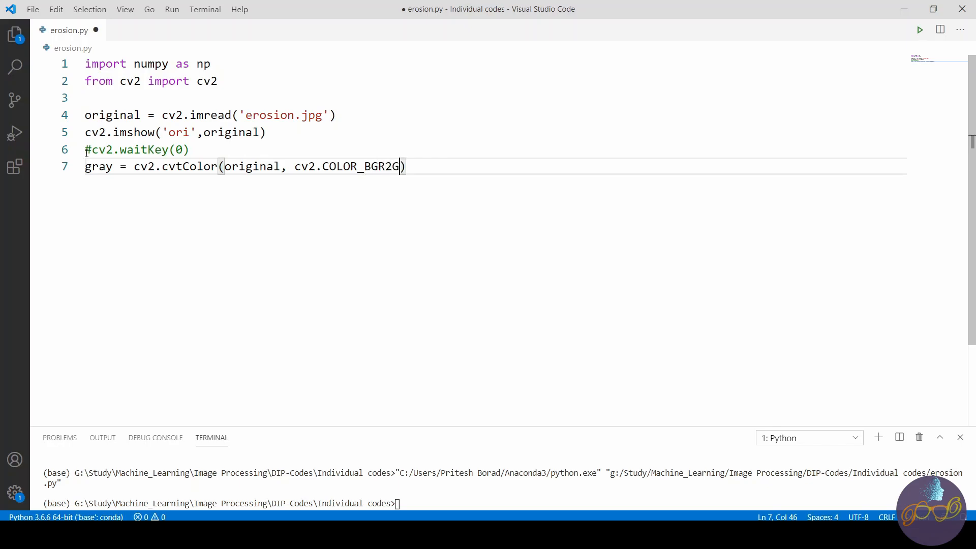
text(RAT)
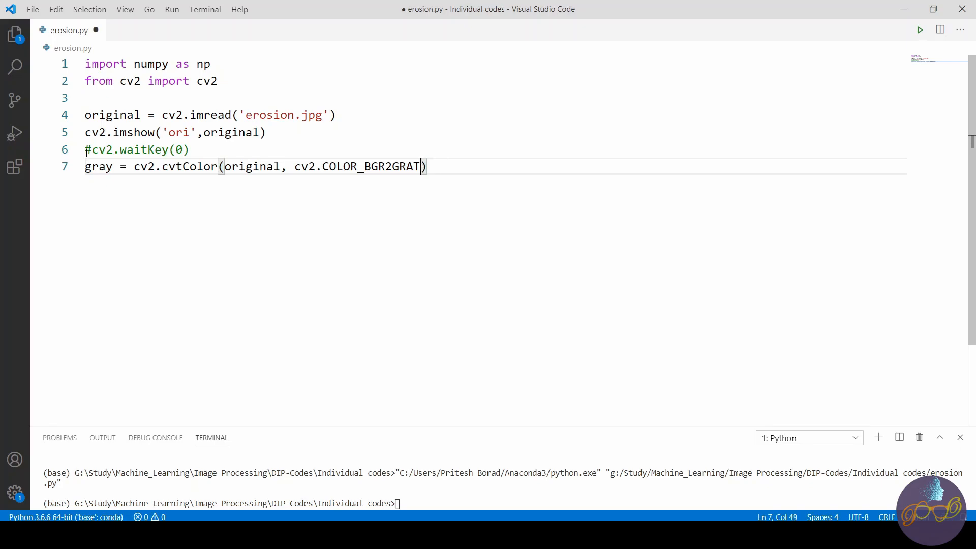
text(Y)
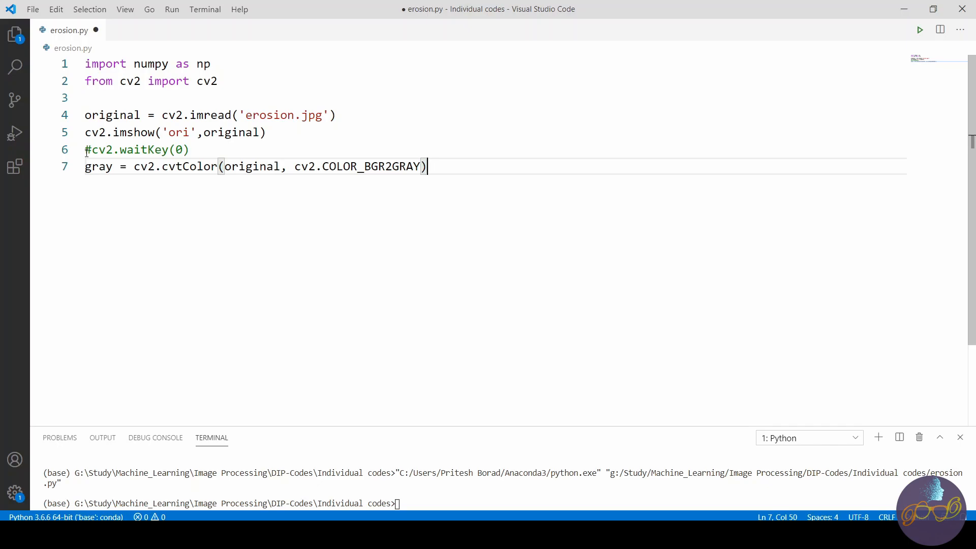
key(Return)
text(()
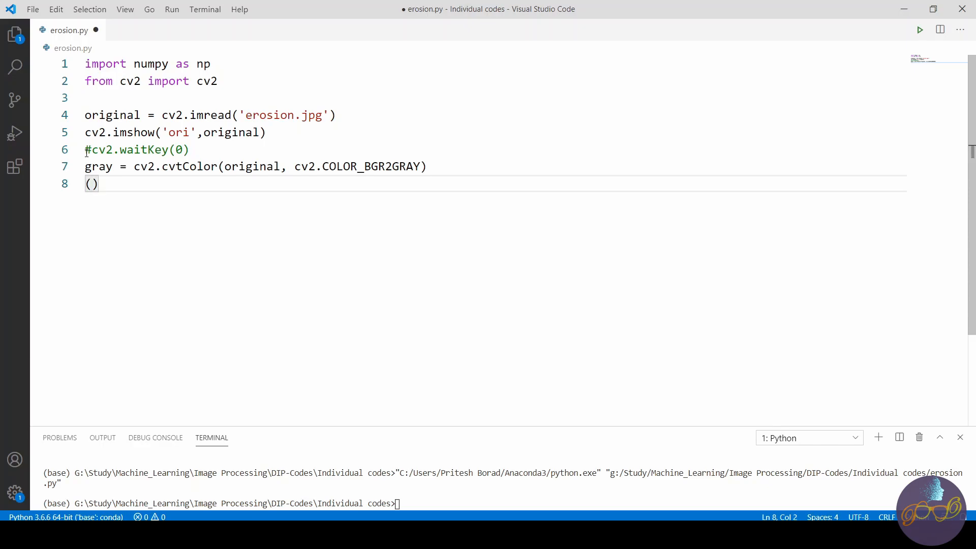
Write (thresh,bin) = cv2.threshold(gray,127,255,cv2.THRESH_BINARY).
text(thresh,)
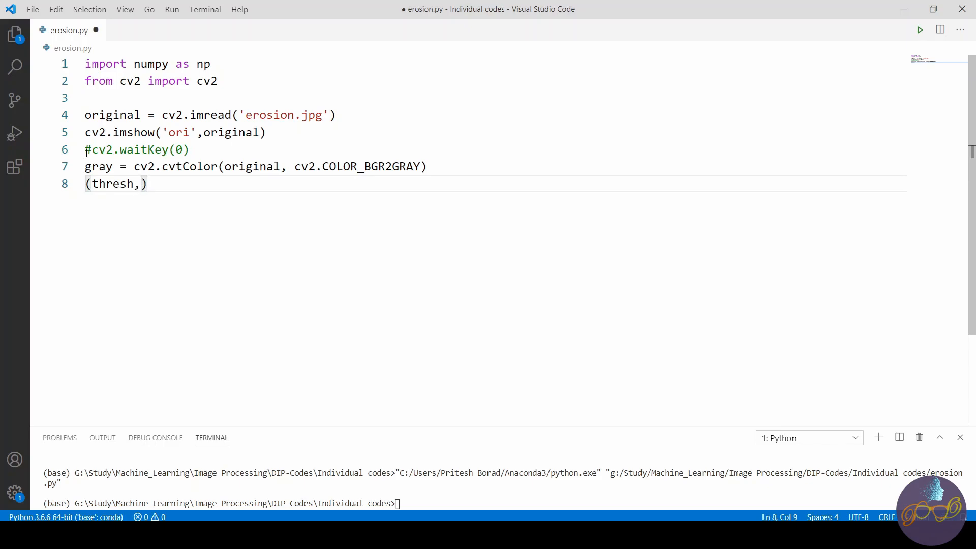
text(bin)
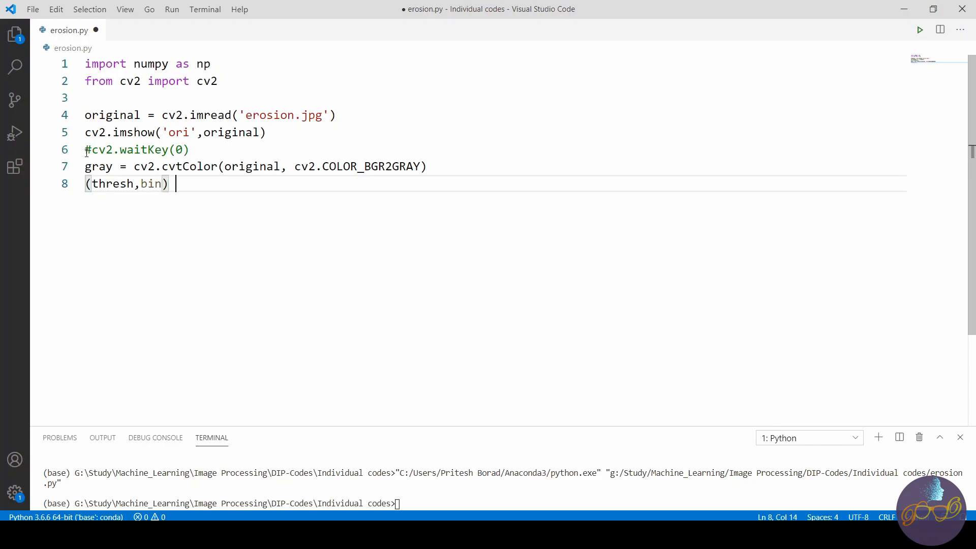
text(= cv2)
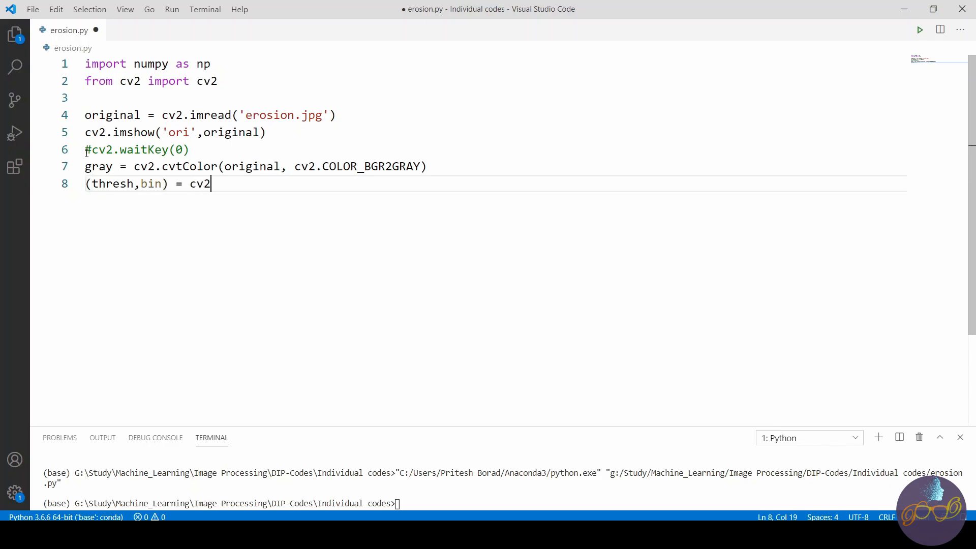
text(.thre)
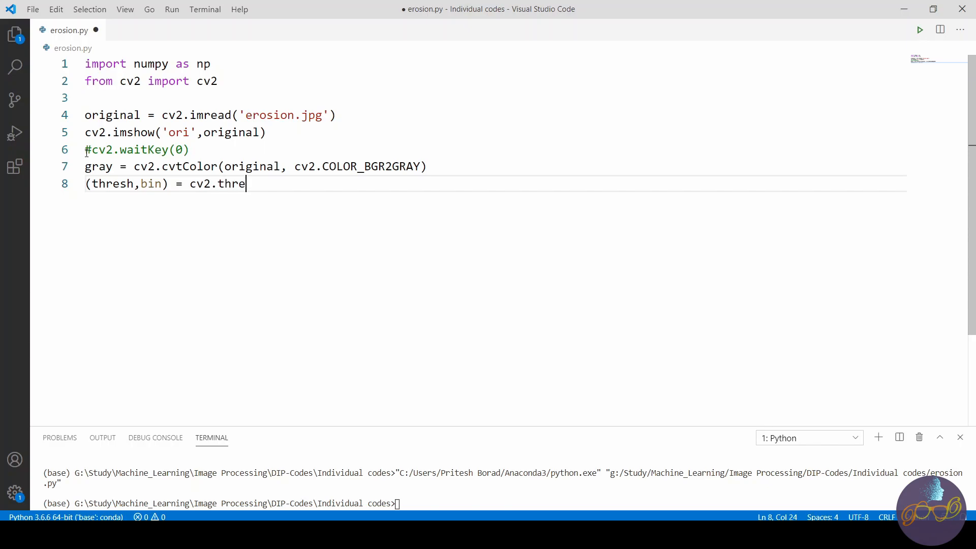
text(shold()
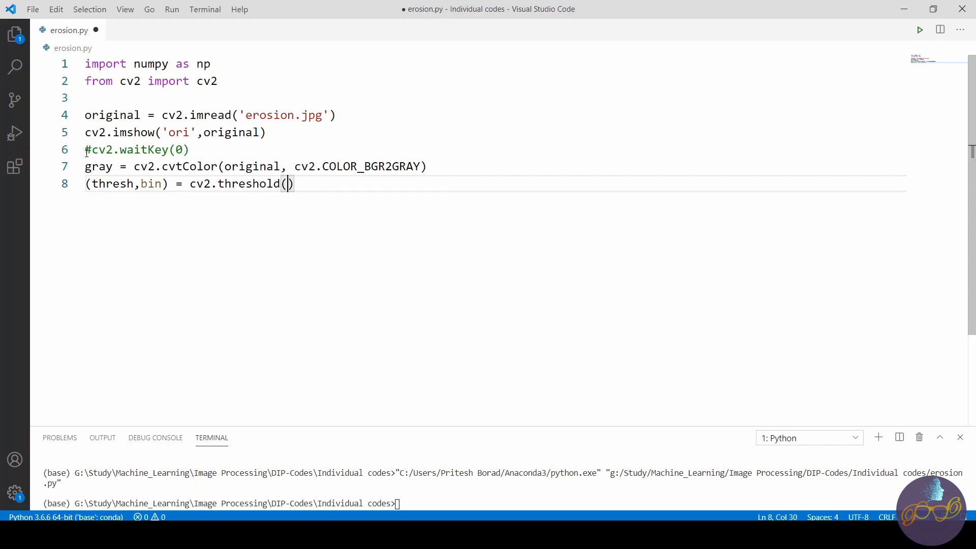
text(gray)
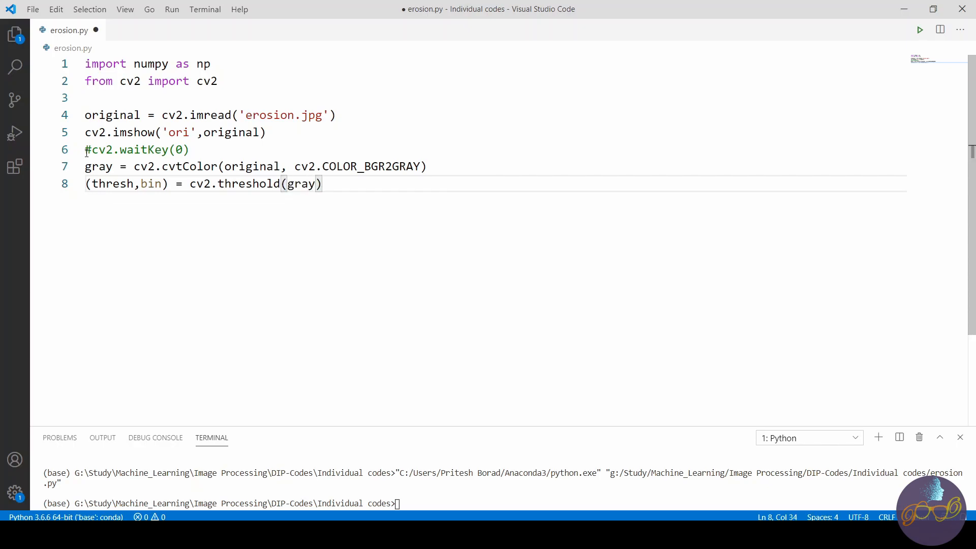
text(,)
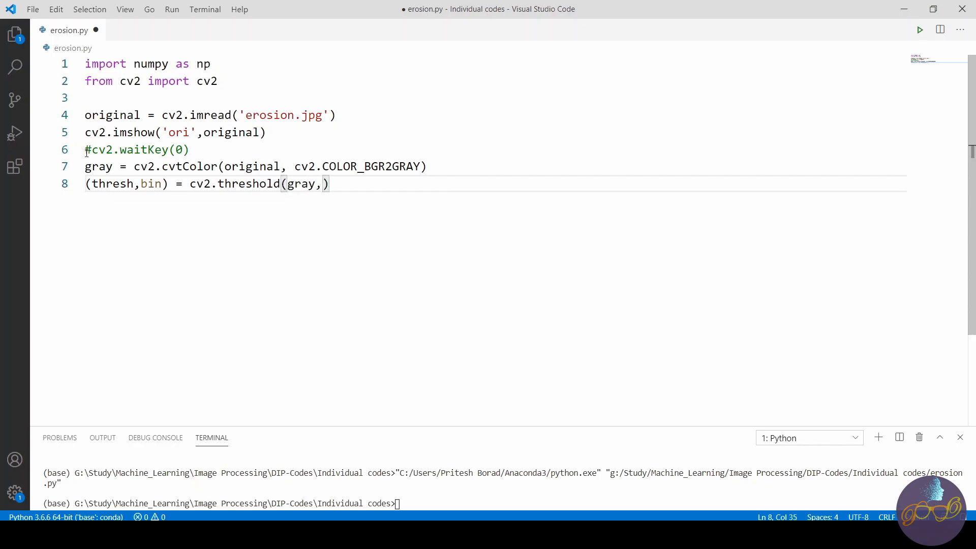
text(127,)
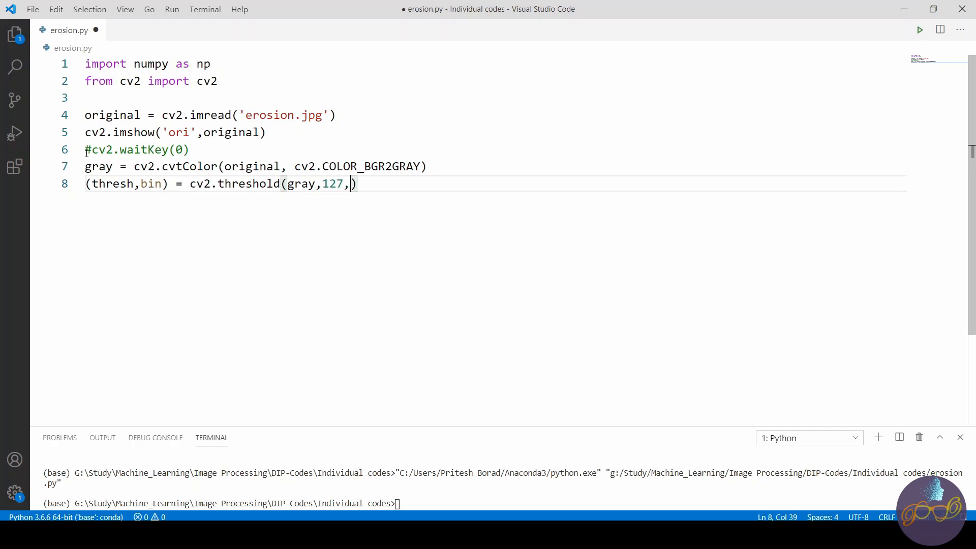
text(255)
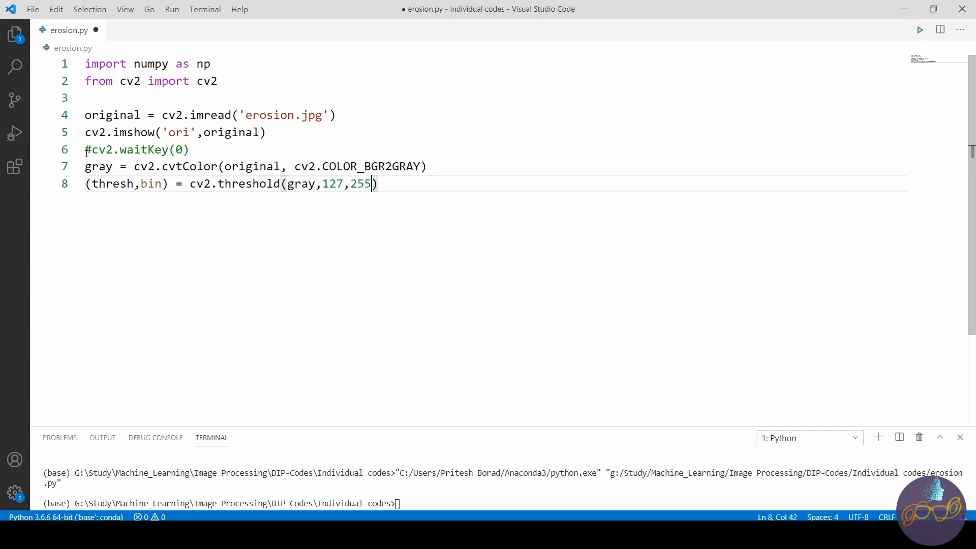
text(,)
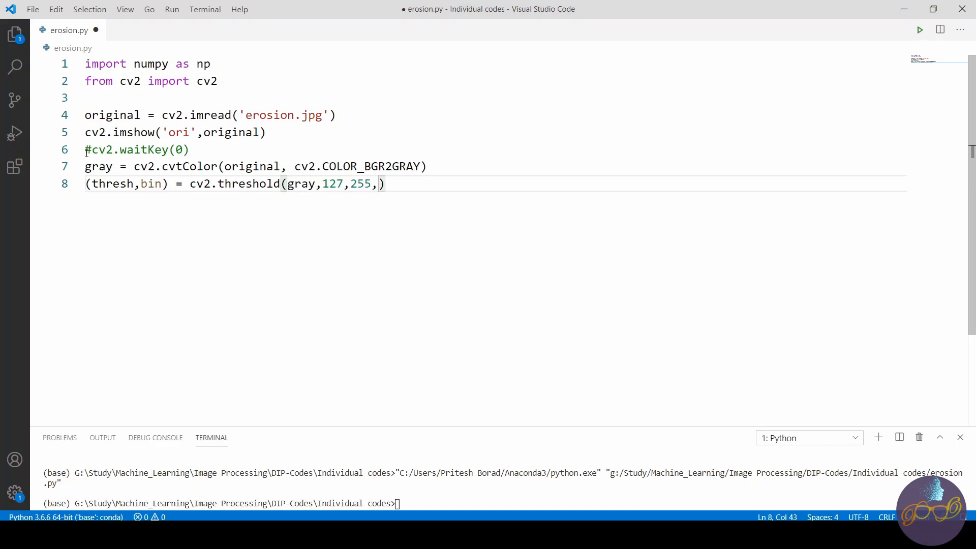
text(cv2.)
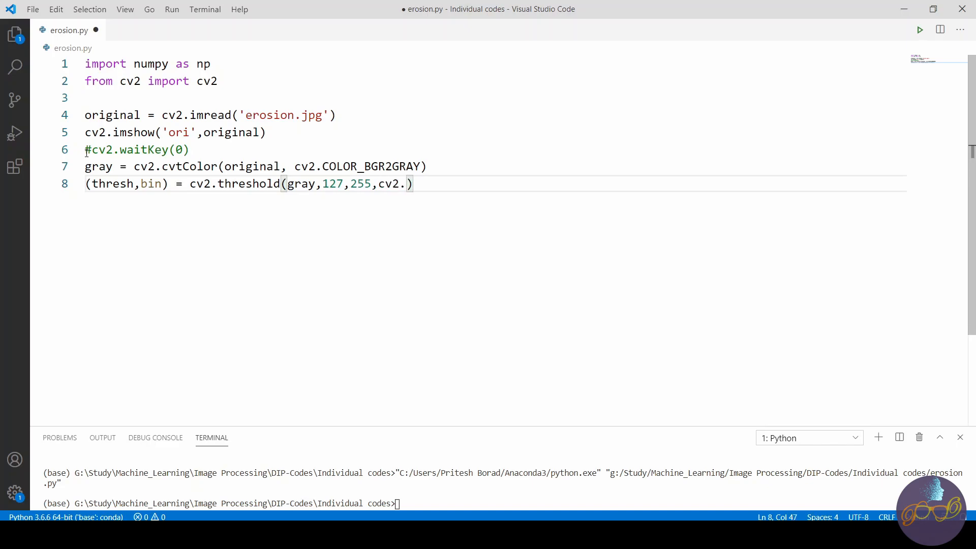
text(THRES)
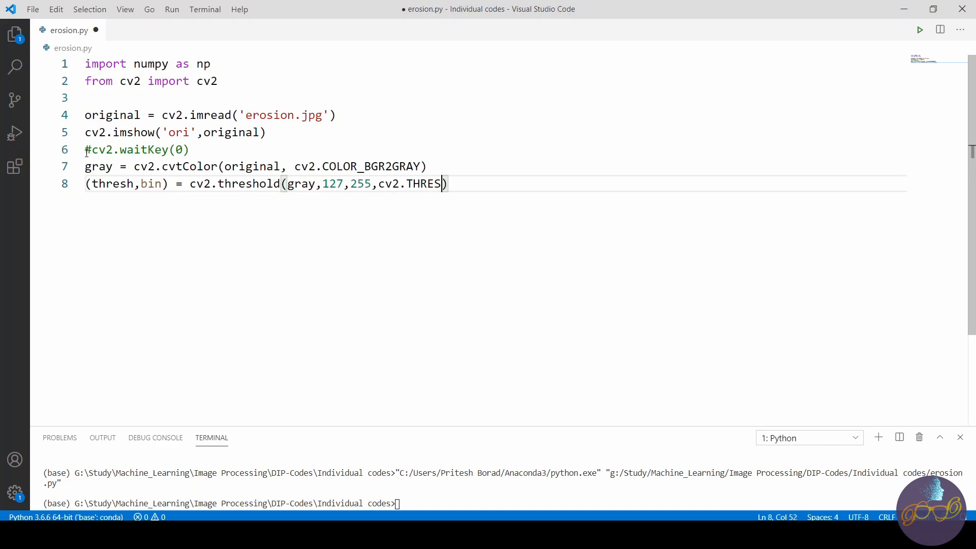
text(_B)
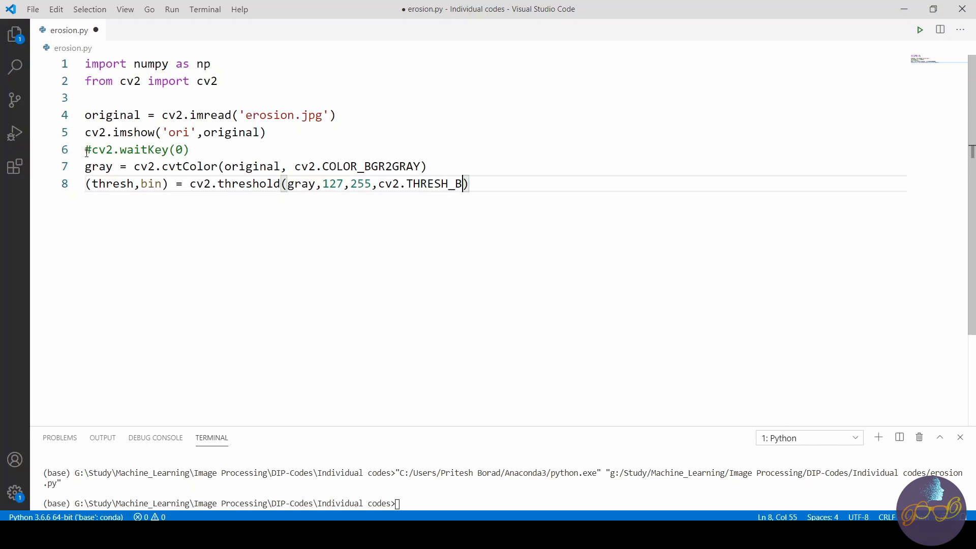
text(INARY)
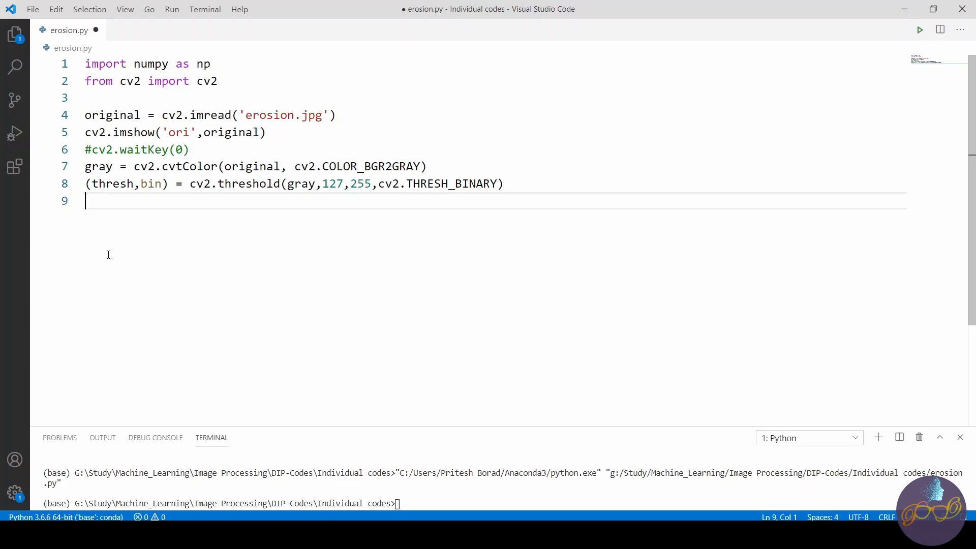
Add cv2.imshow('binary',bin) followed by cv2.waitKey(0).
text(cv2.imsgh)
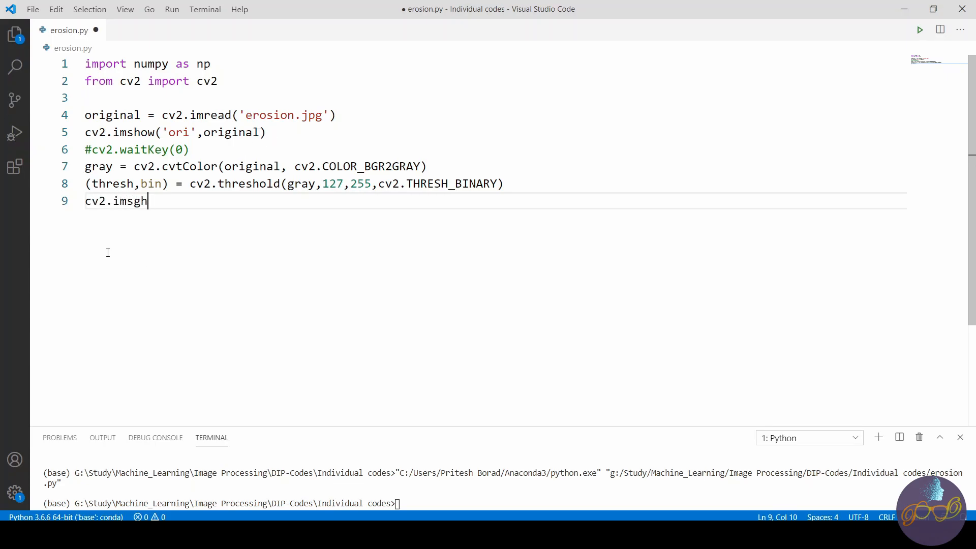
text(how(')
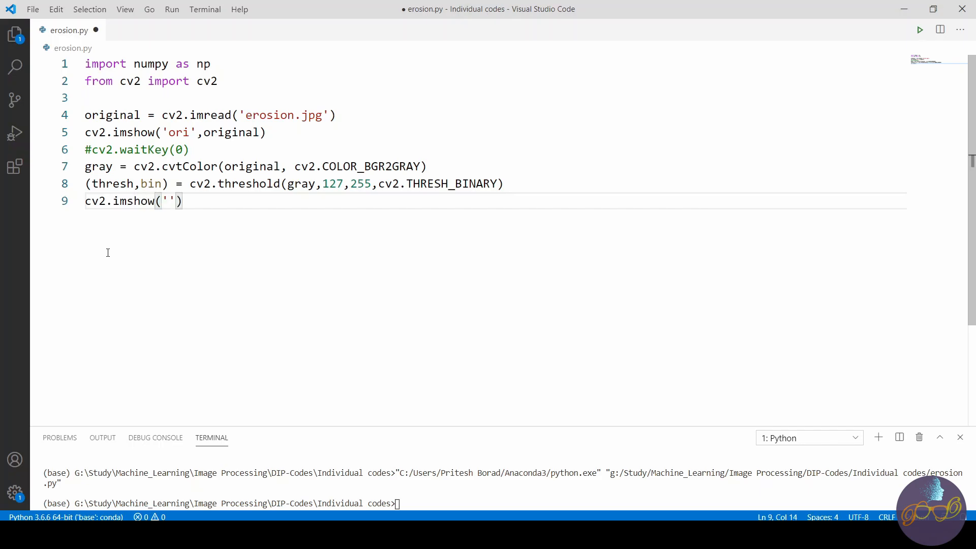
text(binary)
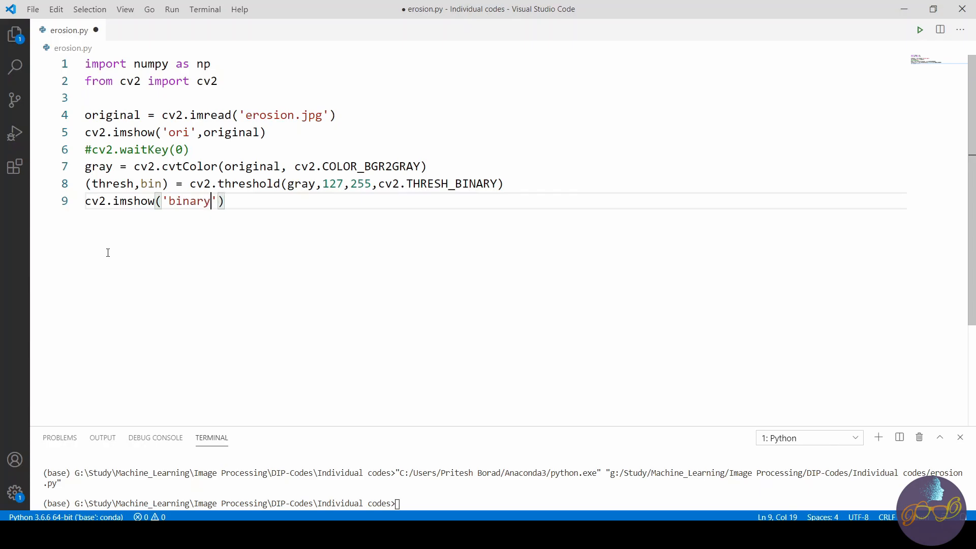
text(,b)
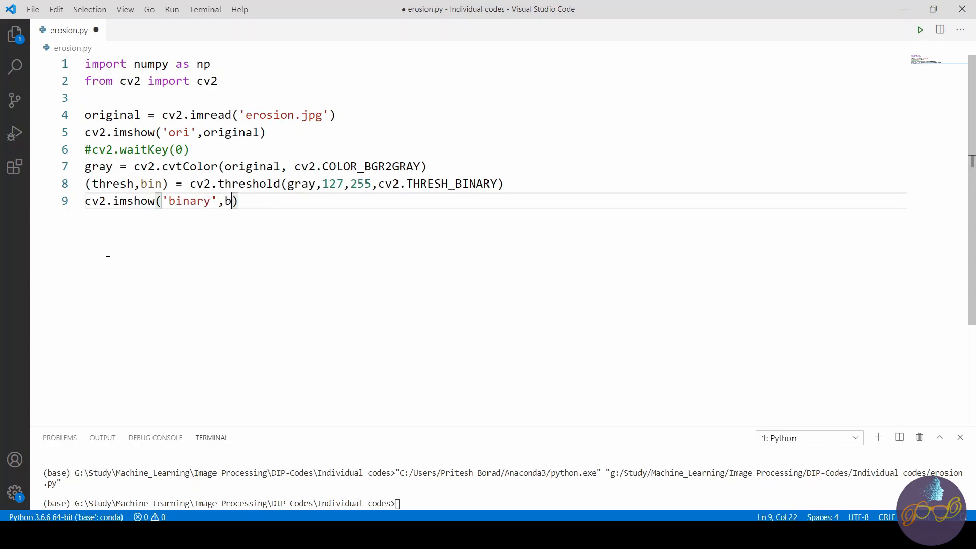
text(in))
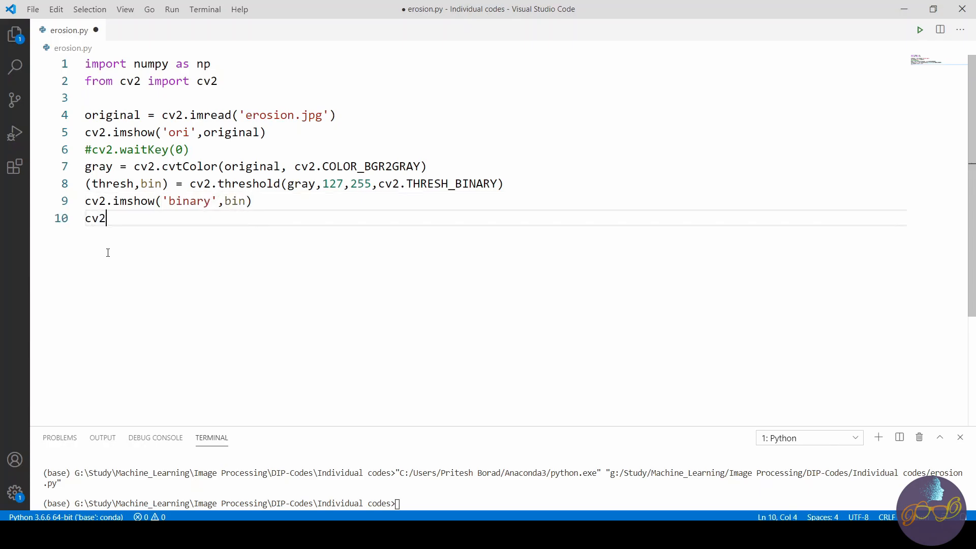
text(.wait)
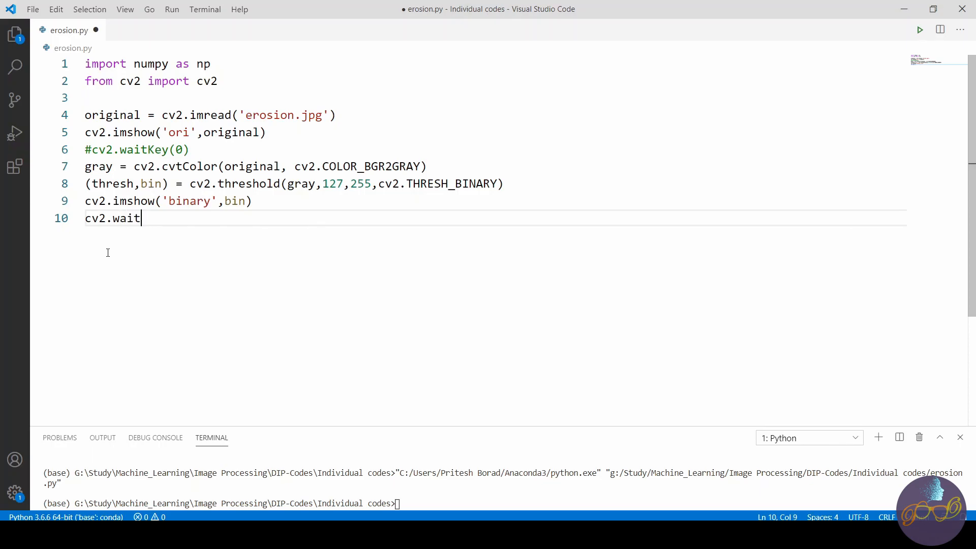
text(Key)
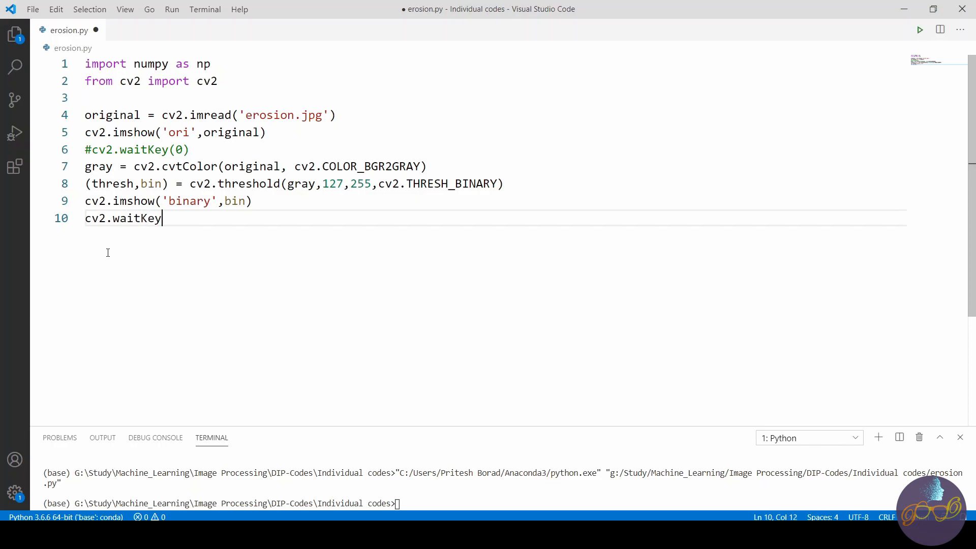
text((0))
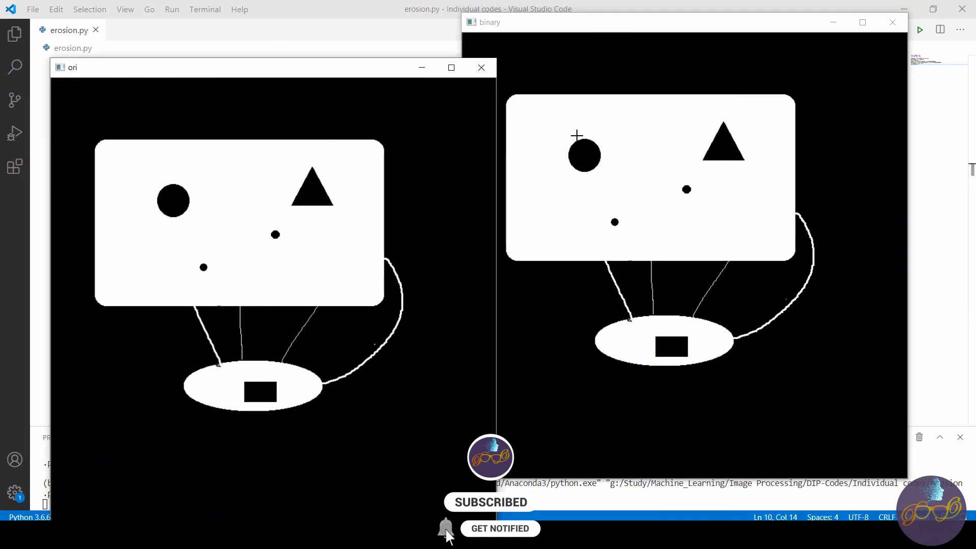
mouse_move(587, 199)
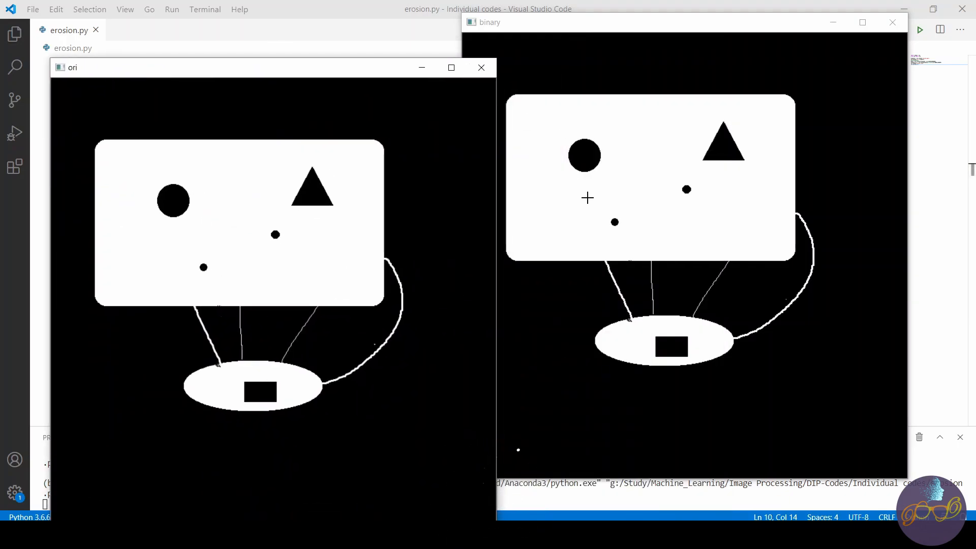
mouse_move(348, 152)
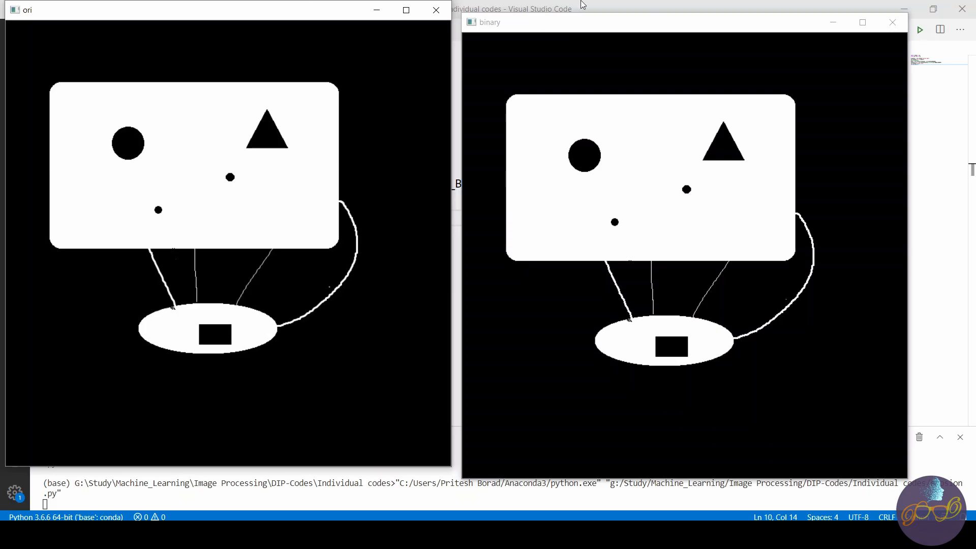
click(436, 11)
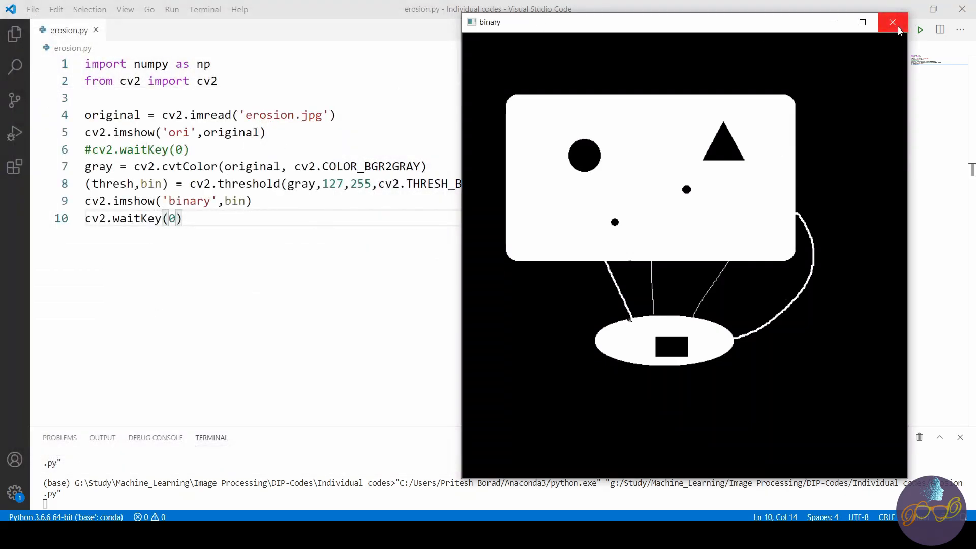
click(893, 21)
text(#)
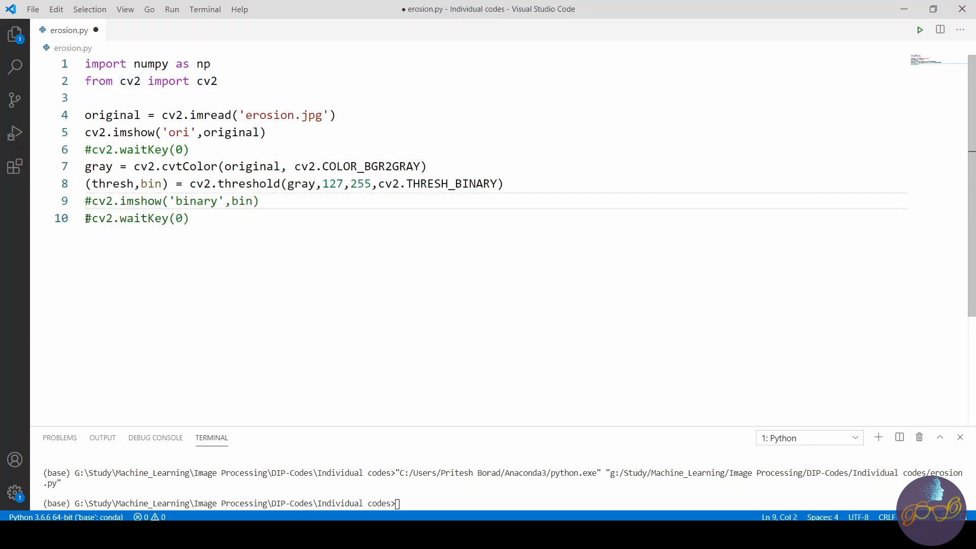
Begin defining filt = np.array( of rows of ones below the existing code.
click(222, 219)
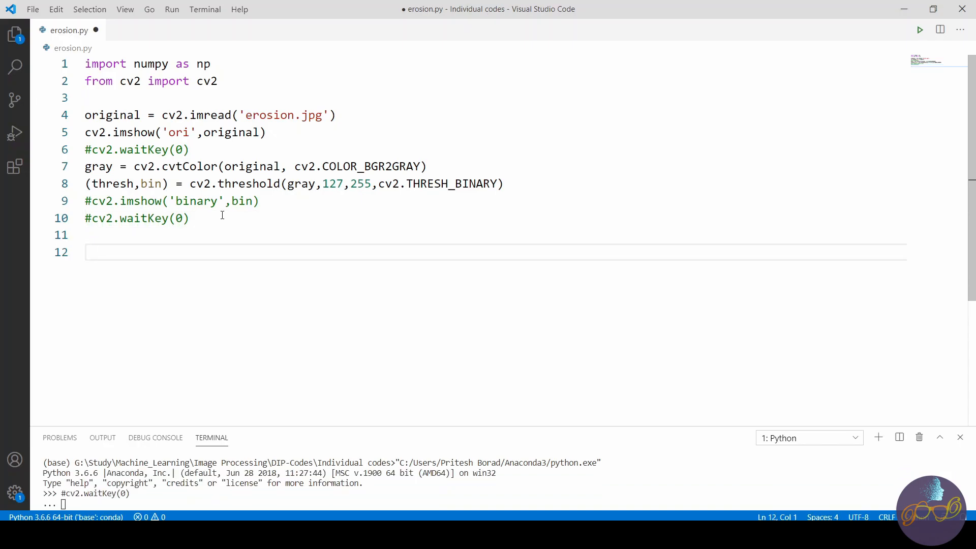
text(filt =)
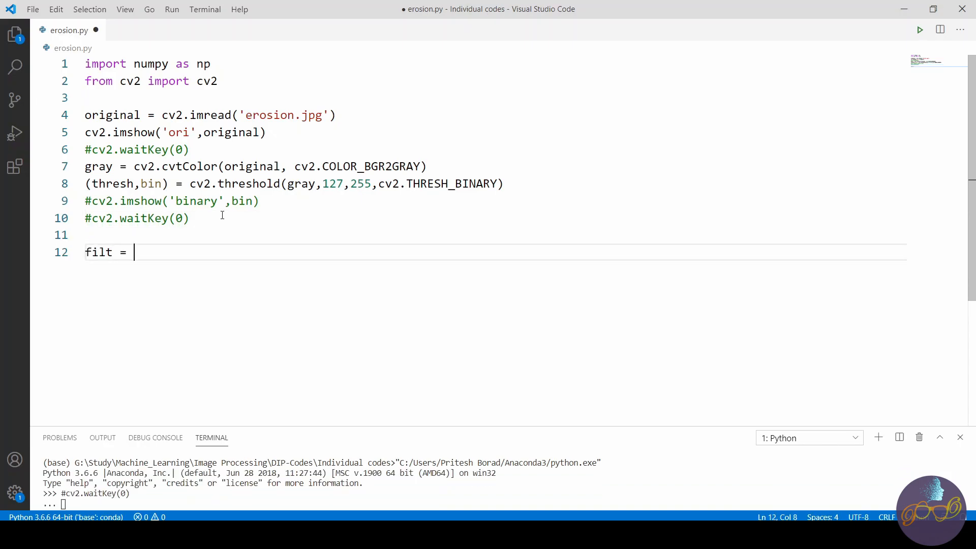
text(np.arra)
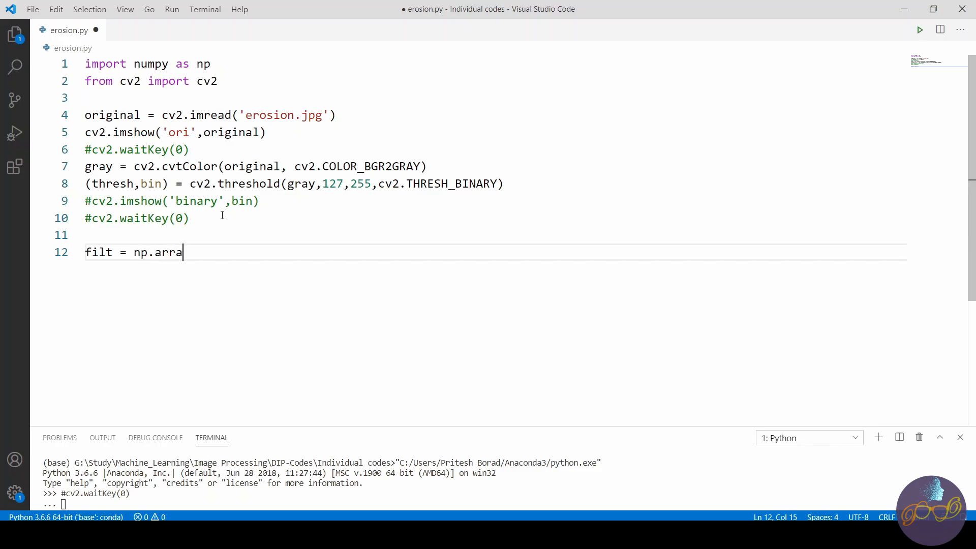
text(y([1,1,1,1,1,1,1)
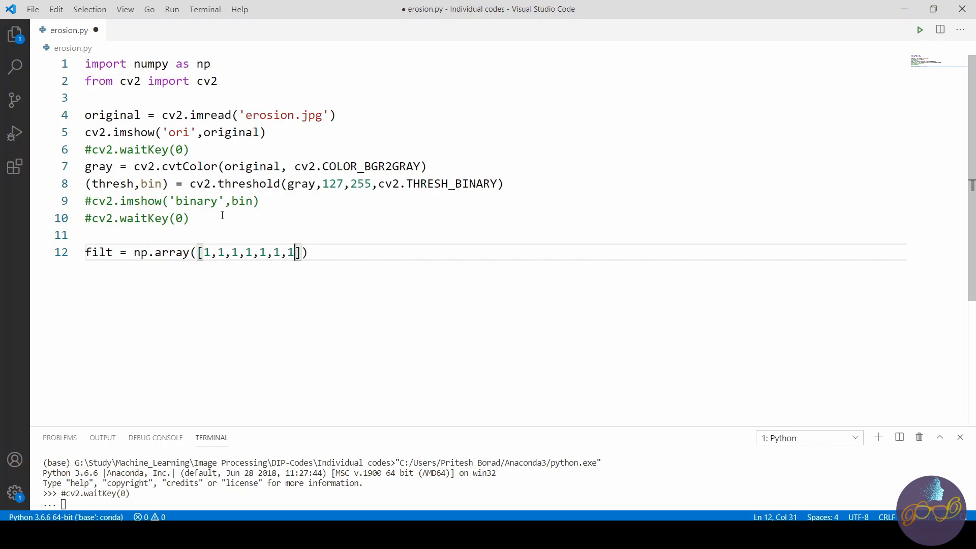
text(()
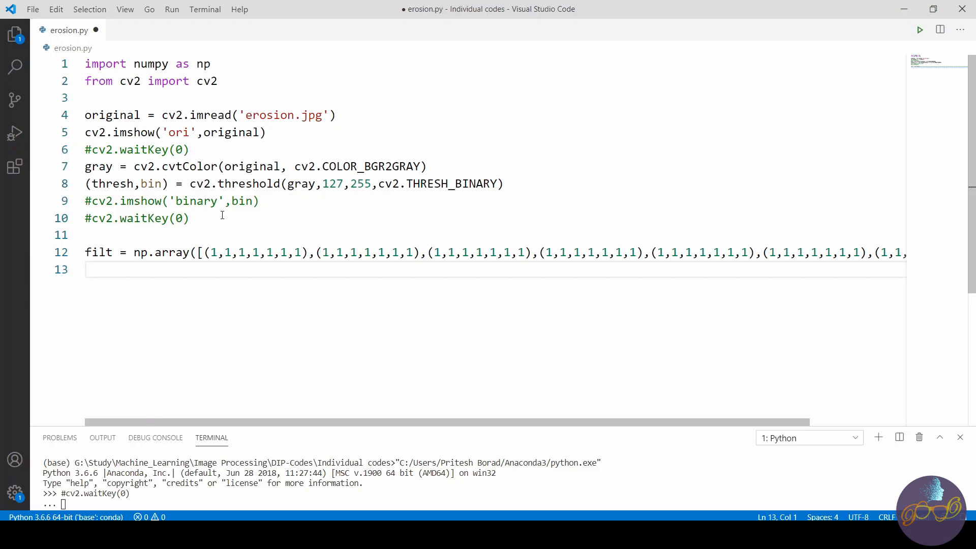
Store S = bina.shape and F = filt.shape, renaming the binary image to bina.
text(S =)
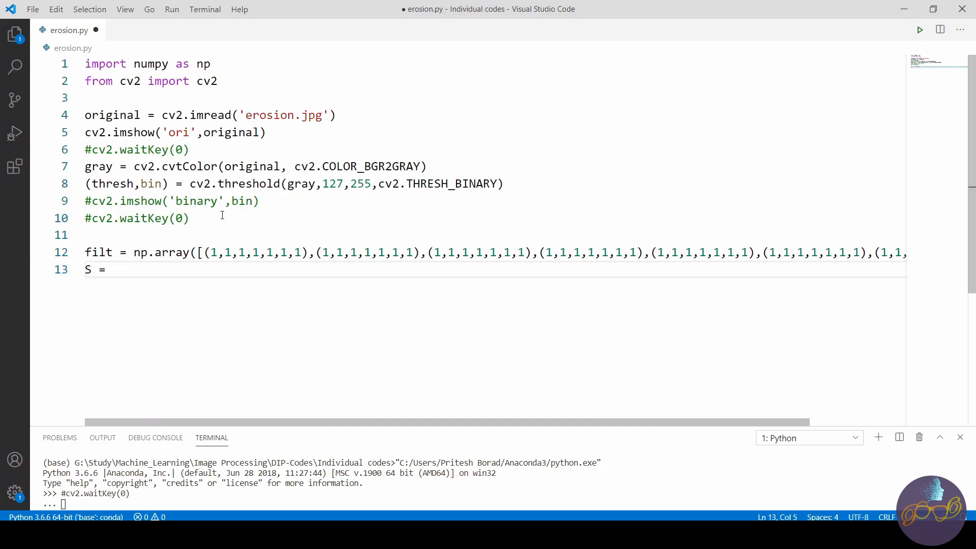
text(bi)
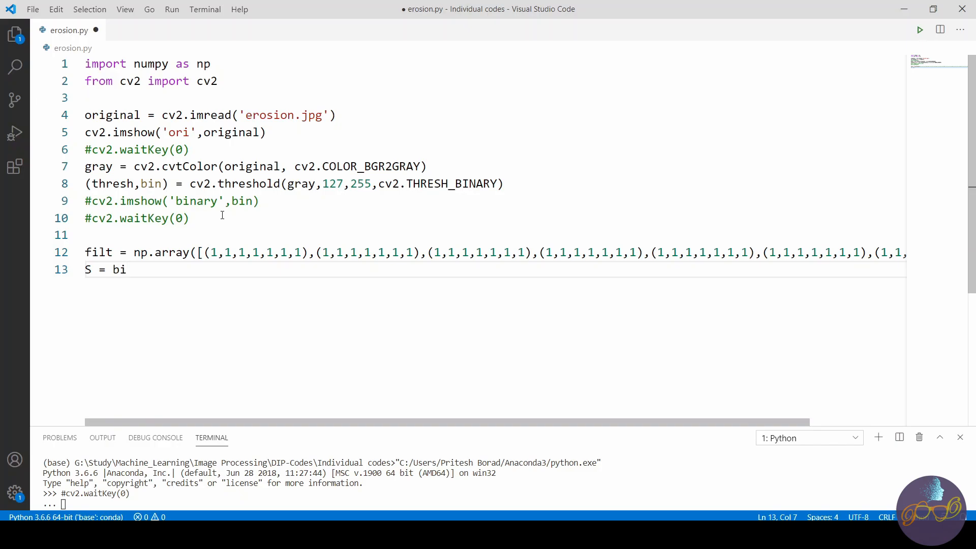
text(.shap)
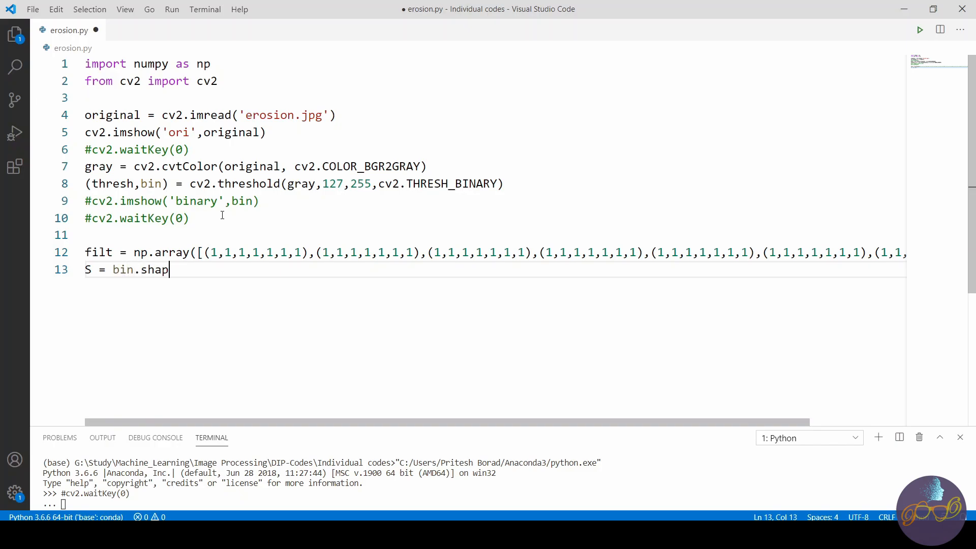
text(e)
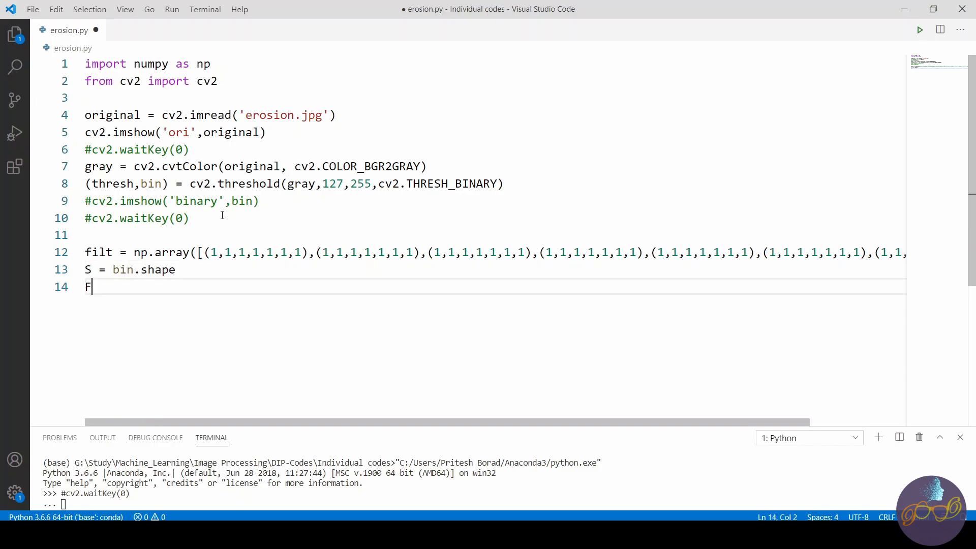
text(=)
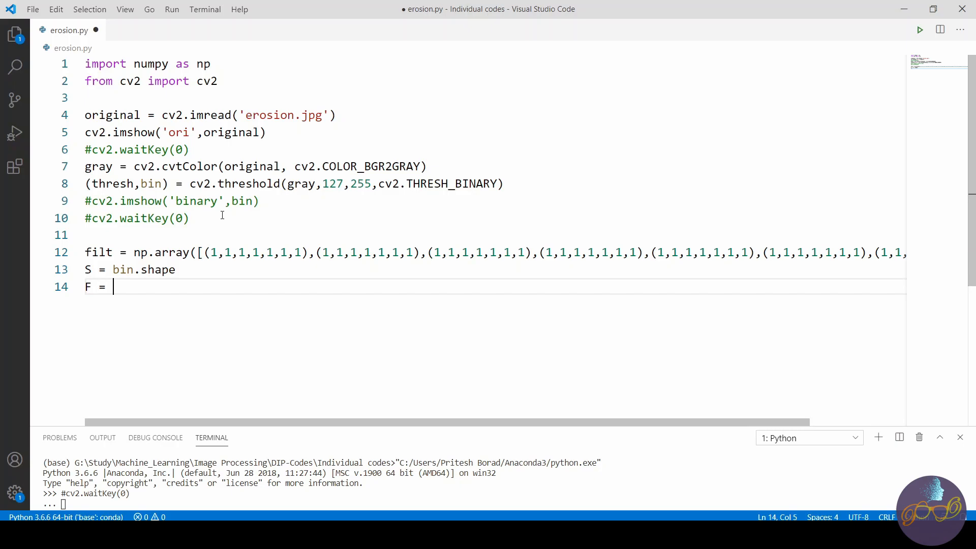
text(filt.)
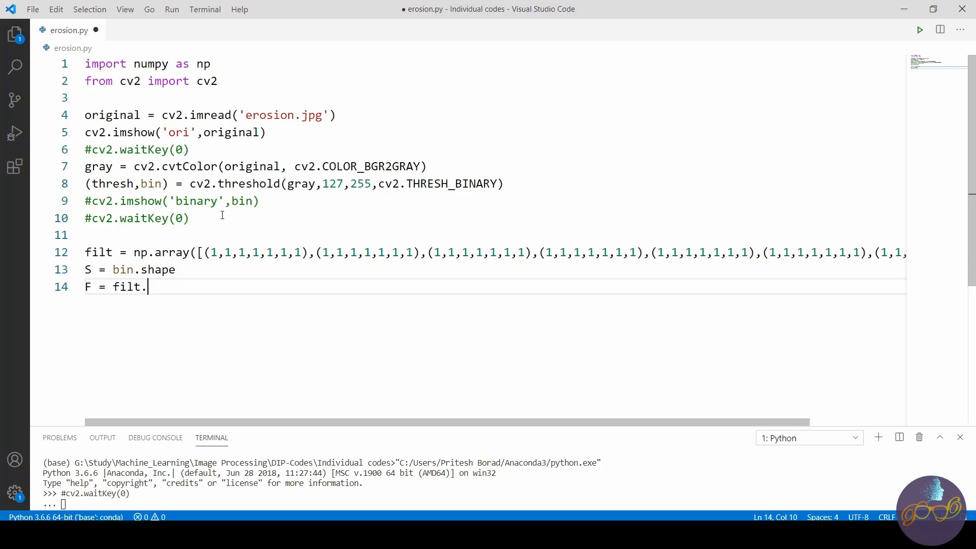
text(shape)
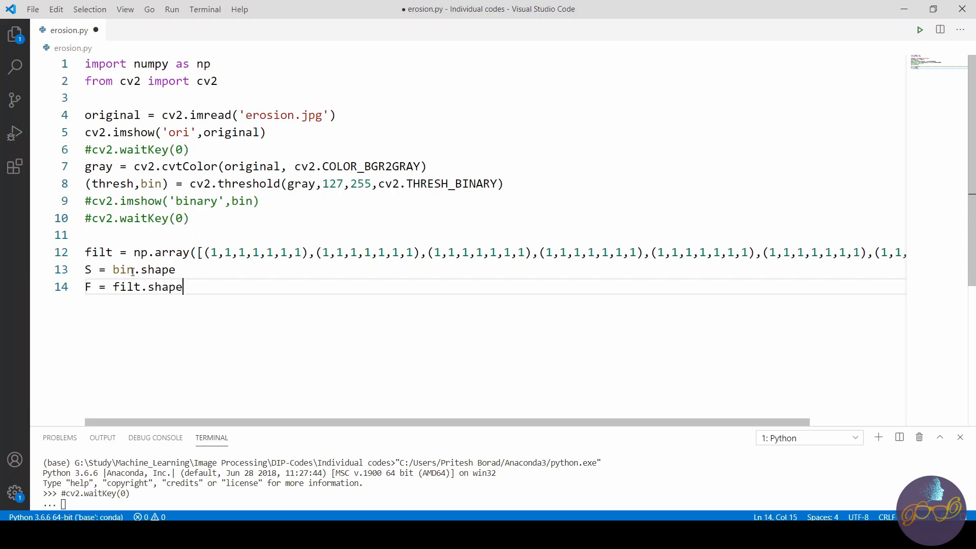
text(a)
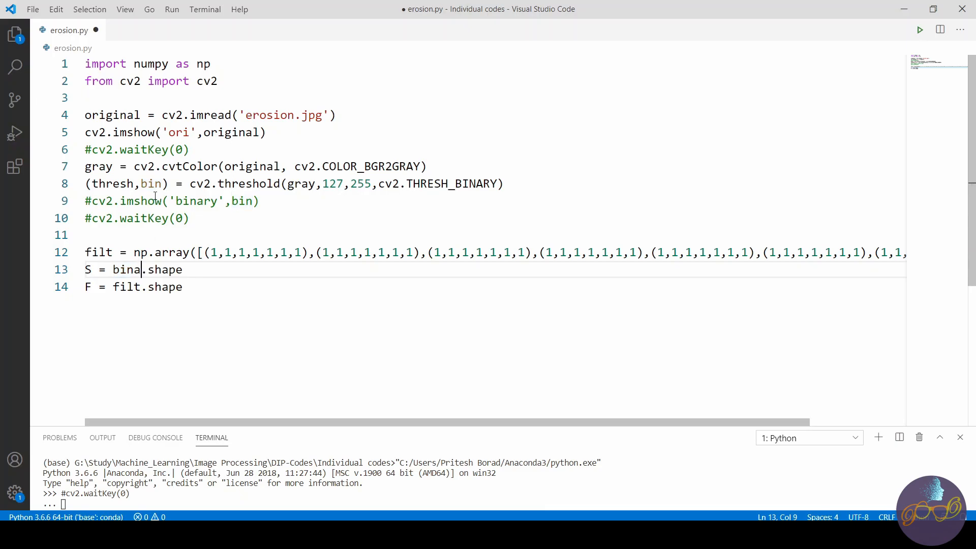
text(a)
key(enter)
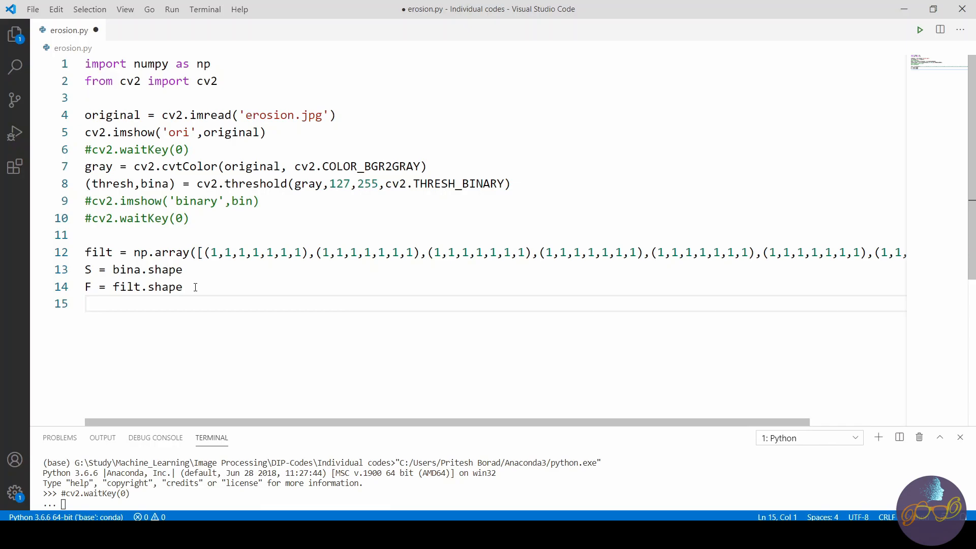
mouse_move(234, 252)
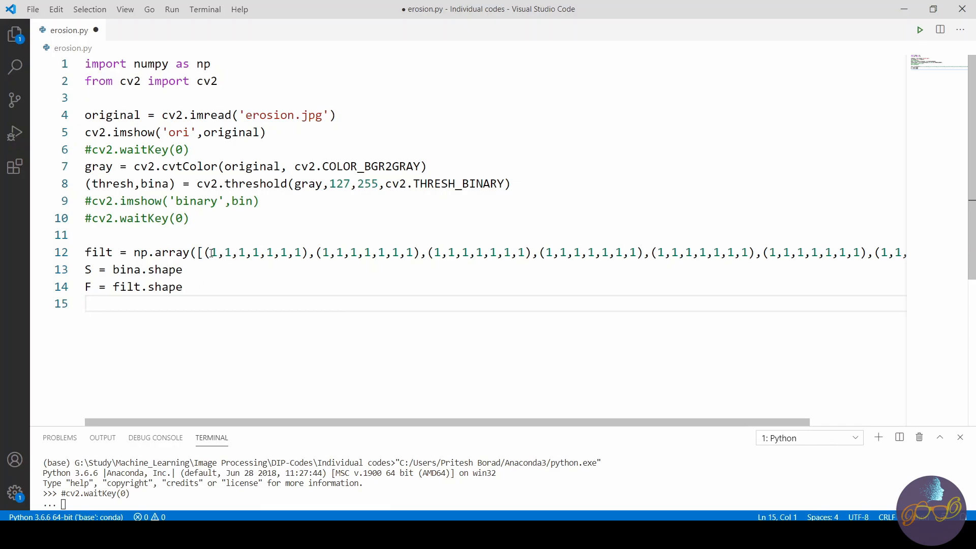
mouse_move(253, 348)
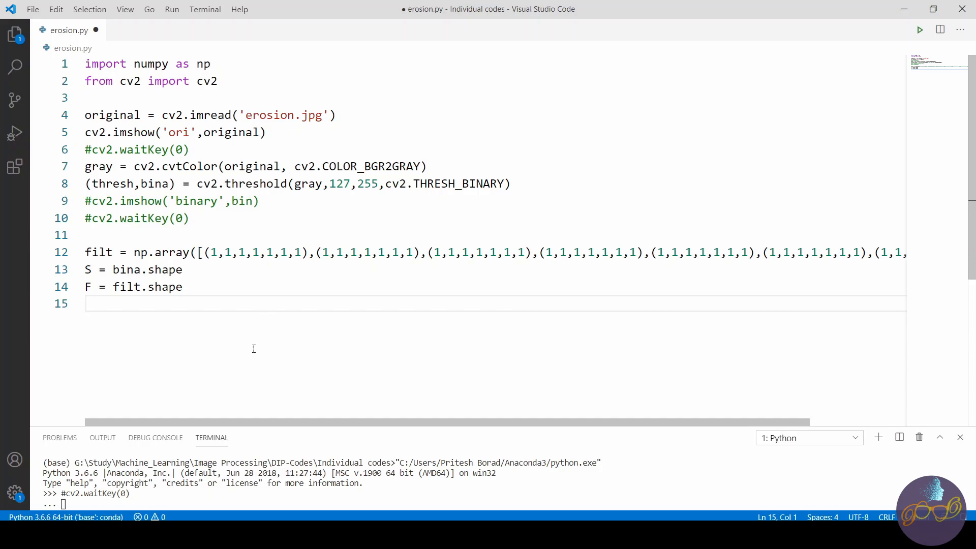
mouse_move(248, 389)
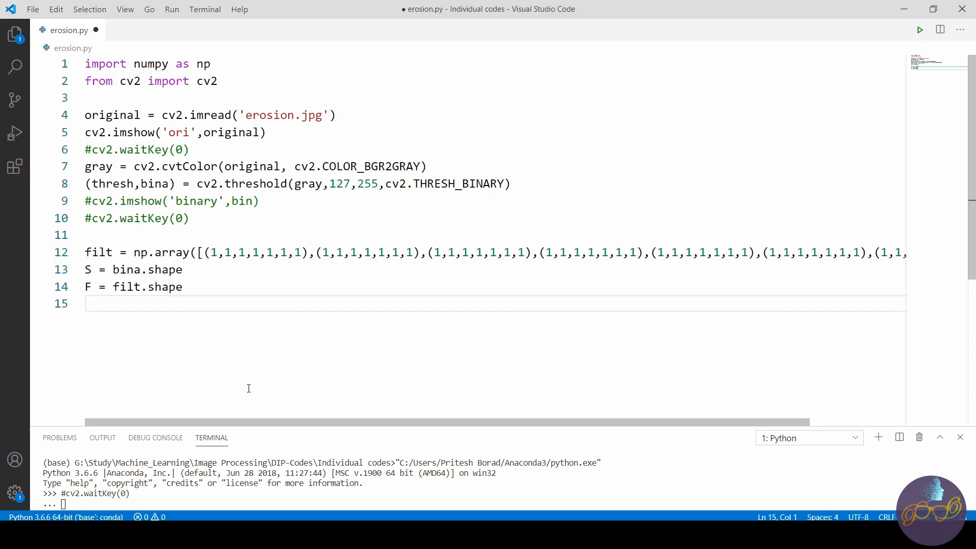
Add bina = bina/255 to scale the binary image to 0–1.
text(bina =)
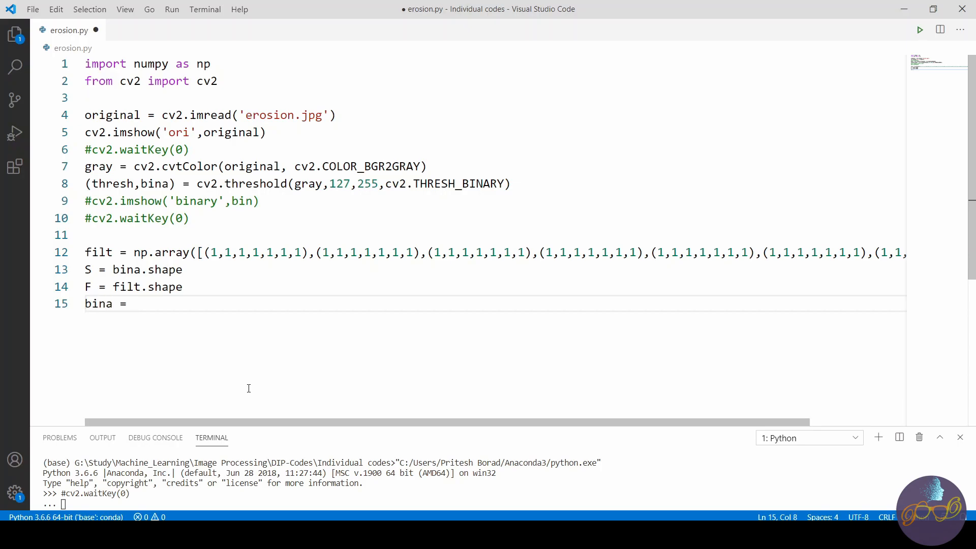
text(bina/25)
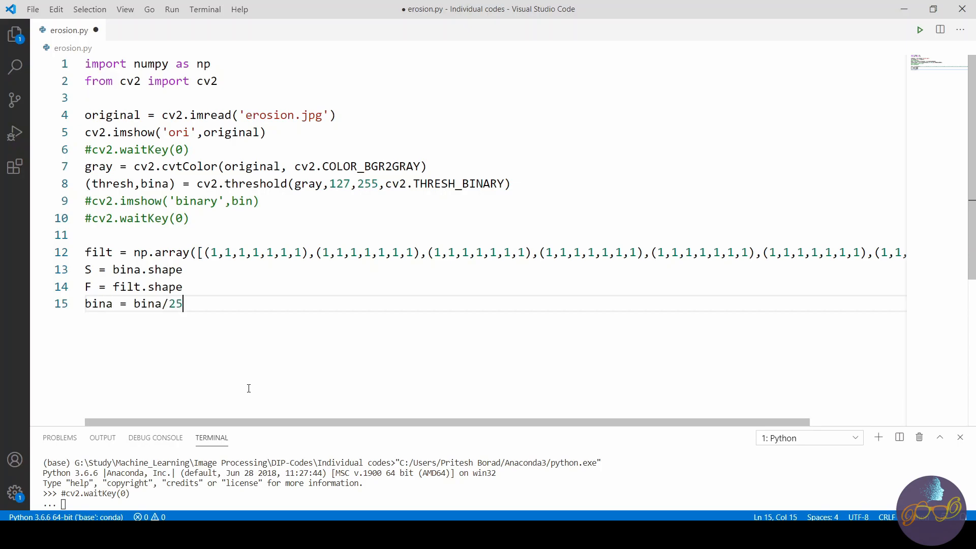
text(5)
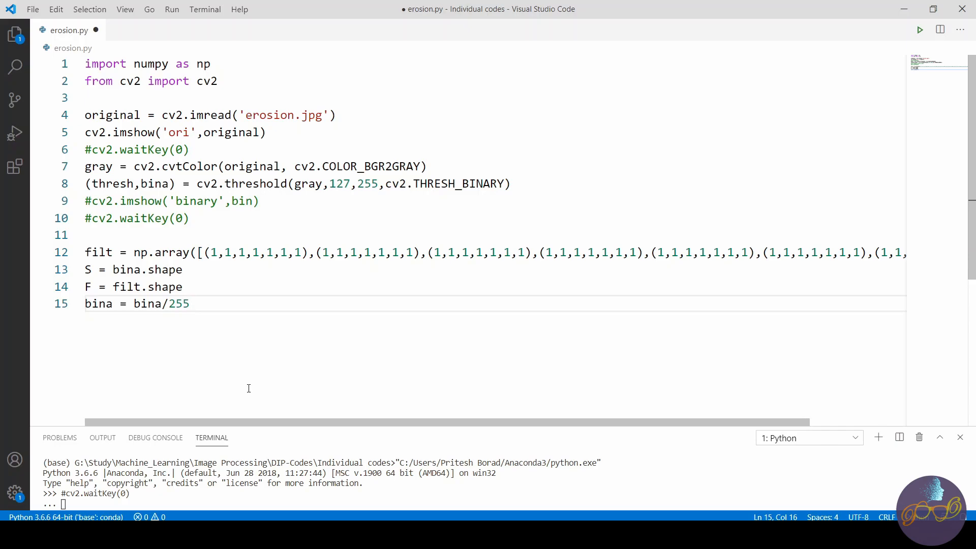
key(Enter)
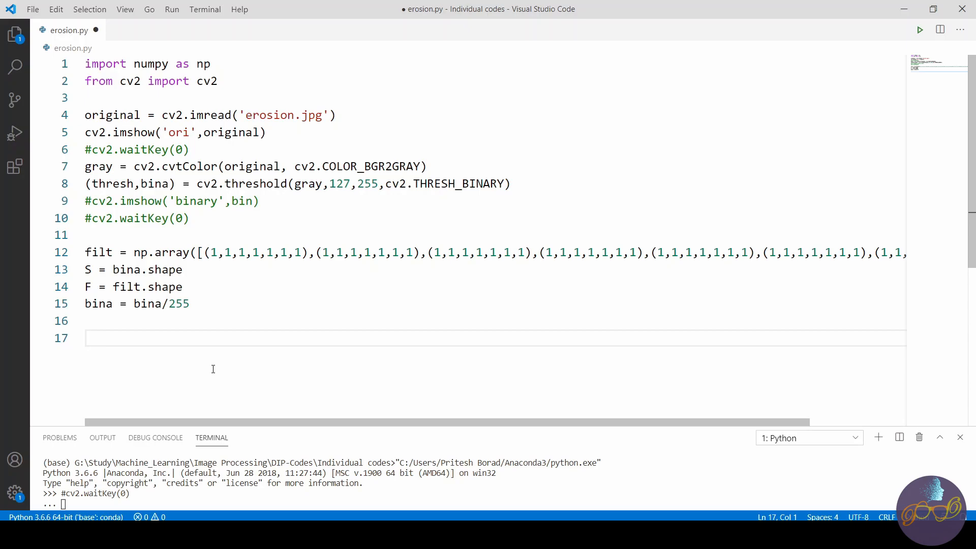
Compute padded output sizes R = S[0]+F[0]-1 and C = S[1]+F[1]-1.
text(R)
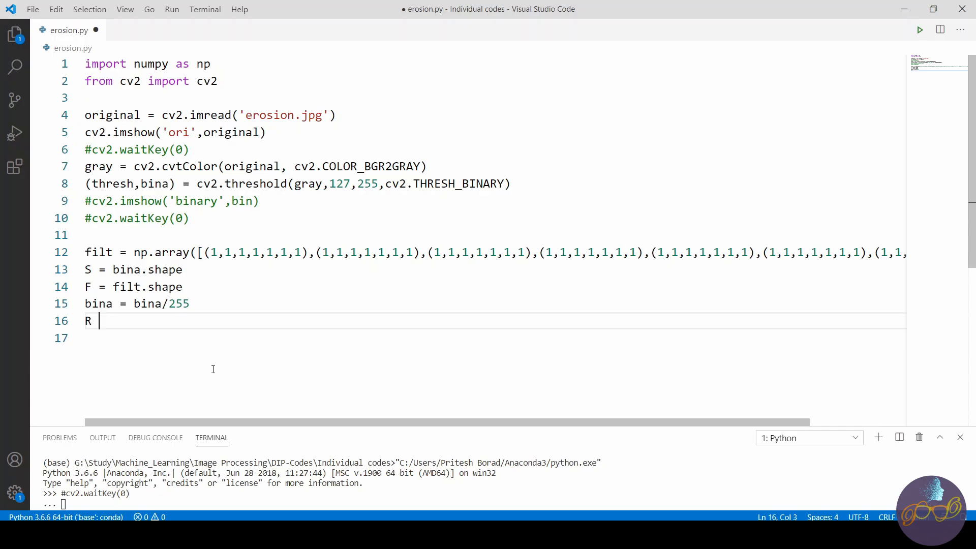
text(= S)
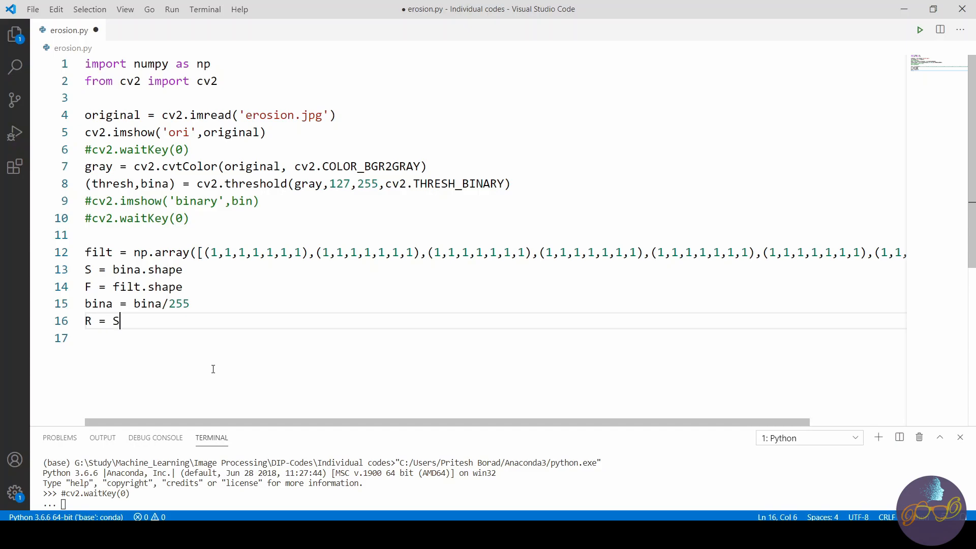
text([0])
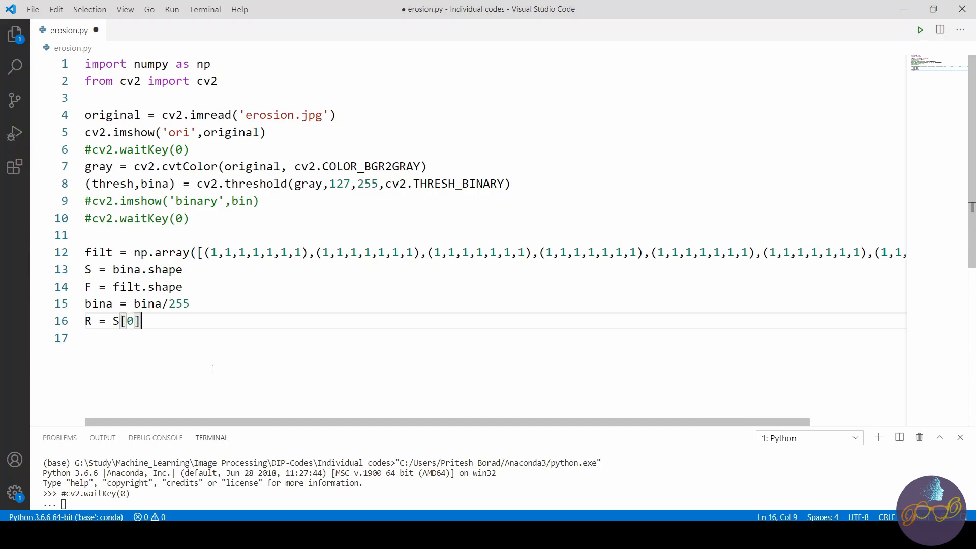
text(+F)
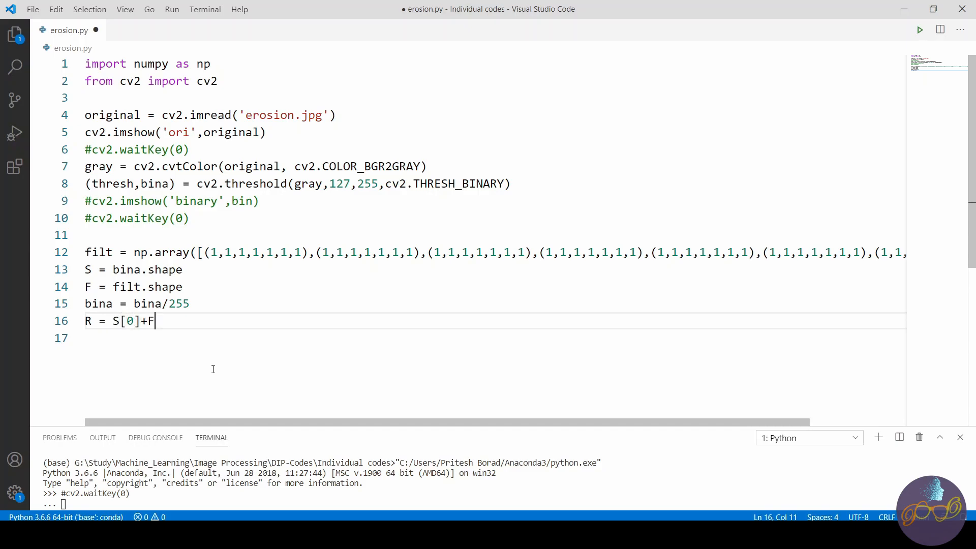
text([0]-1)
click(491, 338)
text(C =)
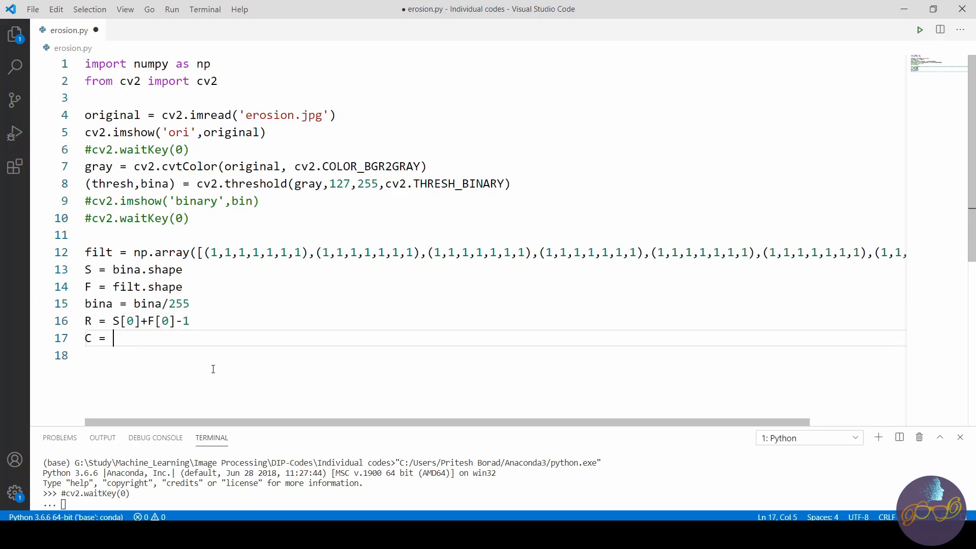
text(S)
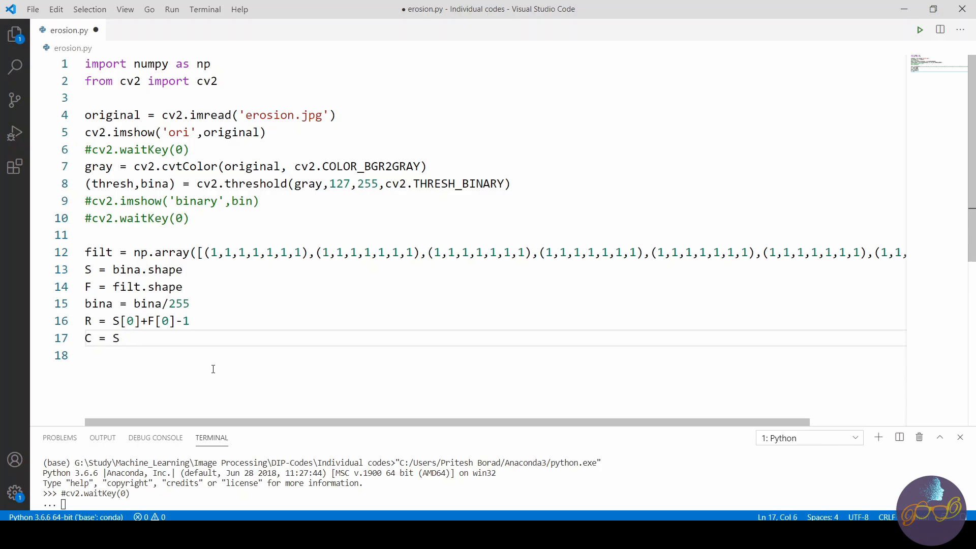
text([1]+F)
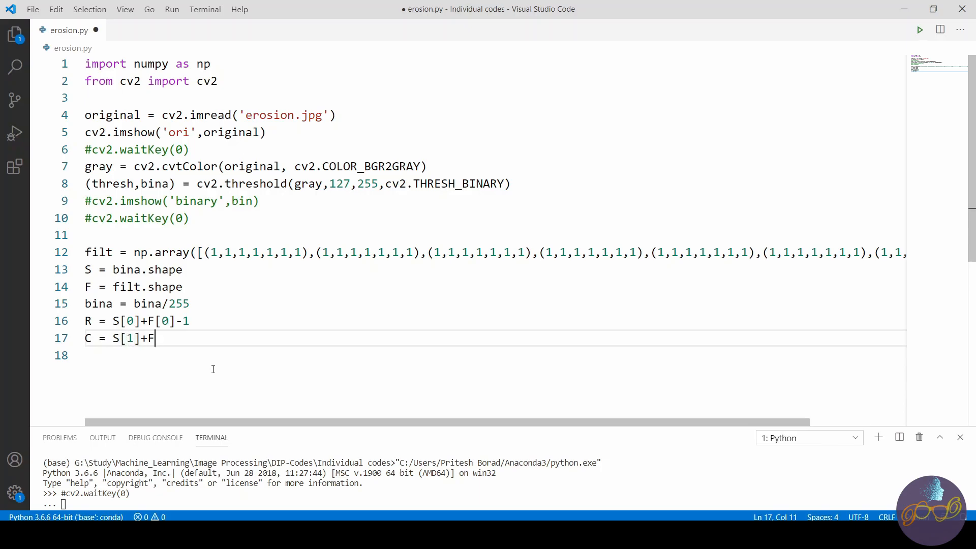
text([1]-1)
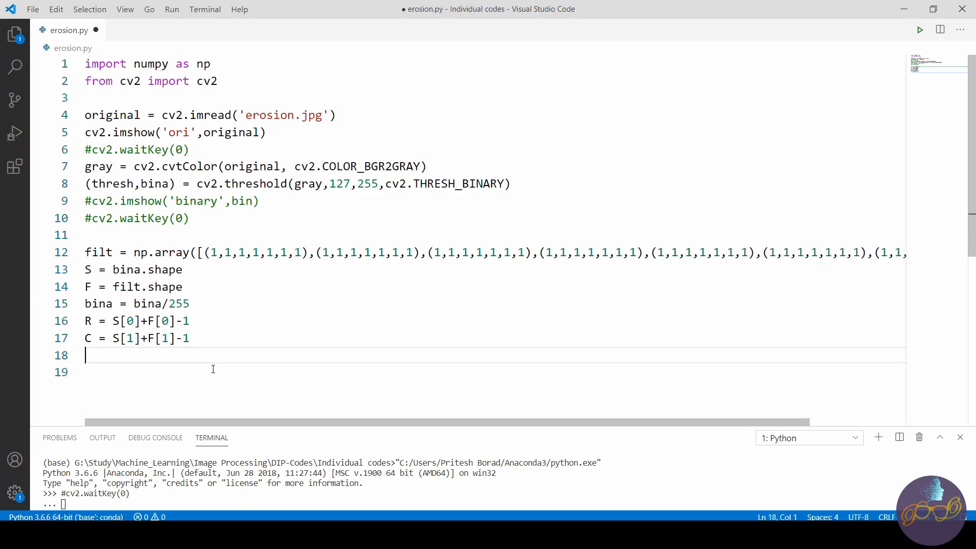
Create N as a zero array of shape (R, C) with np.zeros.
text(N =)
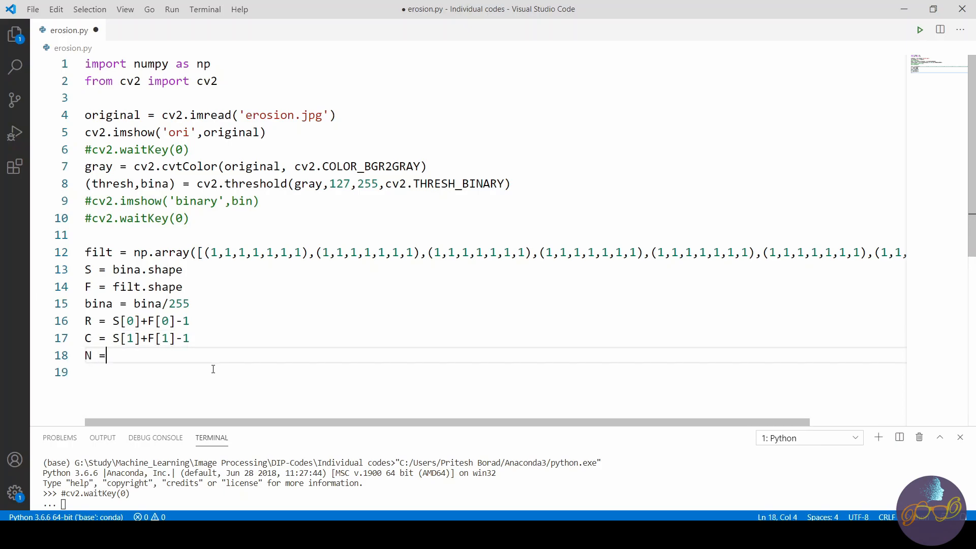
text(np.zer)
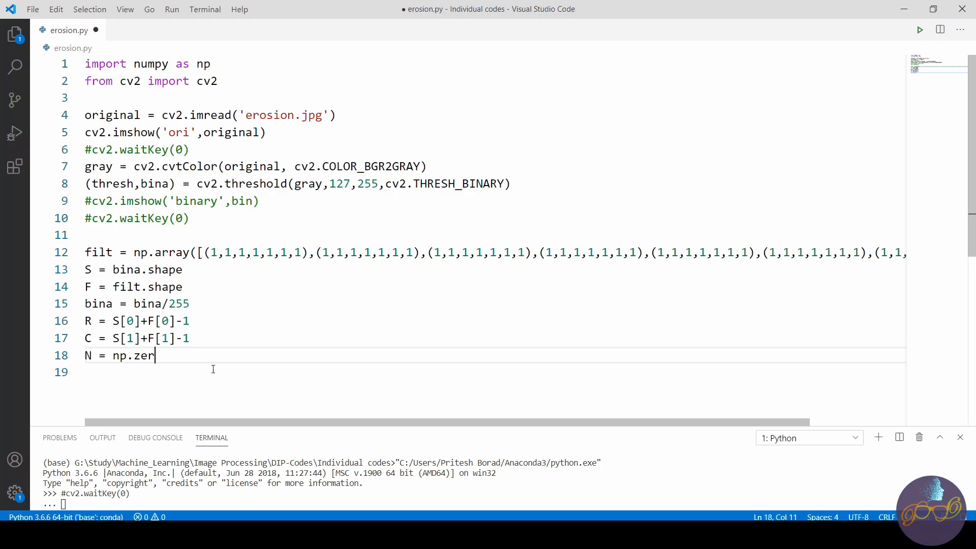
text(os())
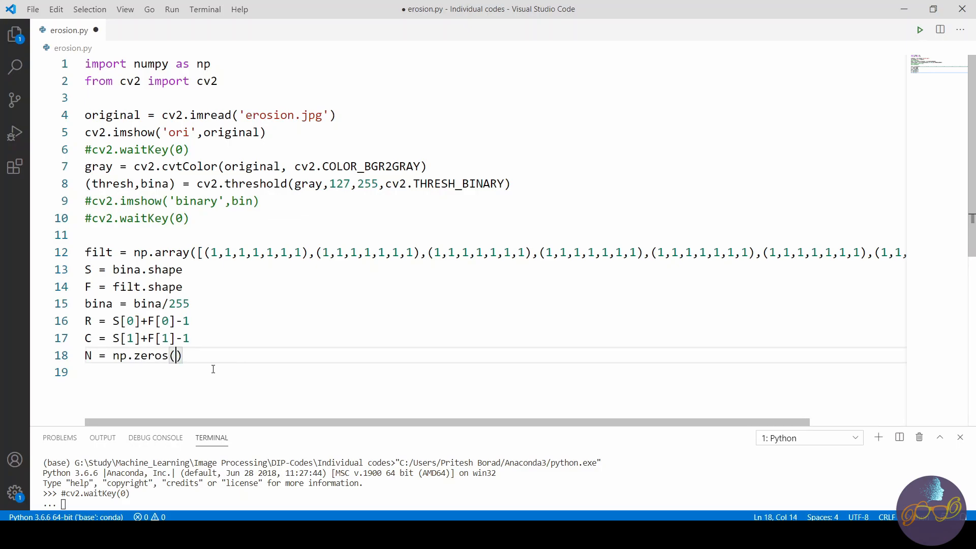
text((R)
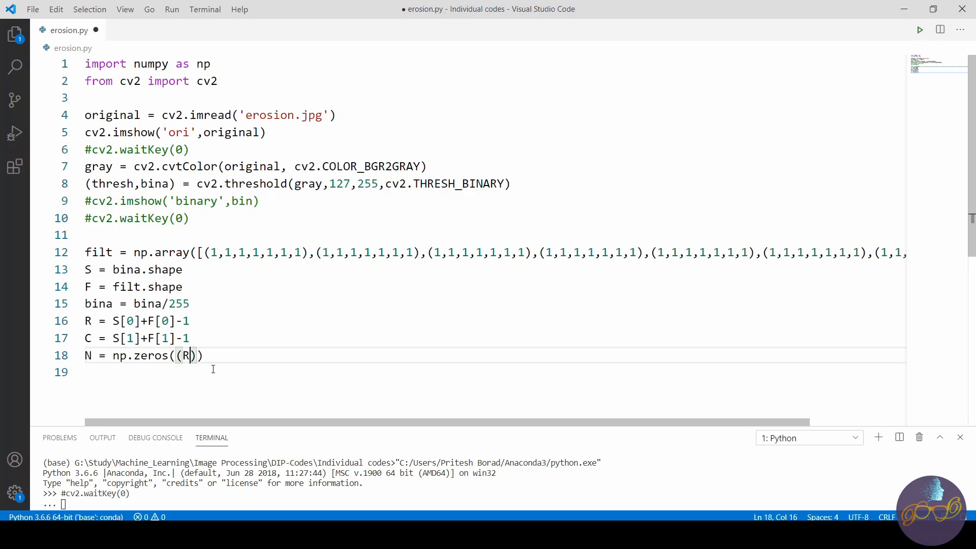
text(,c)
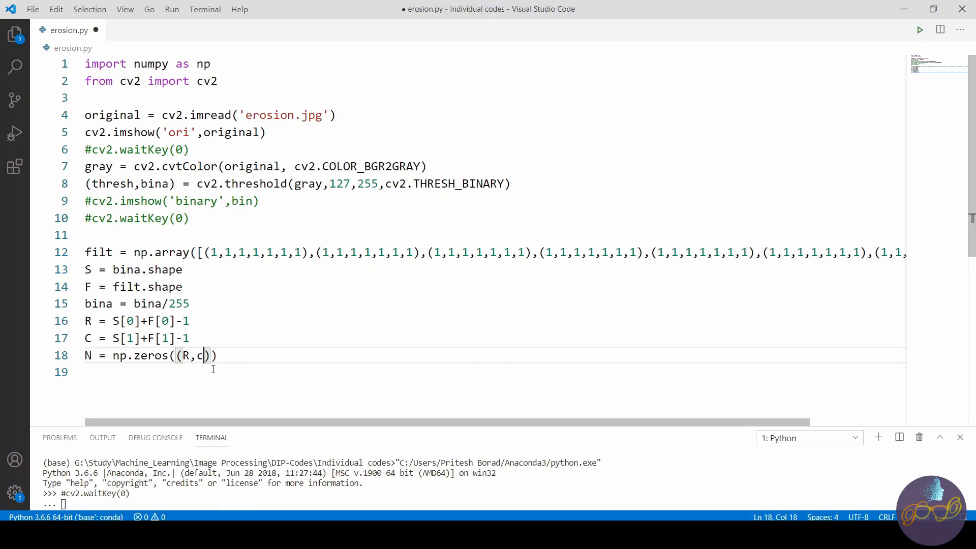
text(C)
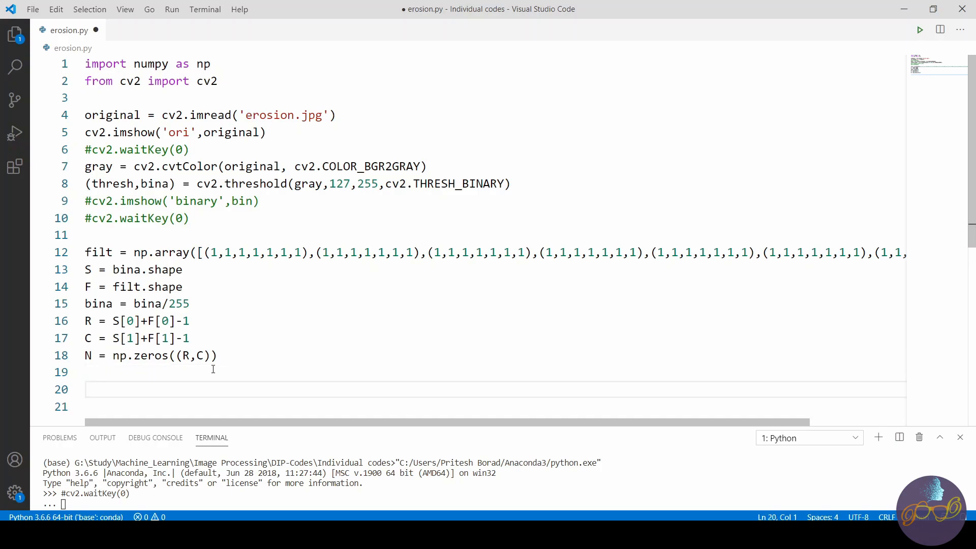
Write nested loops for i in range(S[0]) and for j in range(S[1]).
text(for)
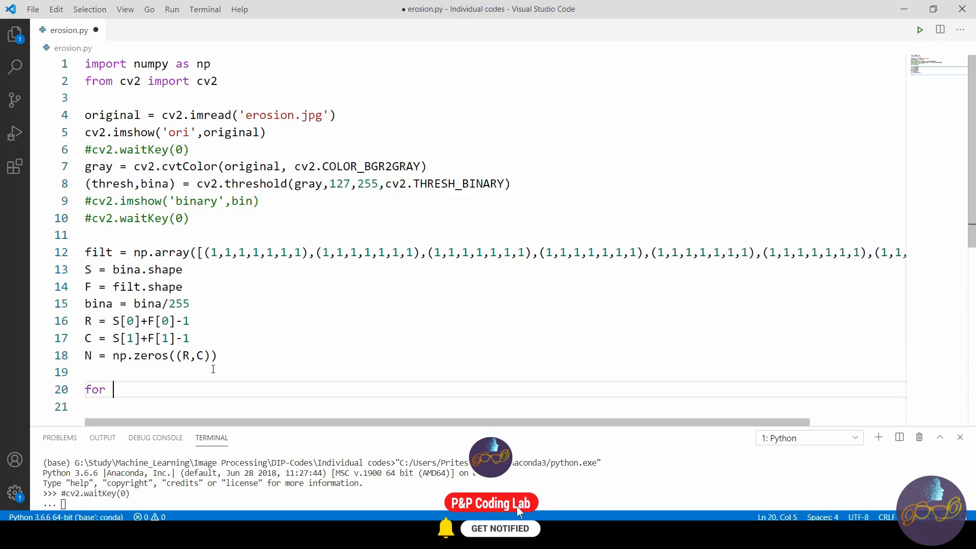
text(i i)
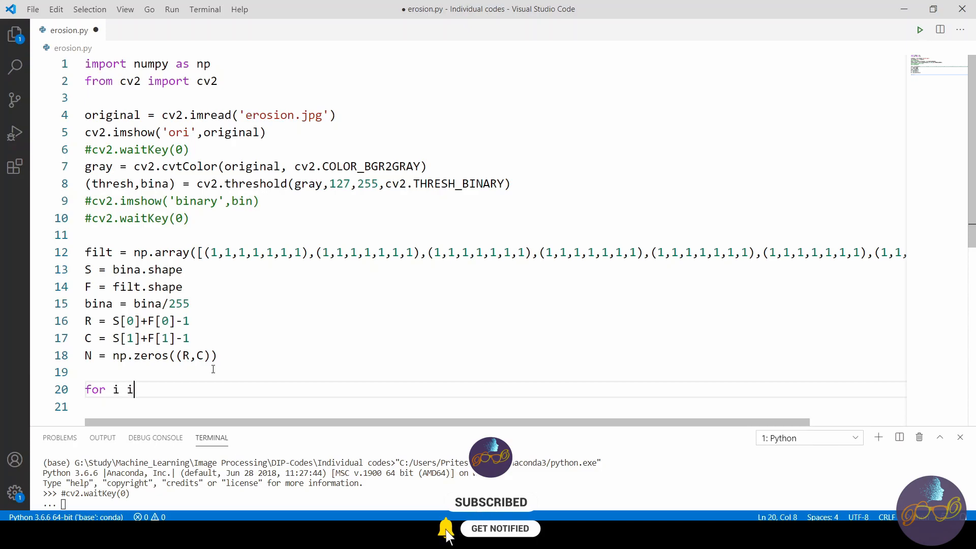
text(n ran)
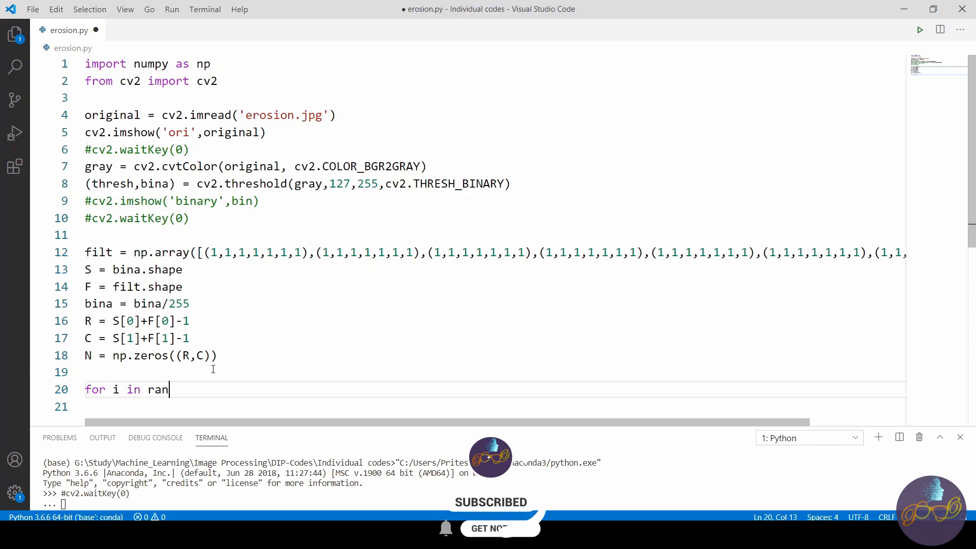
text(ge())
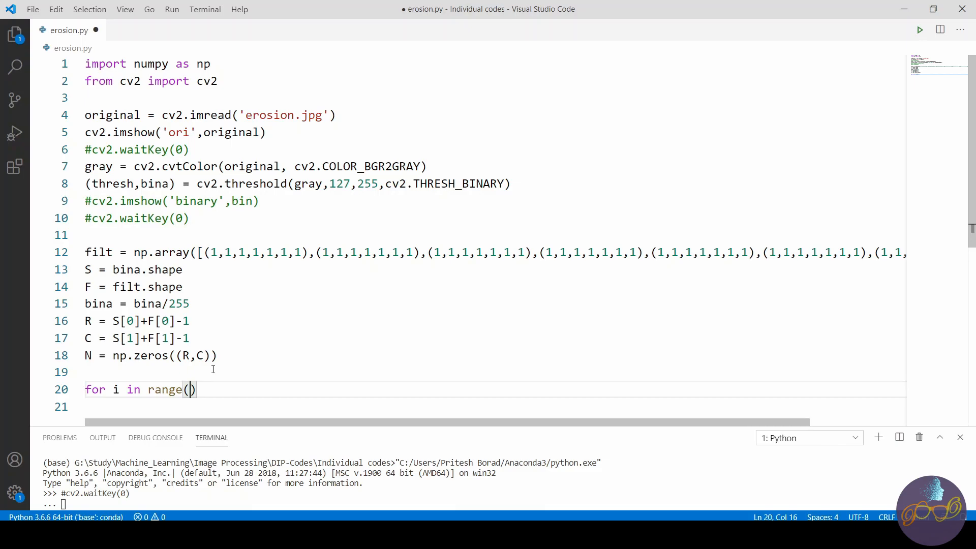
text(S[0])
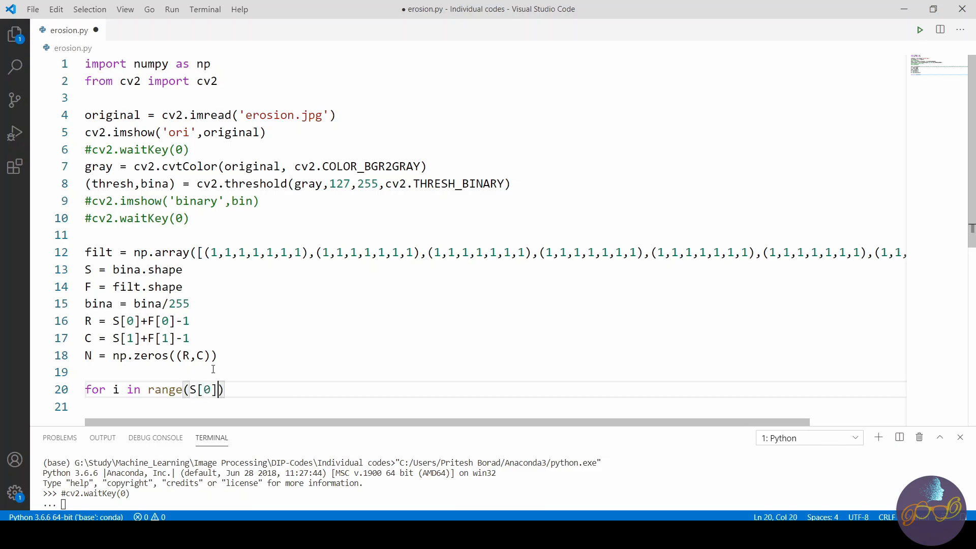
key(enter)
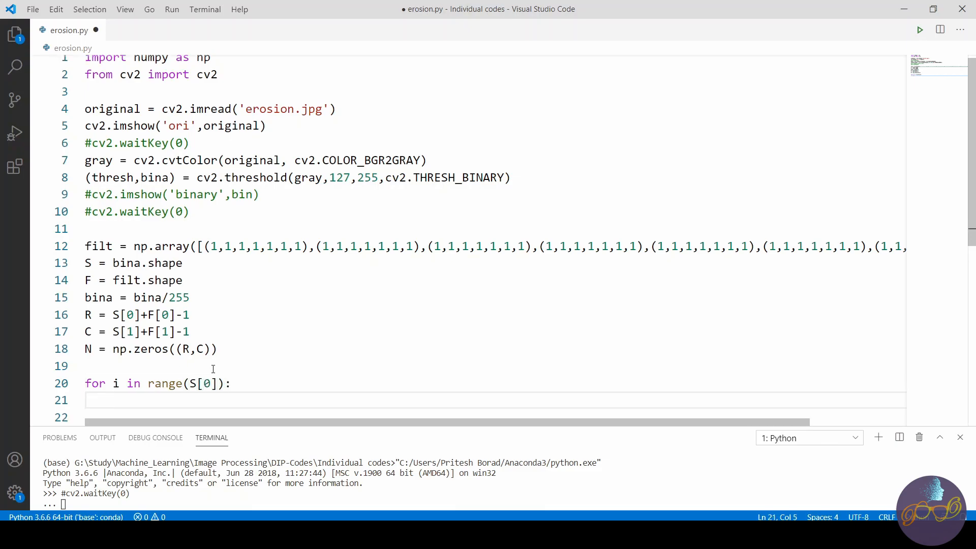
text(for j in)
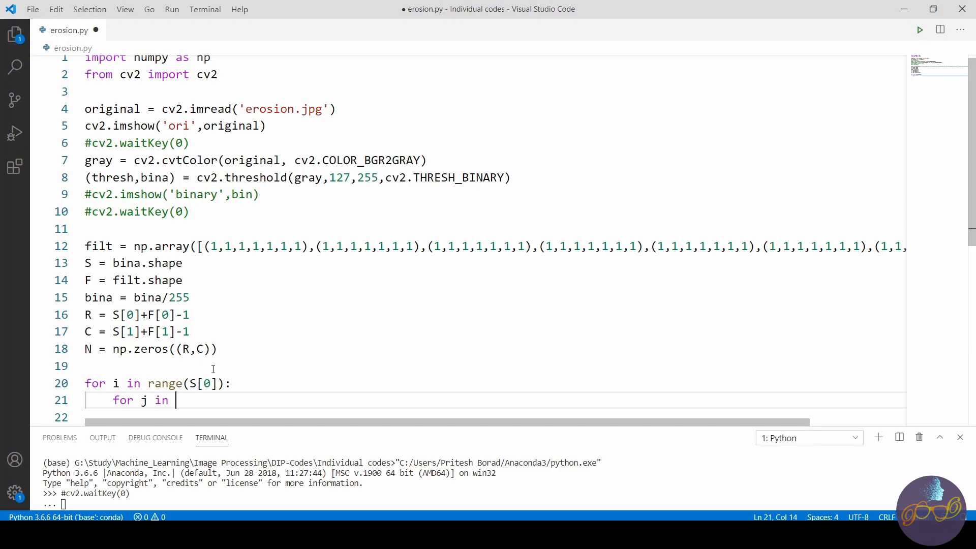
text(range())
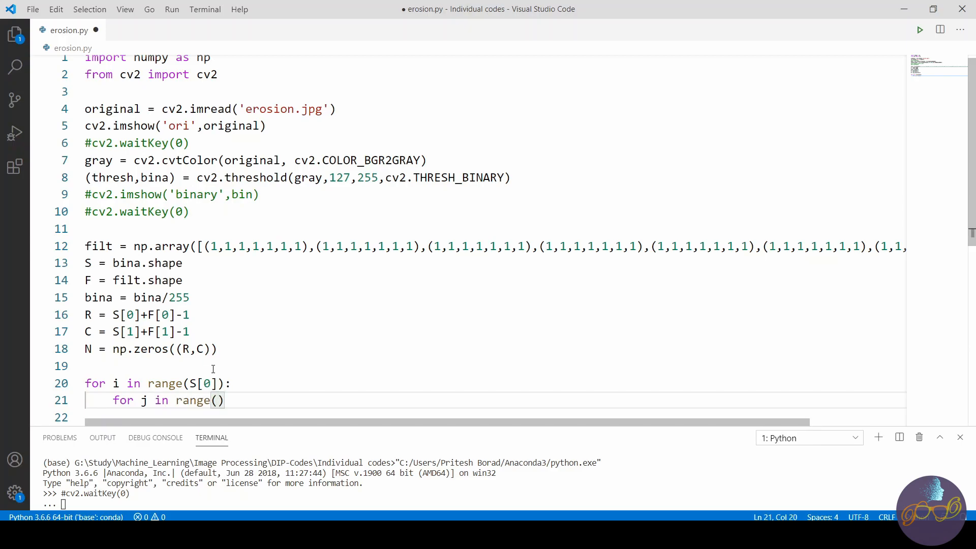
text(S[1])
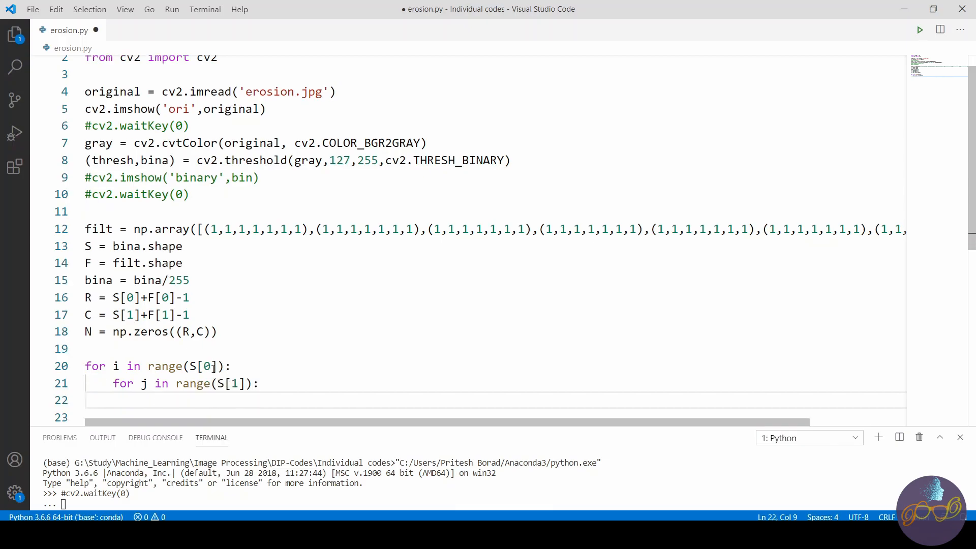
Copy each pixel into the padded array with N[i+1,j+1] = bina[i,j].
text(N)
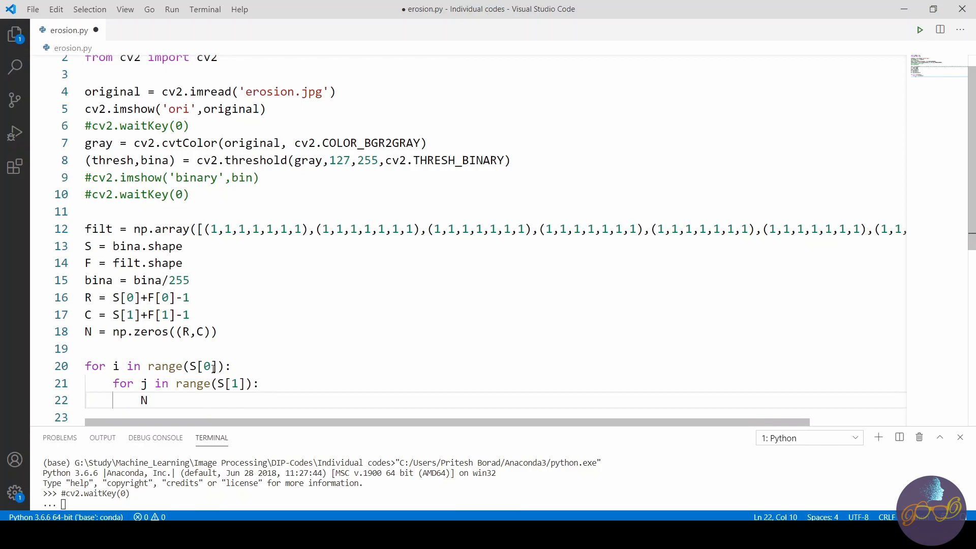
text([i])
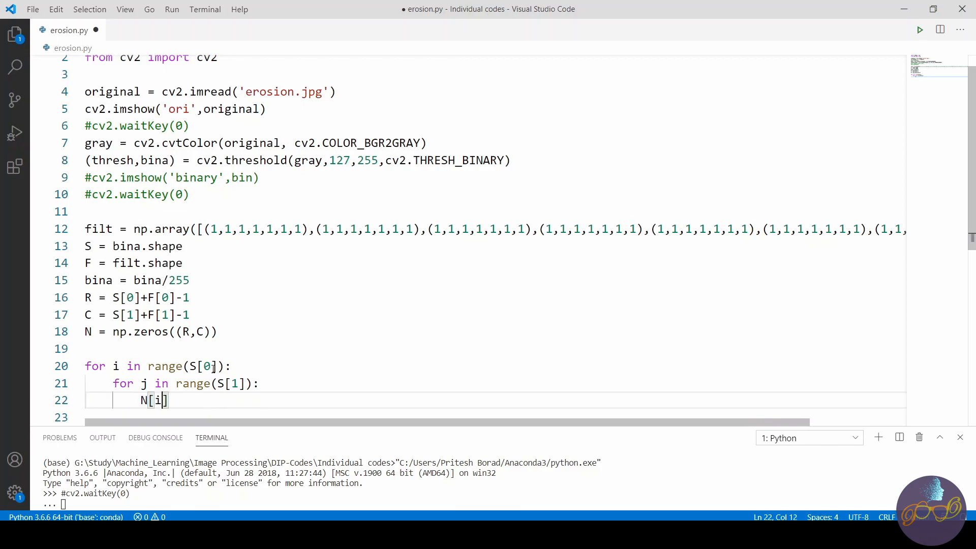
text(+1)
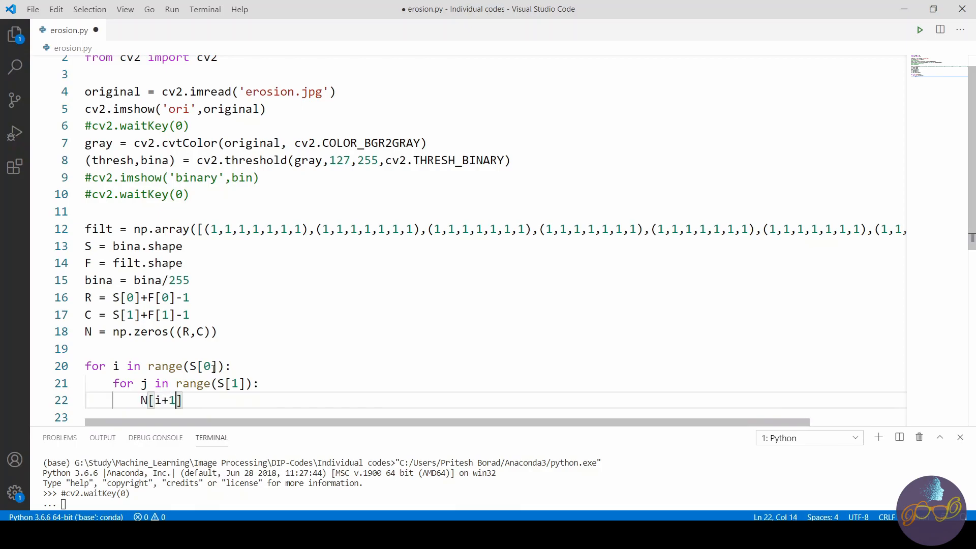
text(,j+)
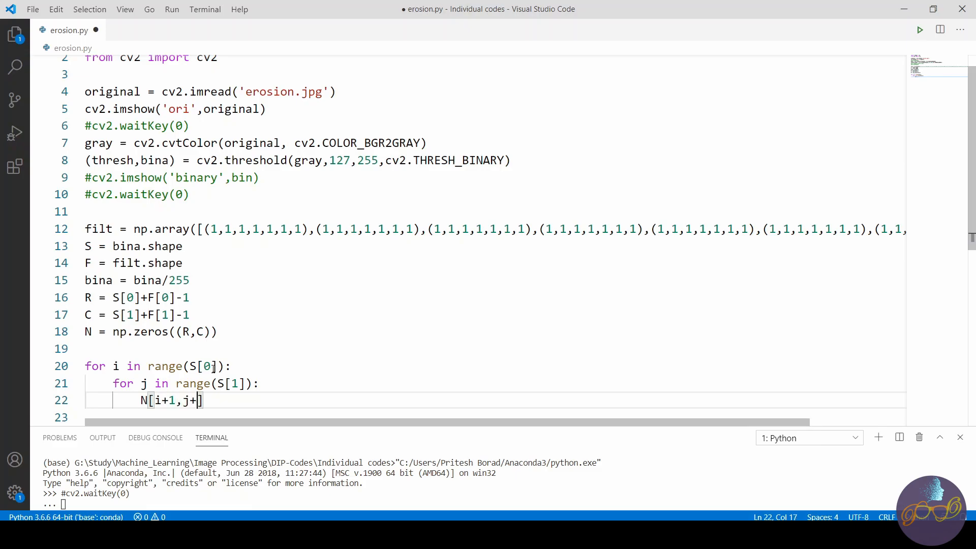
text(1])
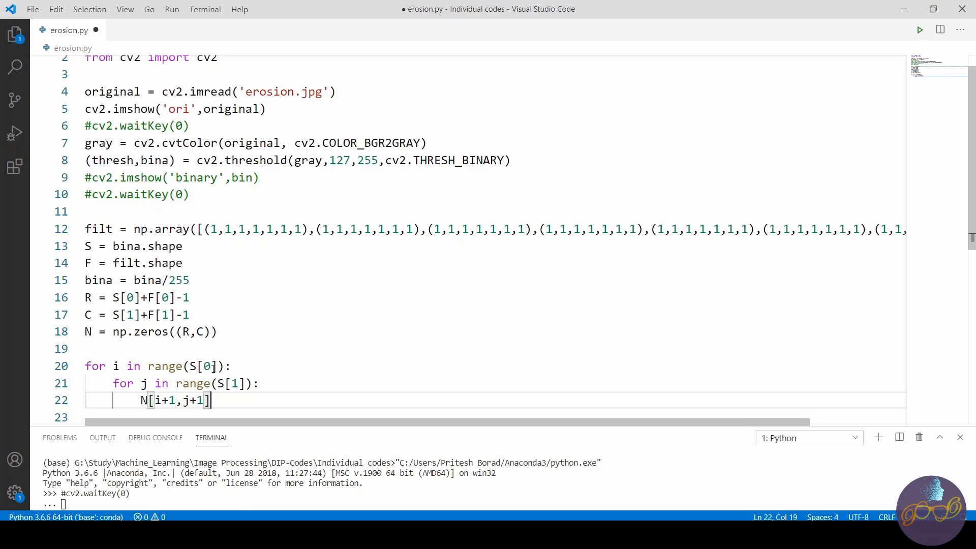
text(=bina[])
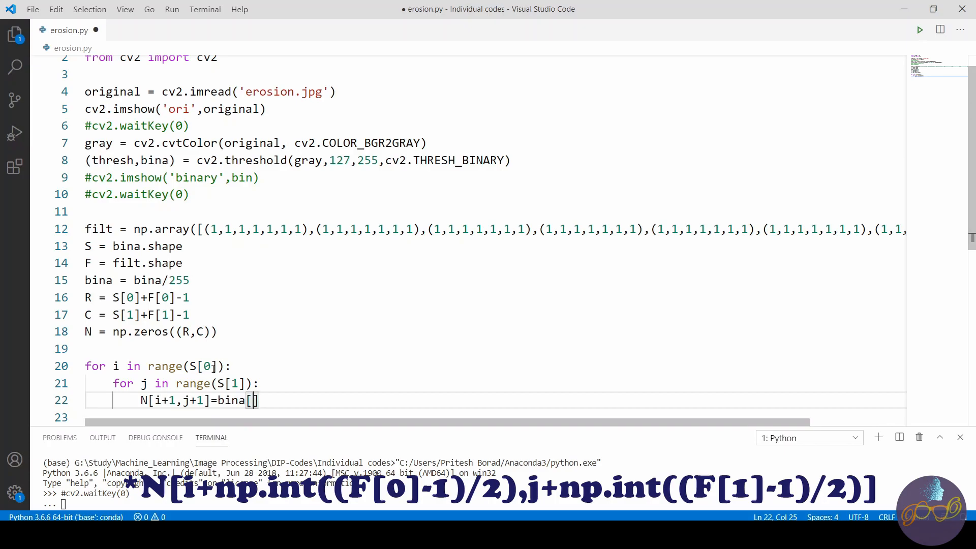
text(i,)
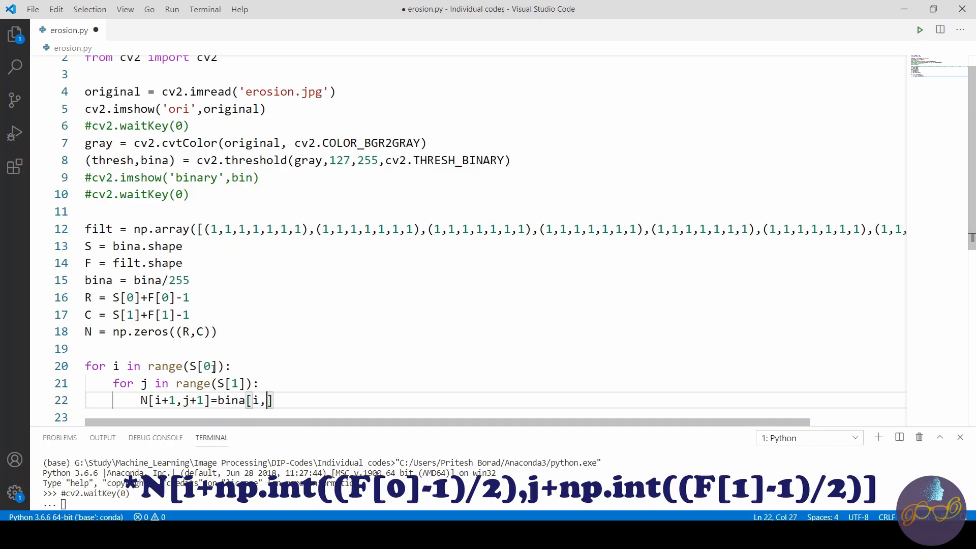
text(j)
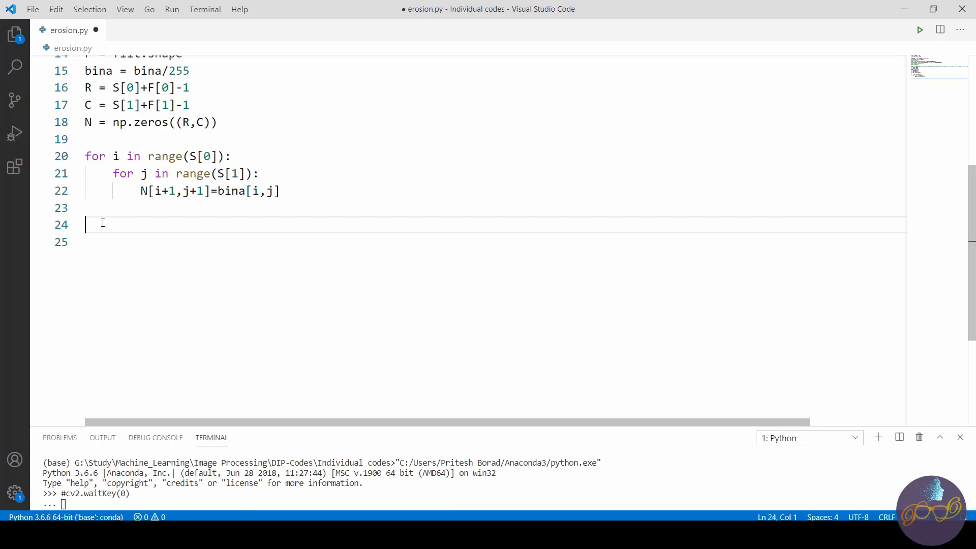
mouse_move(112, 221)
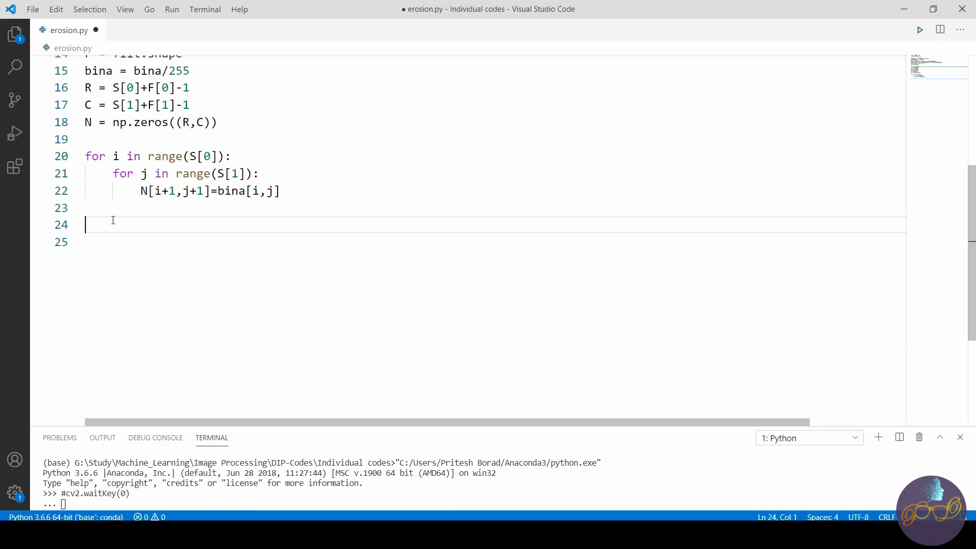
mouse_move(106, 226)
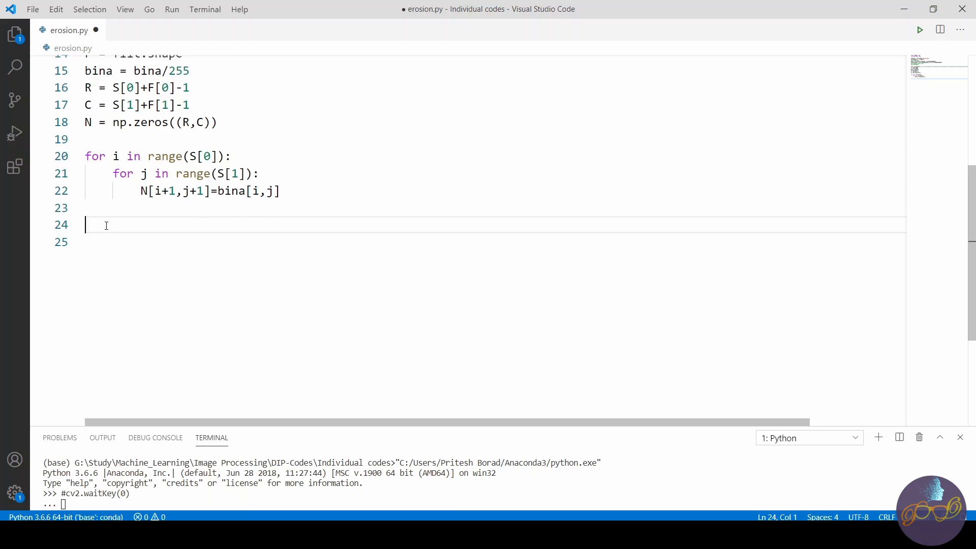
Start a second pair of loops for i in range(S[0]) and for j in range(S[1]).
text(for i in)
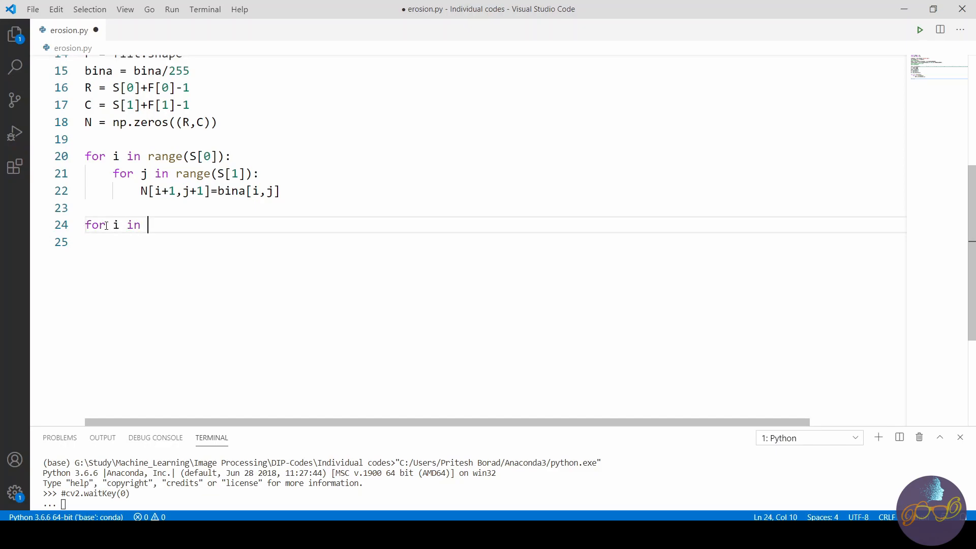
text(range)
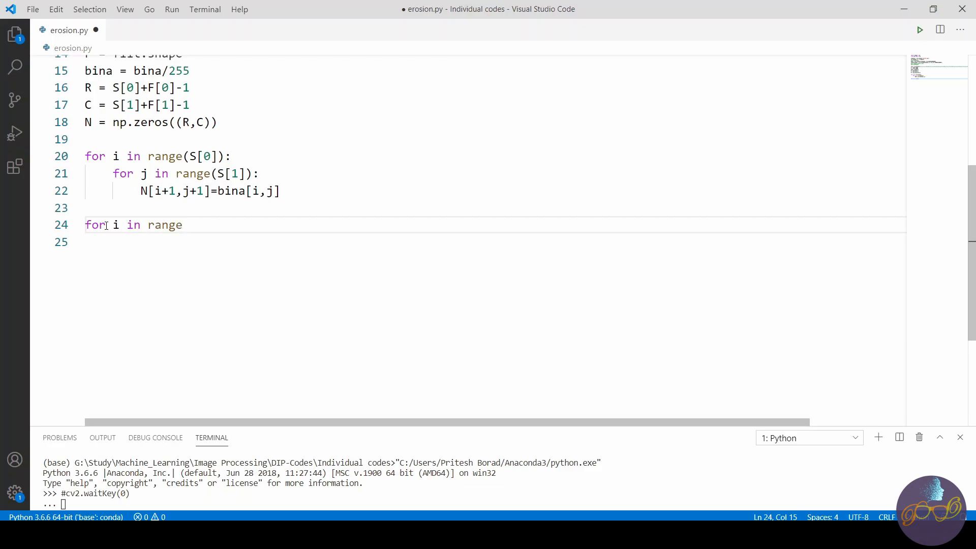
text(()
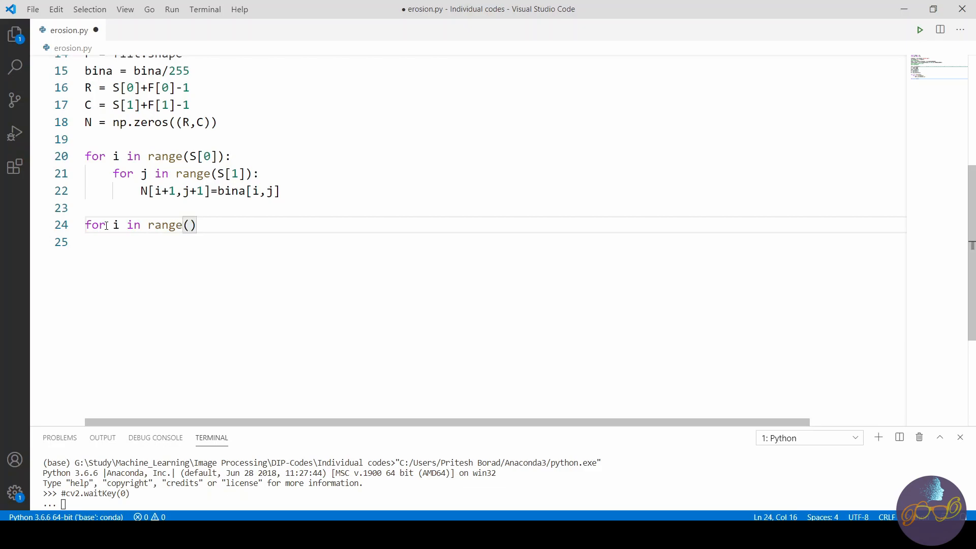
text(S[0])
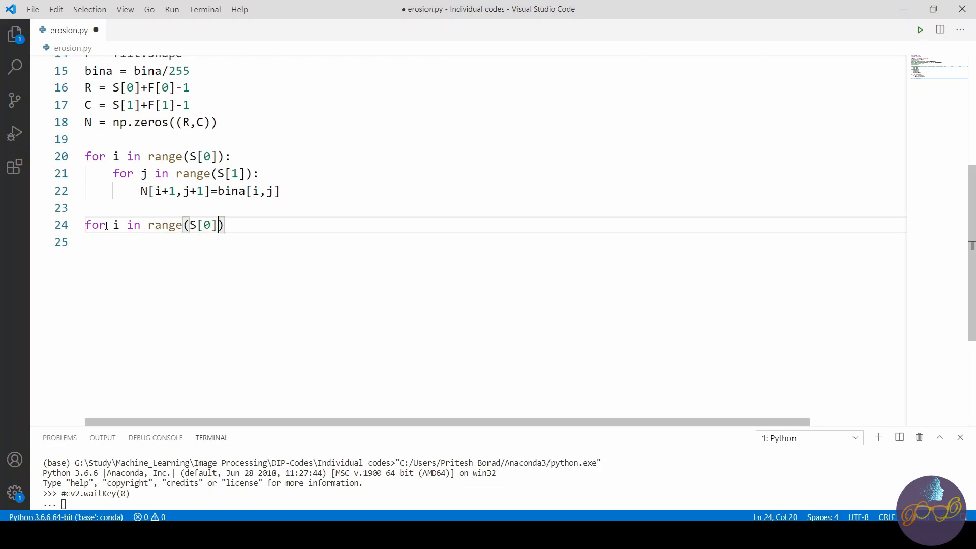
text(:)
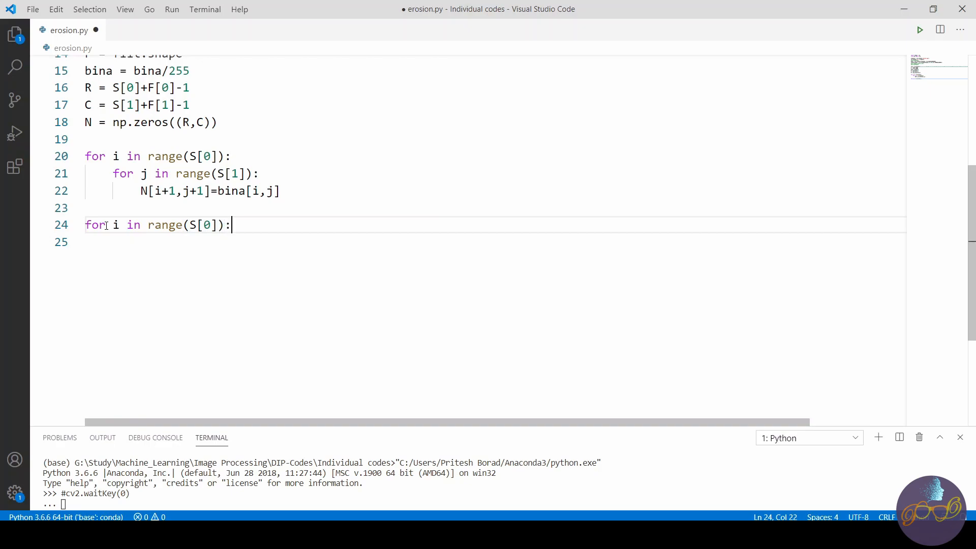
text(for j)
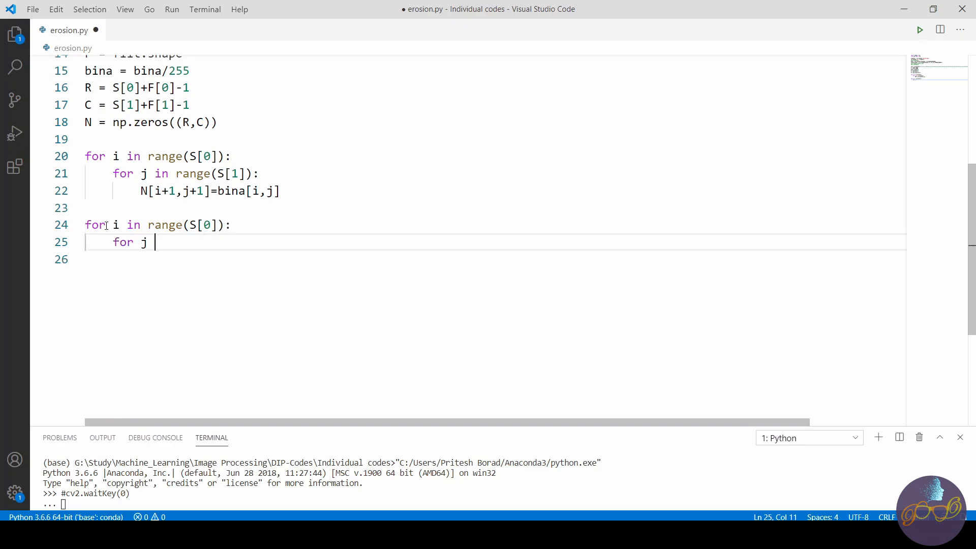
text(in ra)
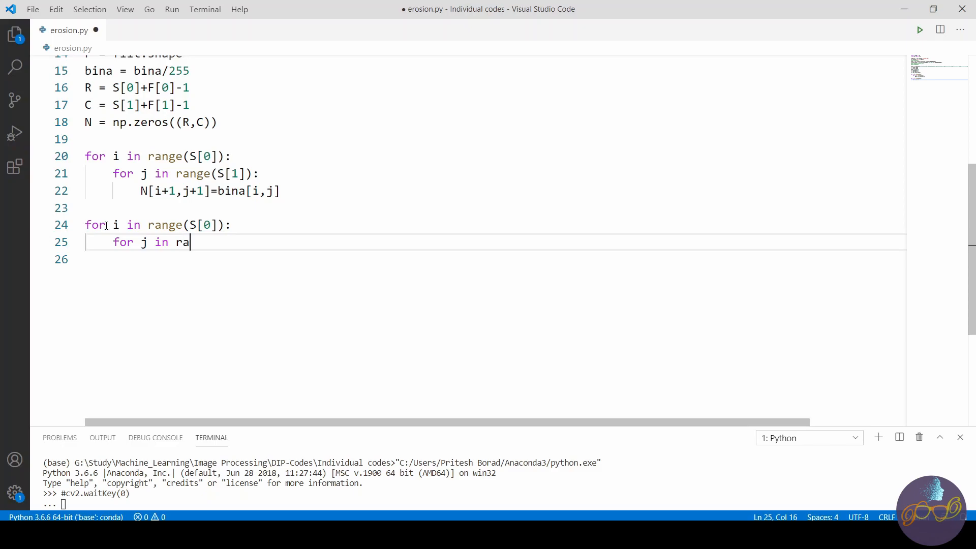
text(nge())
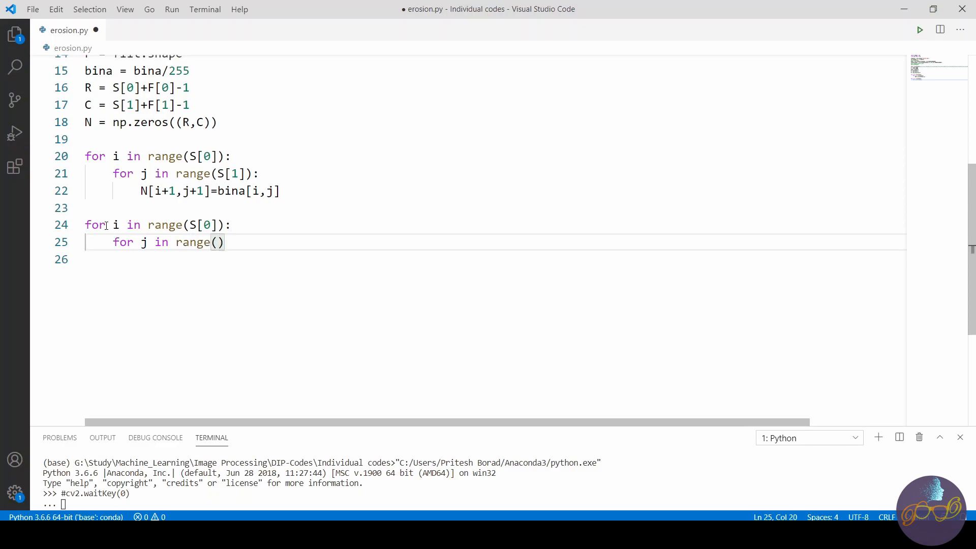
text(S[1])
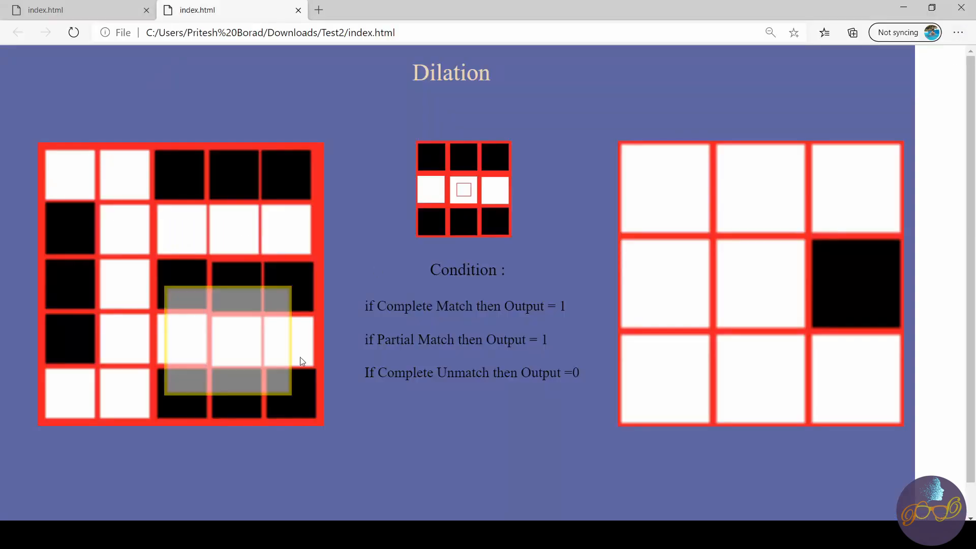
mouse_move(193, 279)
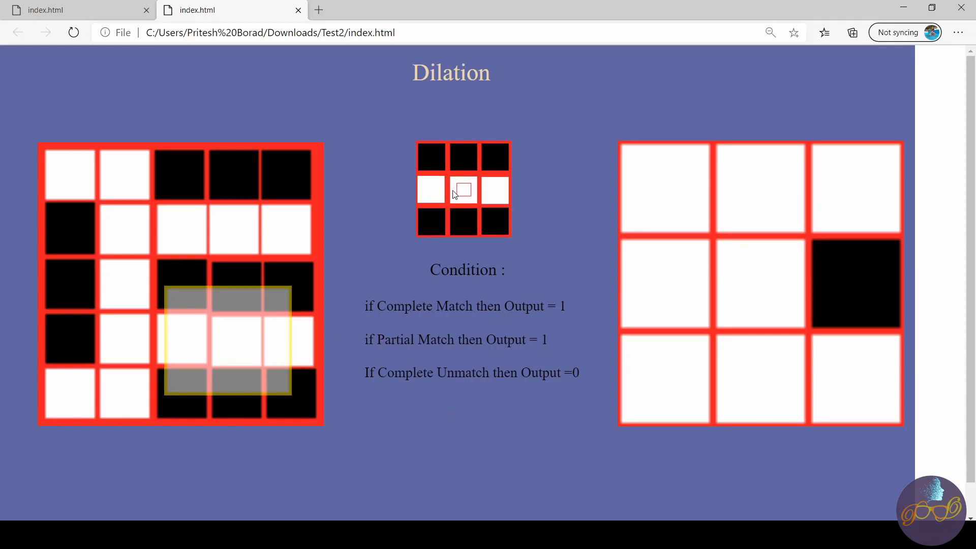
mouse_move(454, 206)
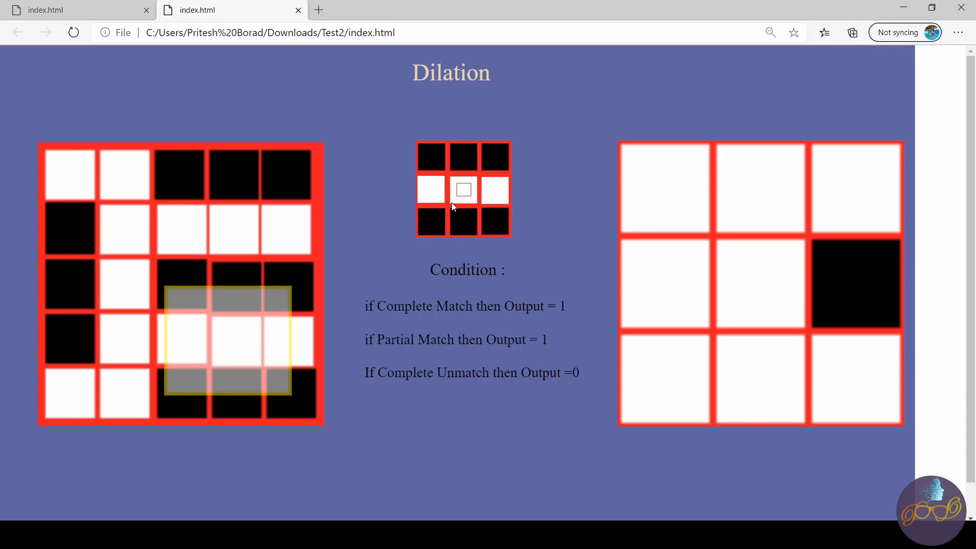
mouse_move(271, 324)
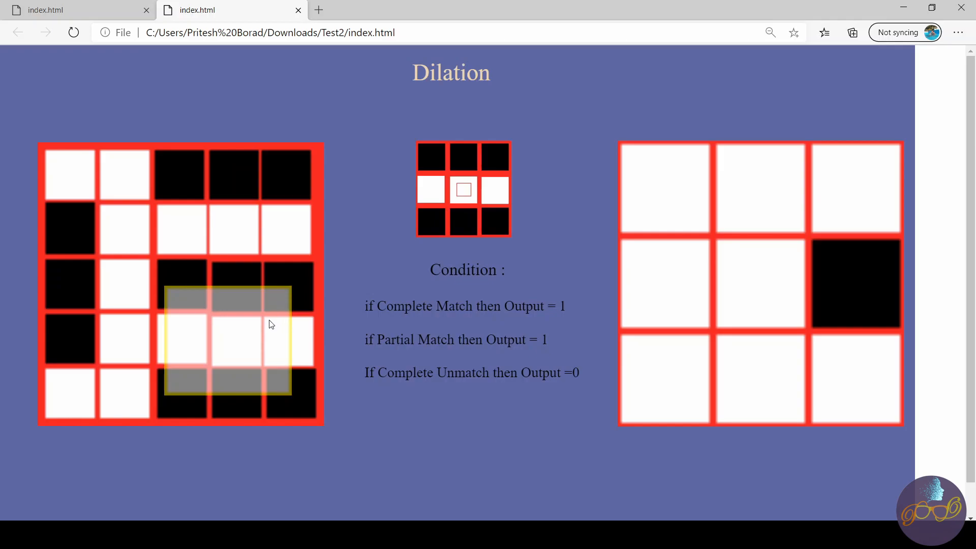
mouse_move(326, 352)
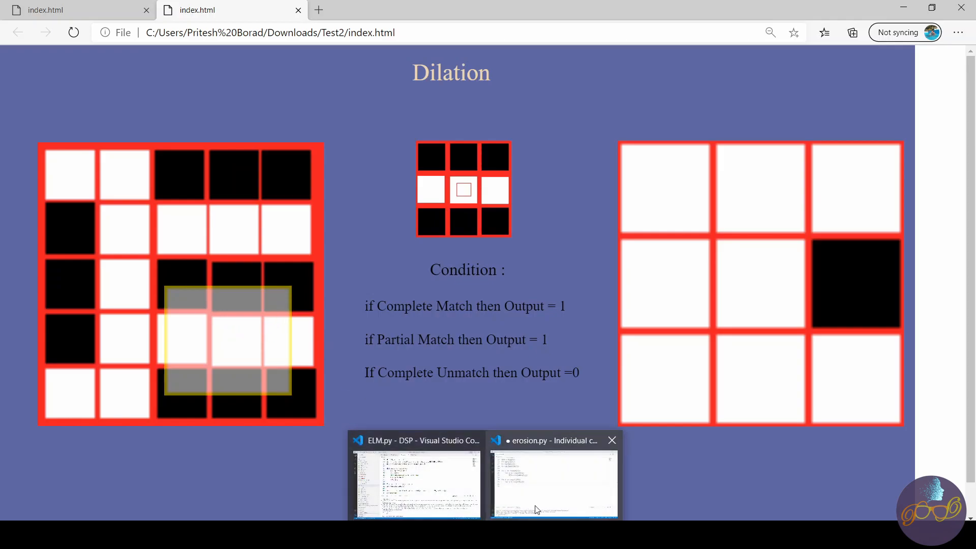
Return from the Edge Dilation demo page to the erosion.py editor.
click(553, 482)
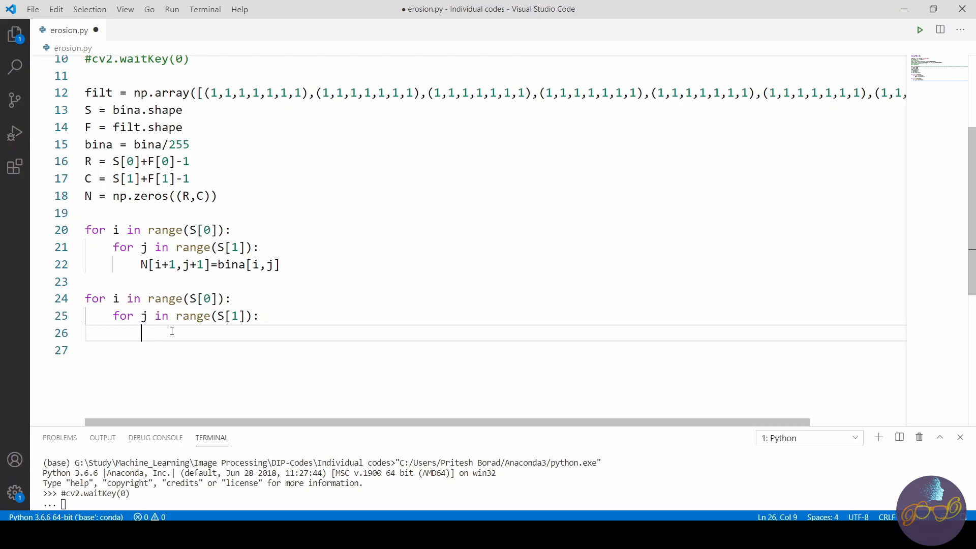
Set k to the filter-sized window N[i:i+F[0], j:j+F[1]].
text(k =)
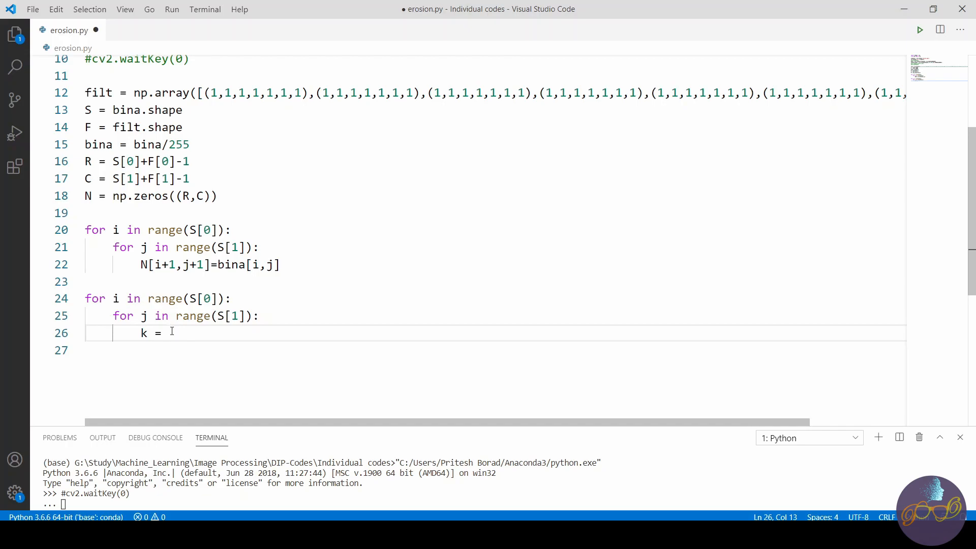
text(N)
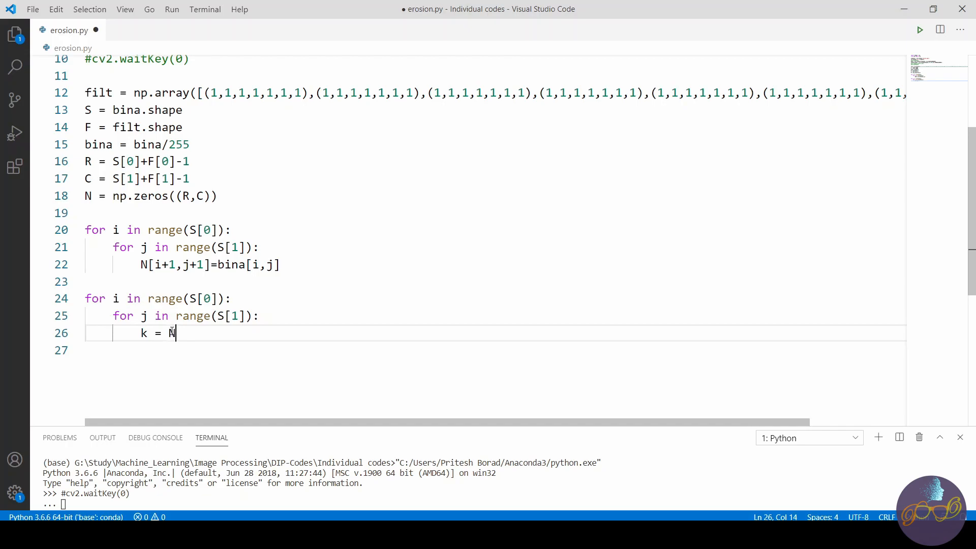
text([])
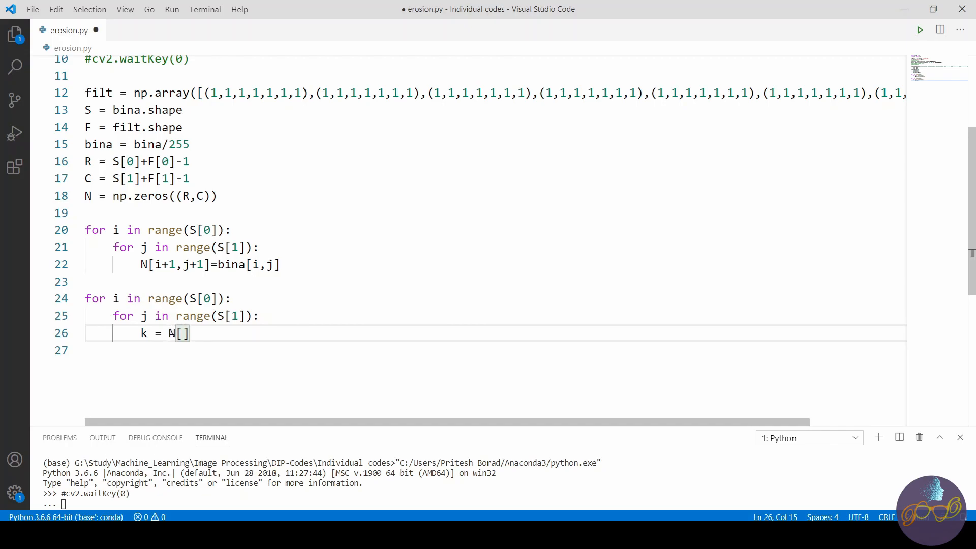
text(i:)
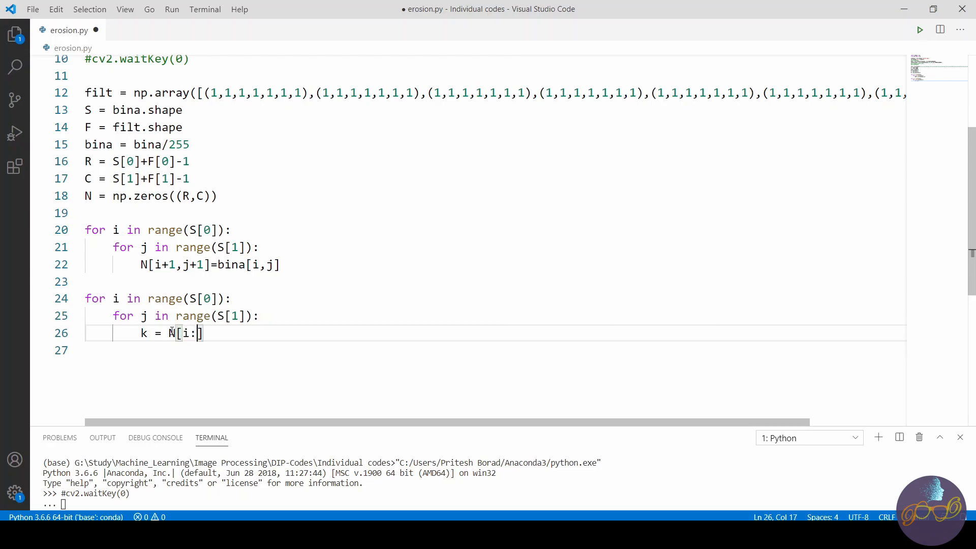
text(+)
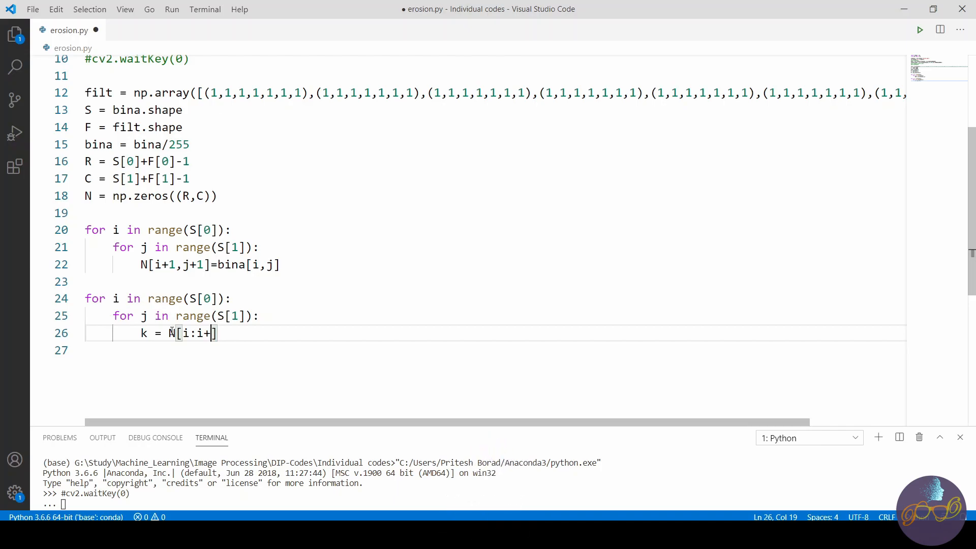
text(F[)
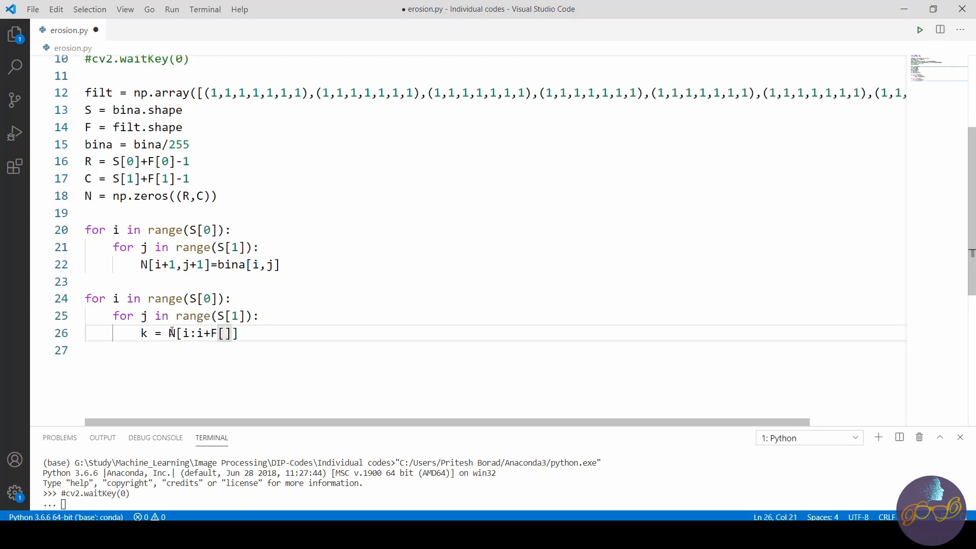
text(0)
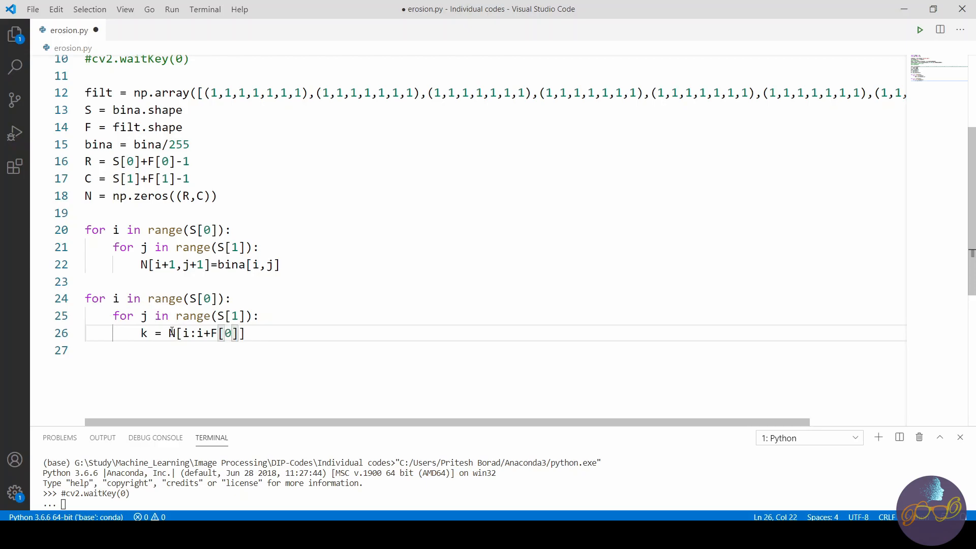
text(,)
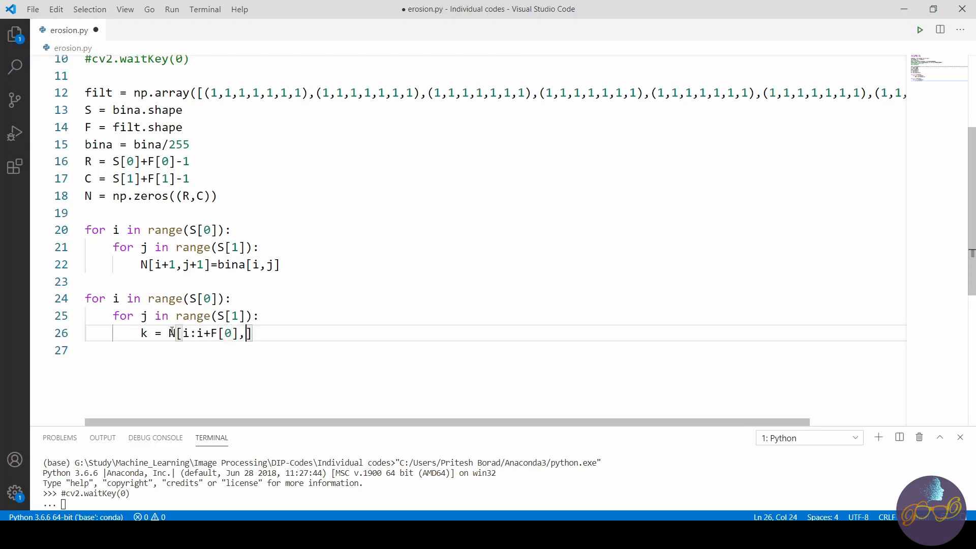
text(j:)
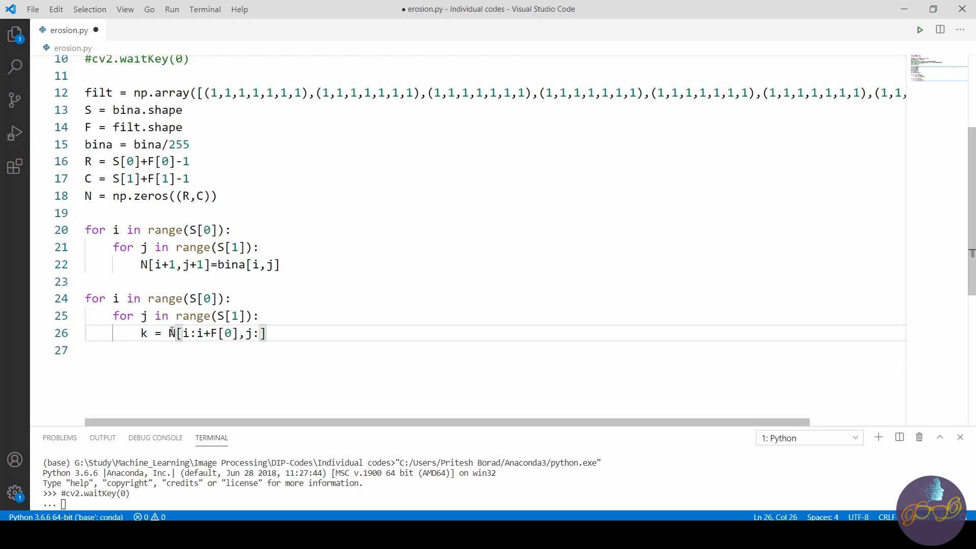
text(+F)
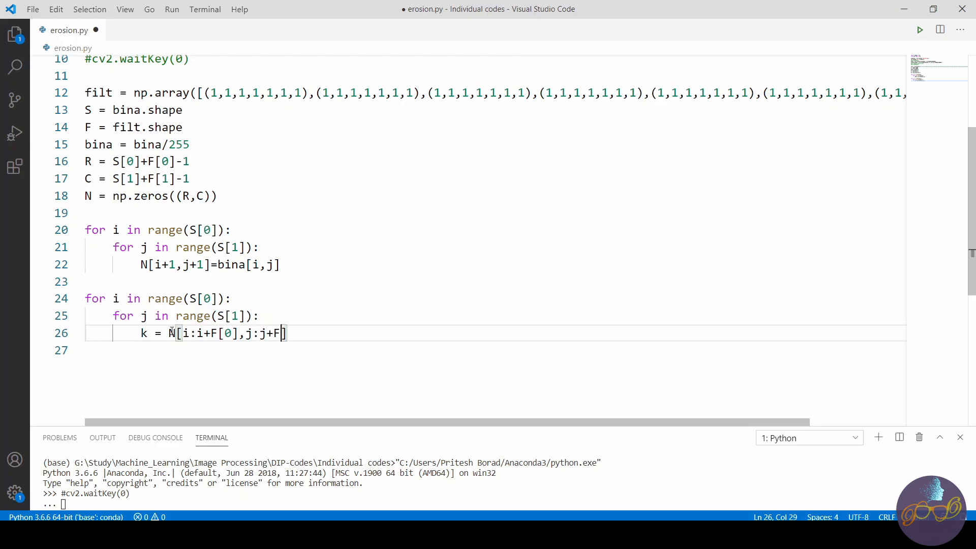
text(1])
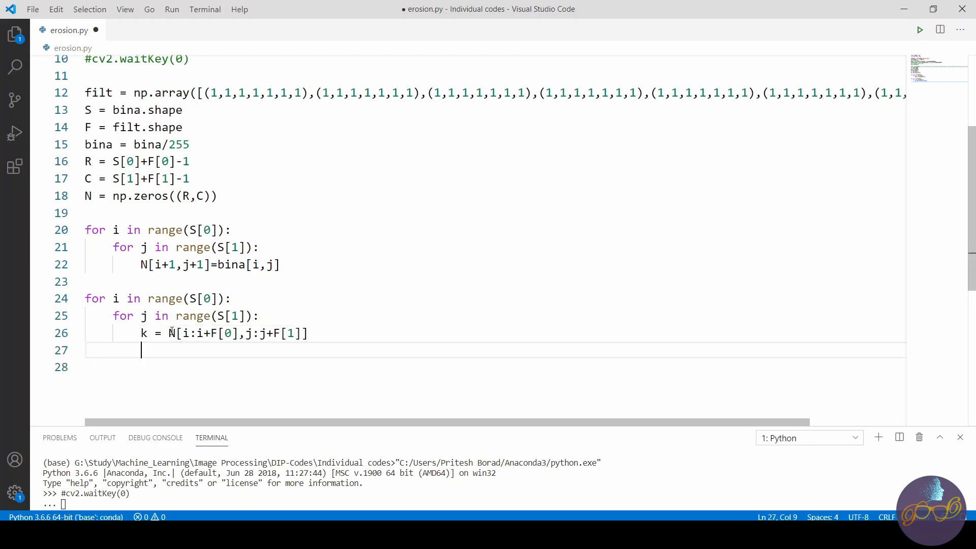
Compute result = (k==filt) and final = np.all(result==True).
text(result)
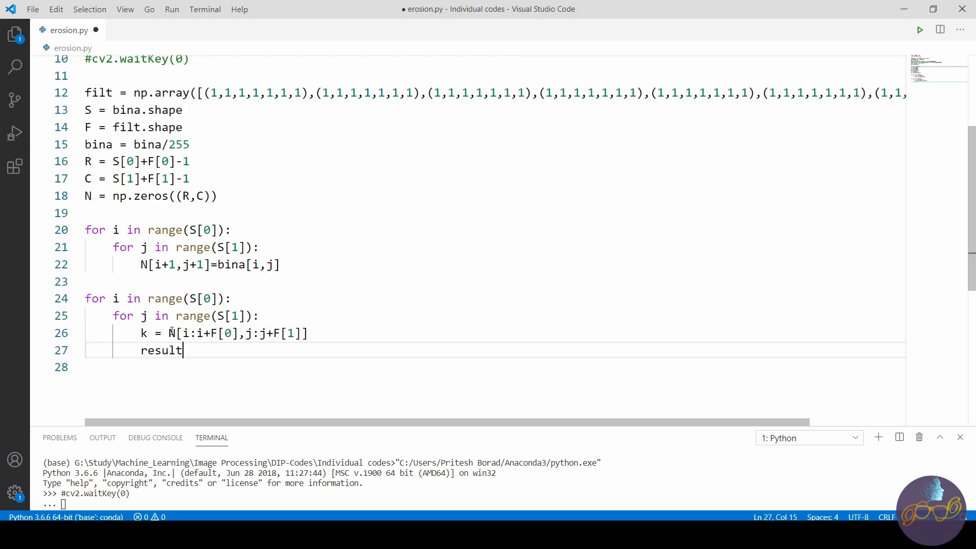
text(=)
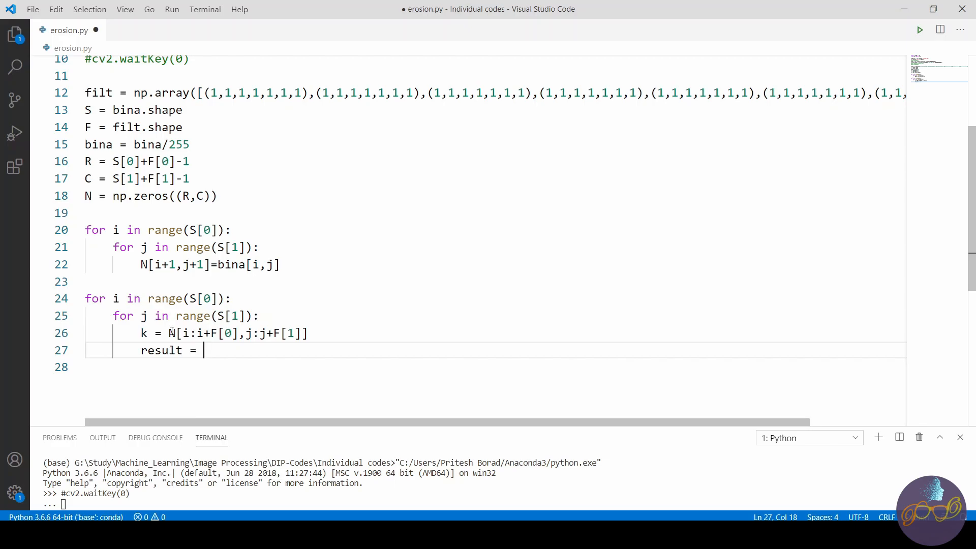
text(()
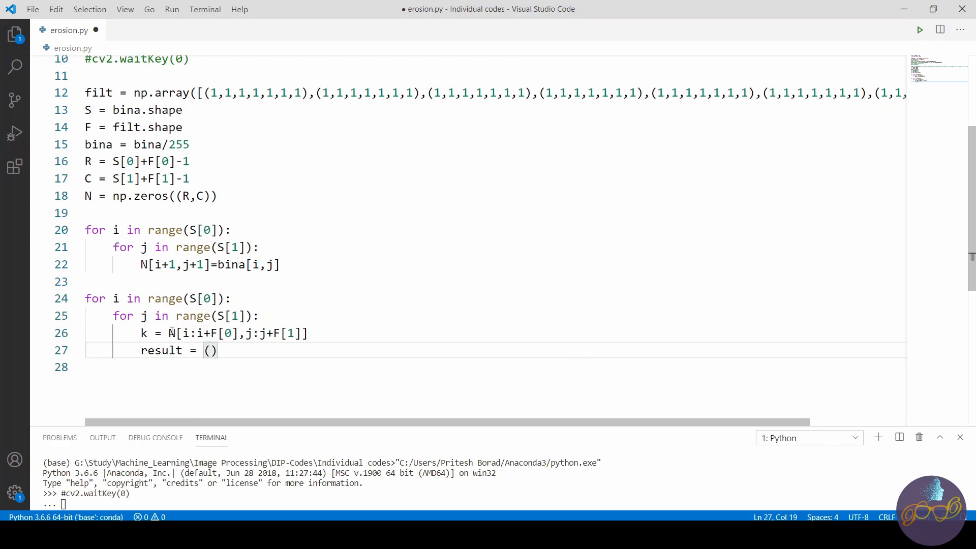
text(k==)
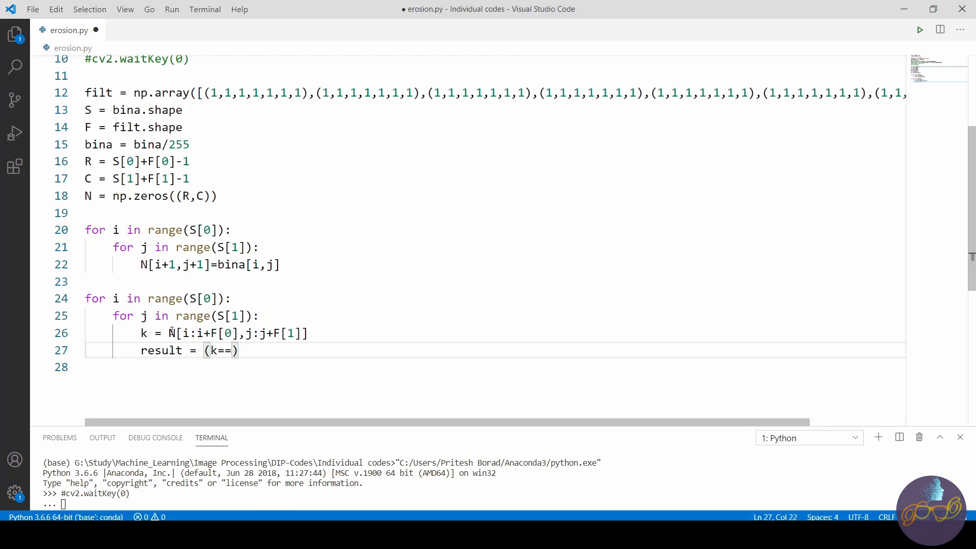
text(fi)
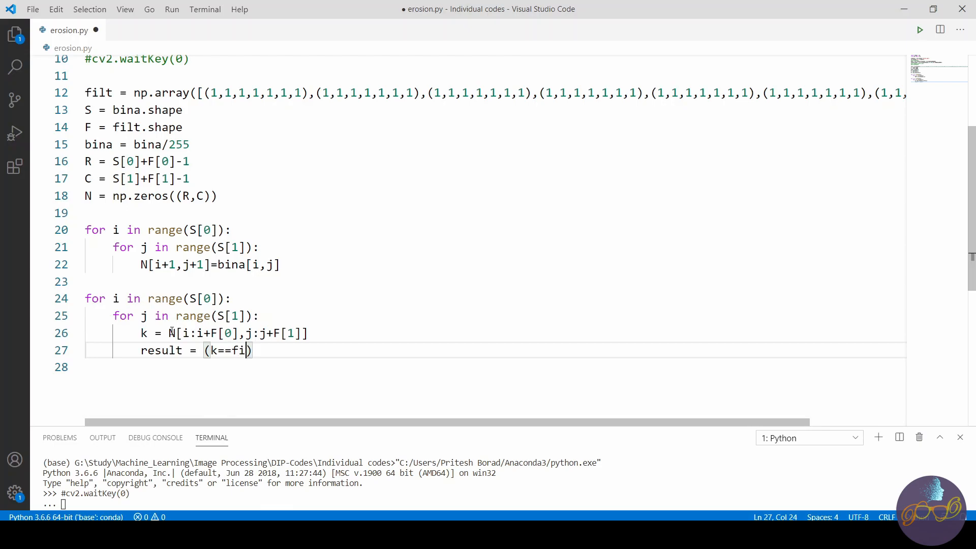
text(lt)
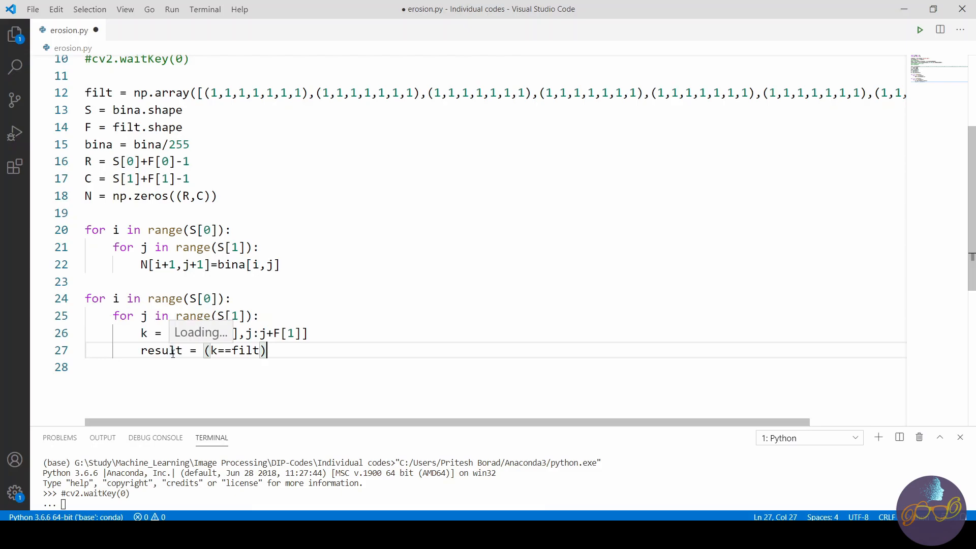
key(Return)
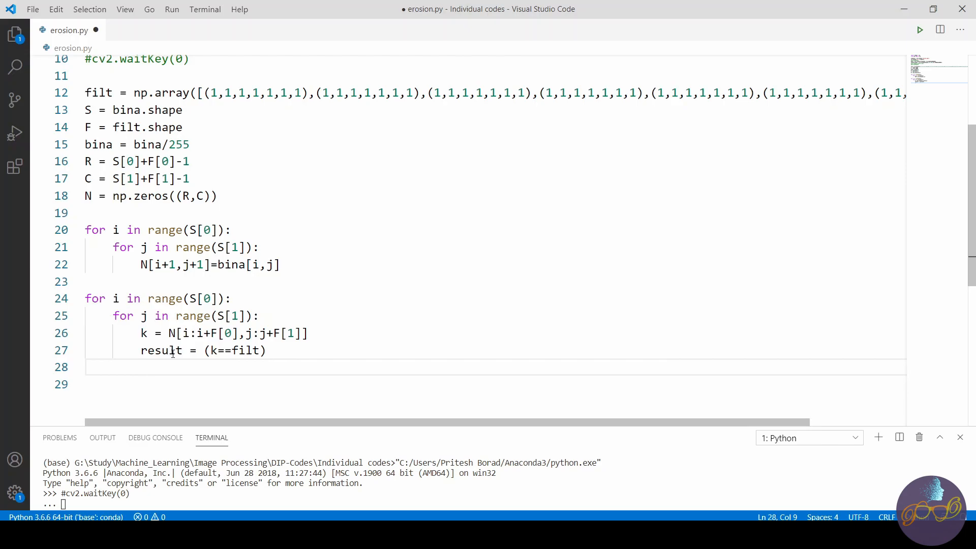
text(final =)
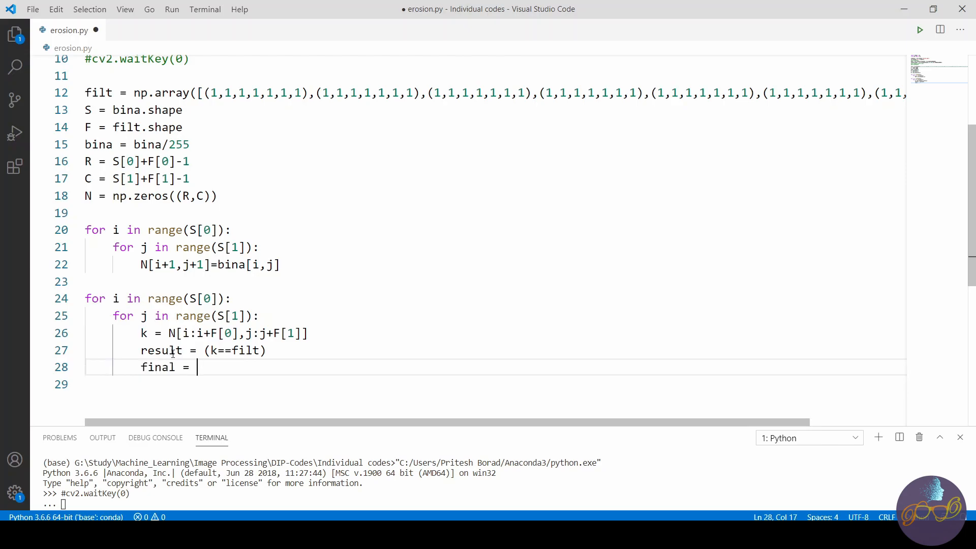
text(np.all)
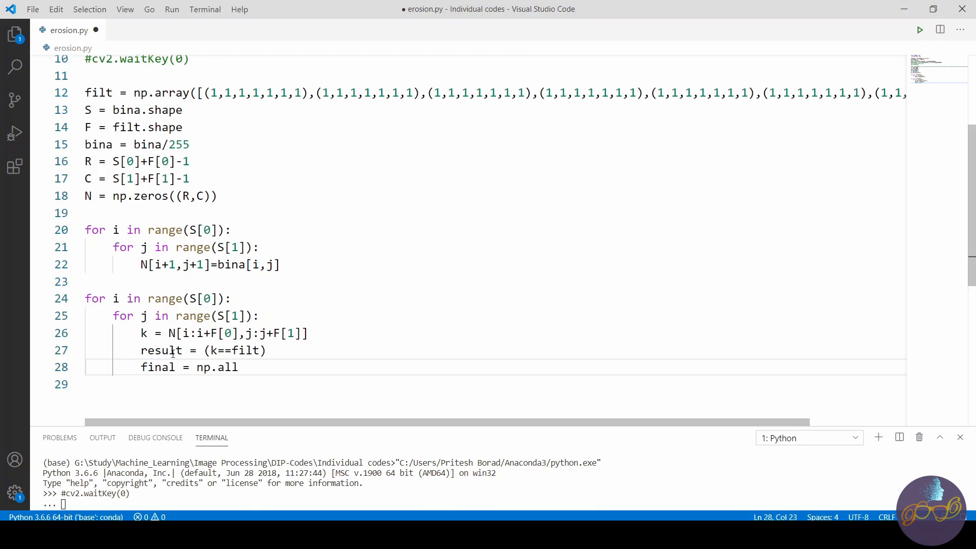
text((resu)
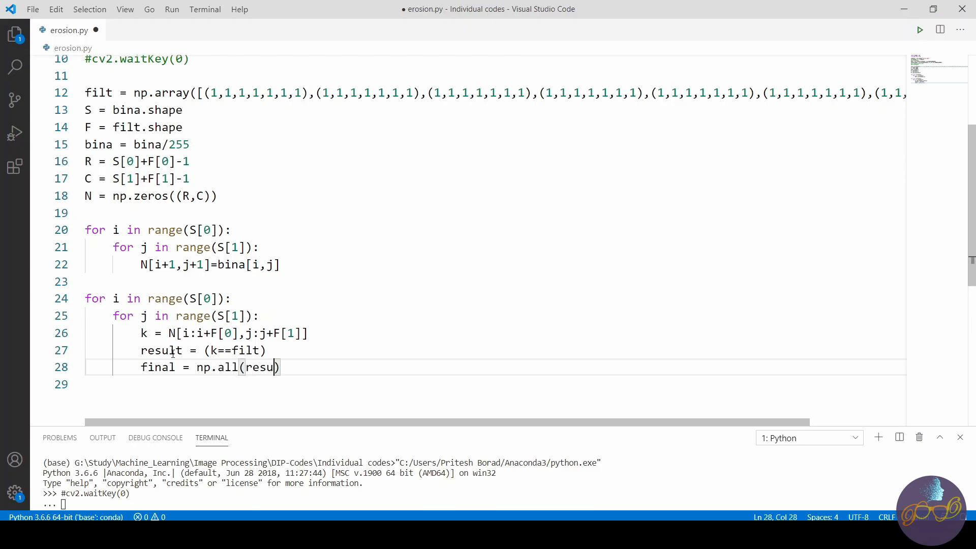
text(lt)
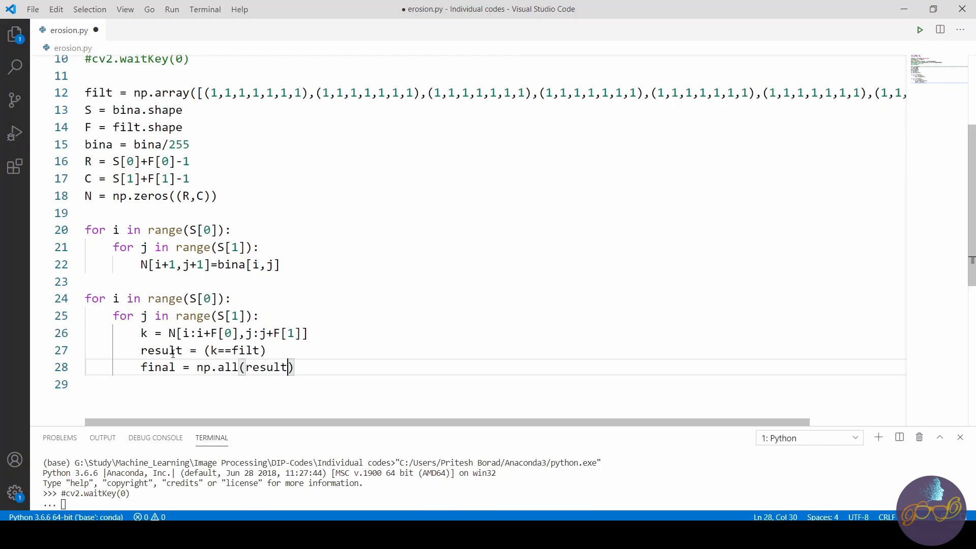
text(==TR)
click(495, 384)
text(if f)
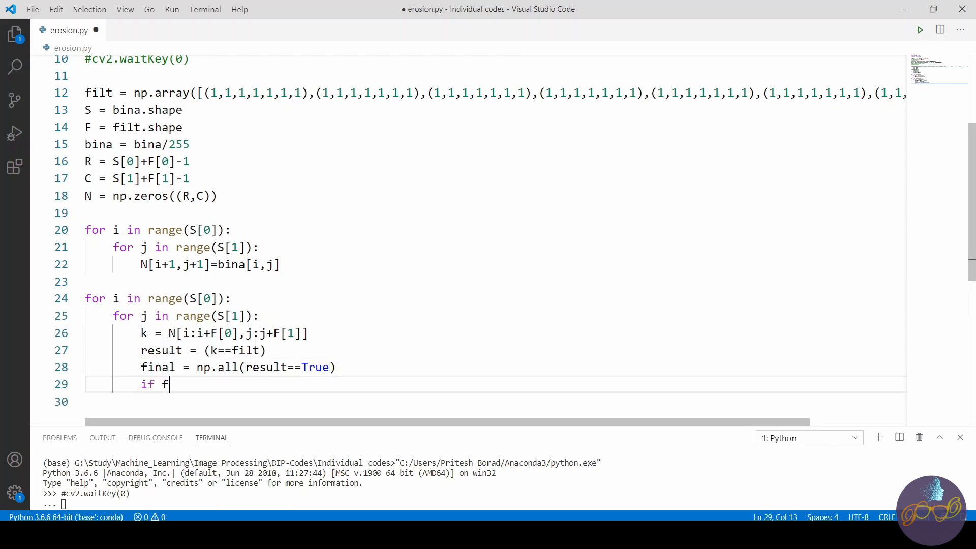
Add if final / else branches setting bina[i,j] to 1 or 0.
text(inal:)
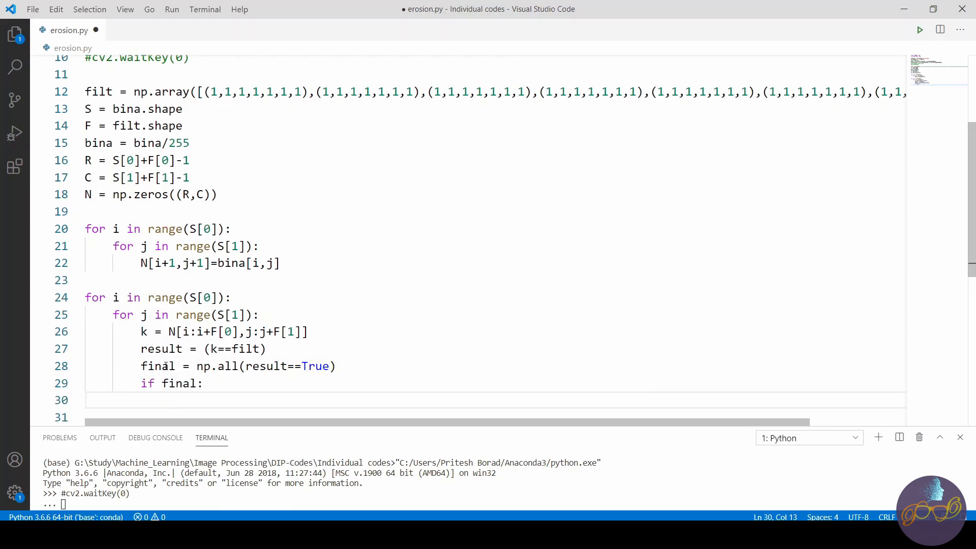
text(b)
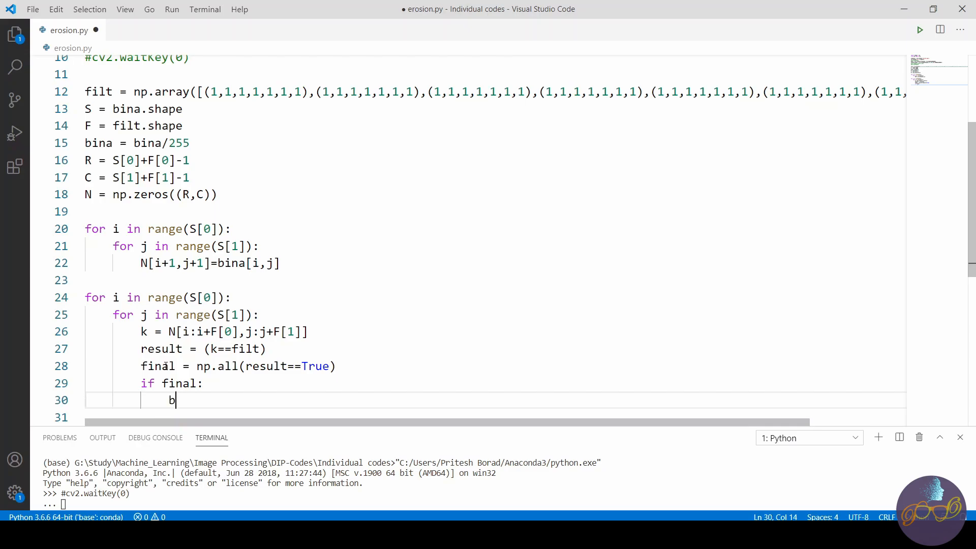
text(ina)
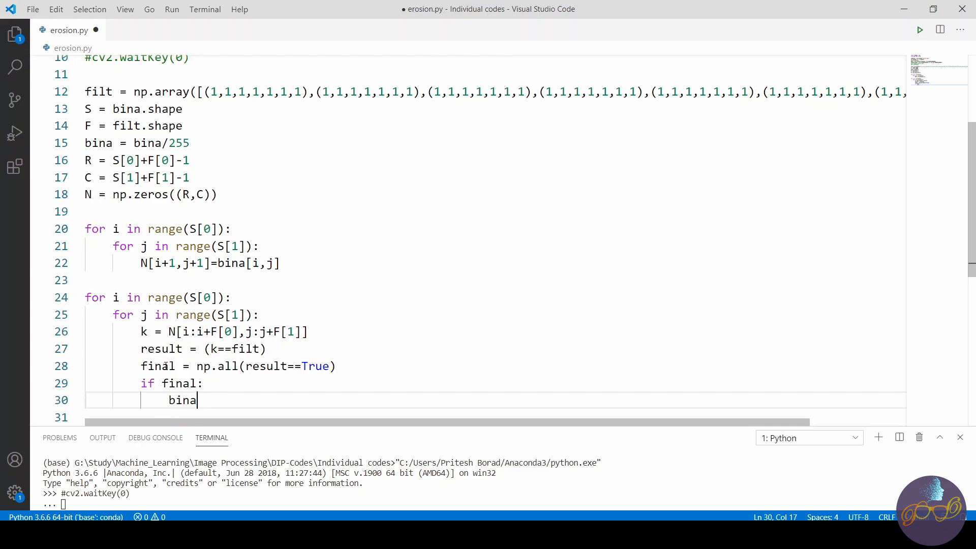
text([i,j])
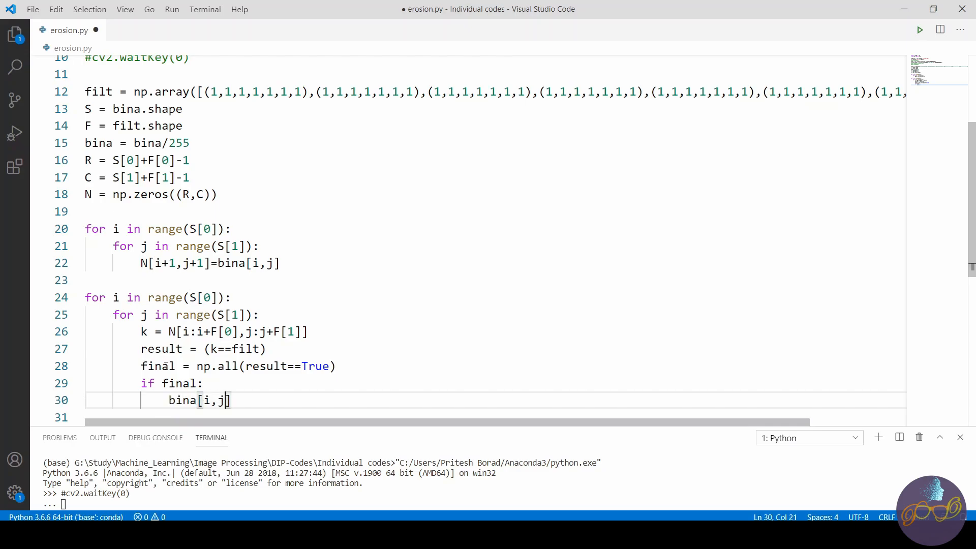
text(=1)
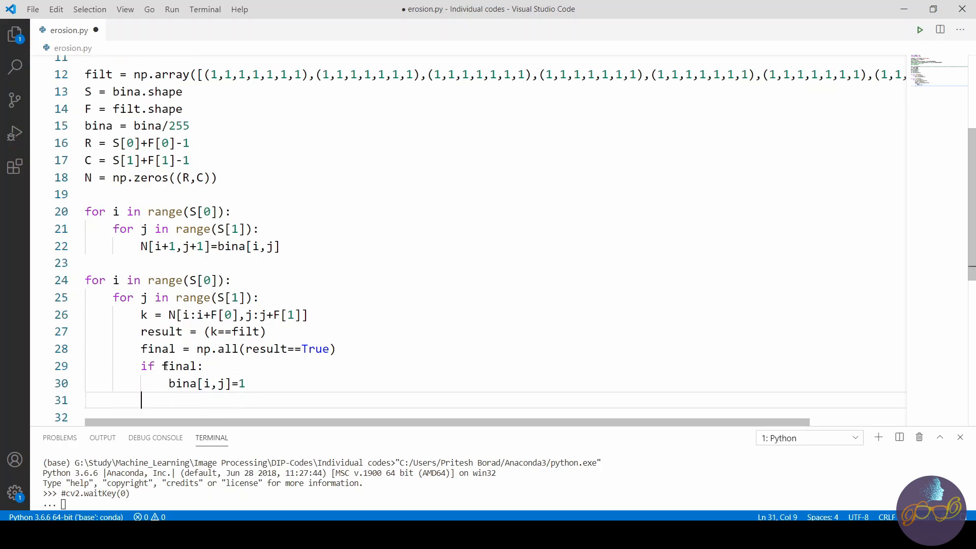
text(else:)
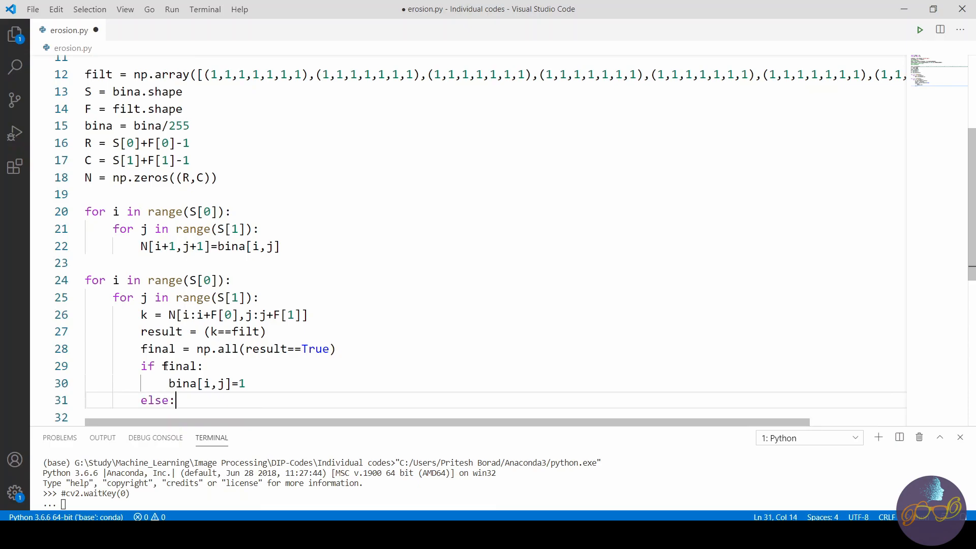
key(Return)
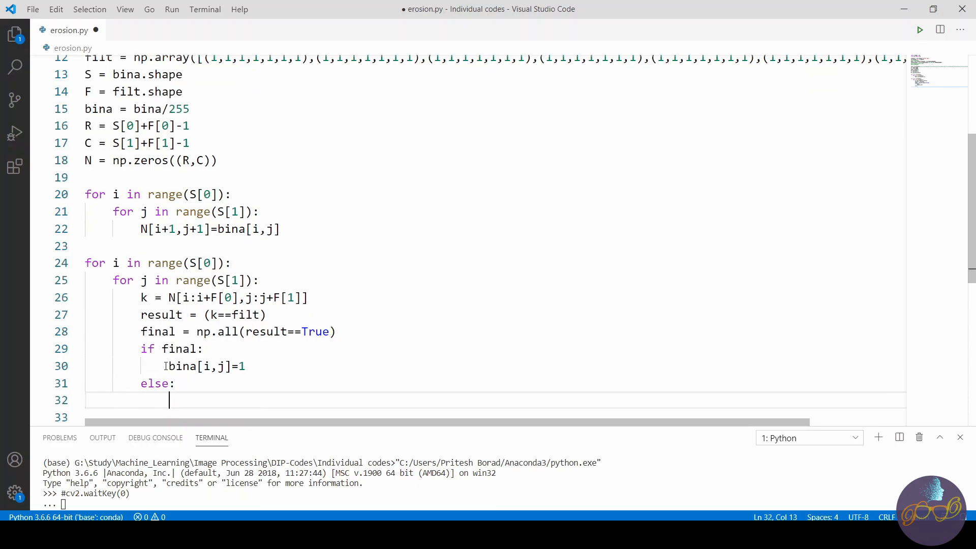
text(bina'[])
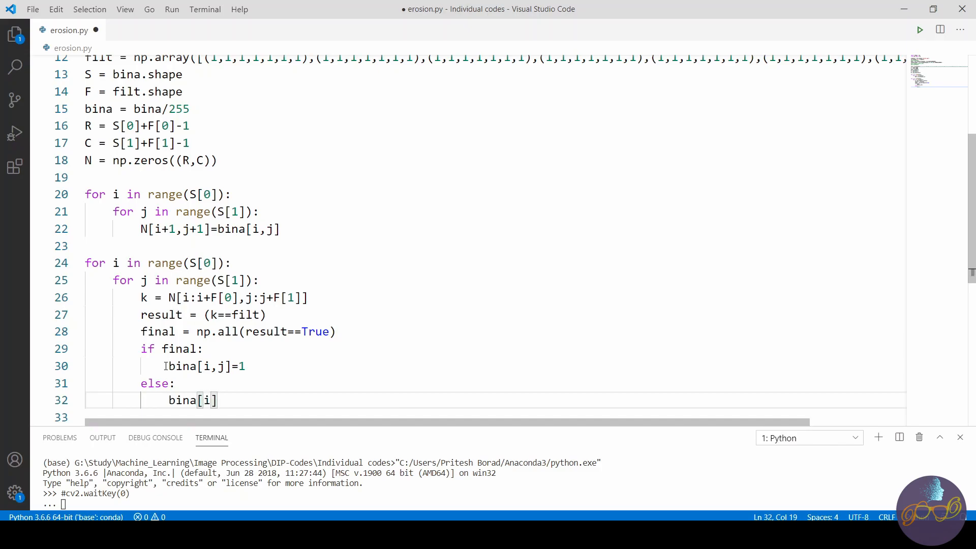
text(,j]=0)
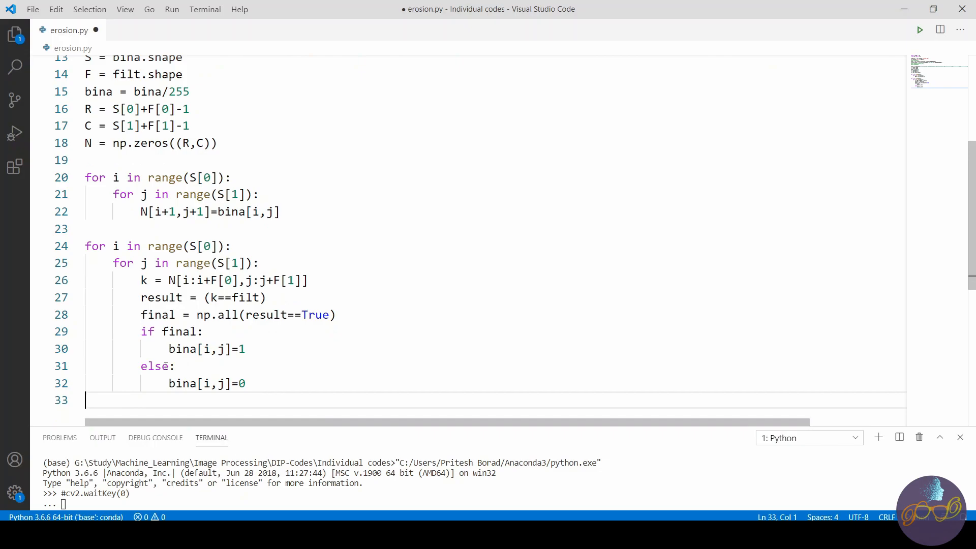
End the script with cv2.imshow('final', bina) and cv2.waitKey.
text(cv)
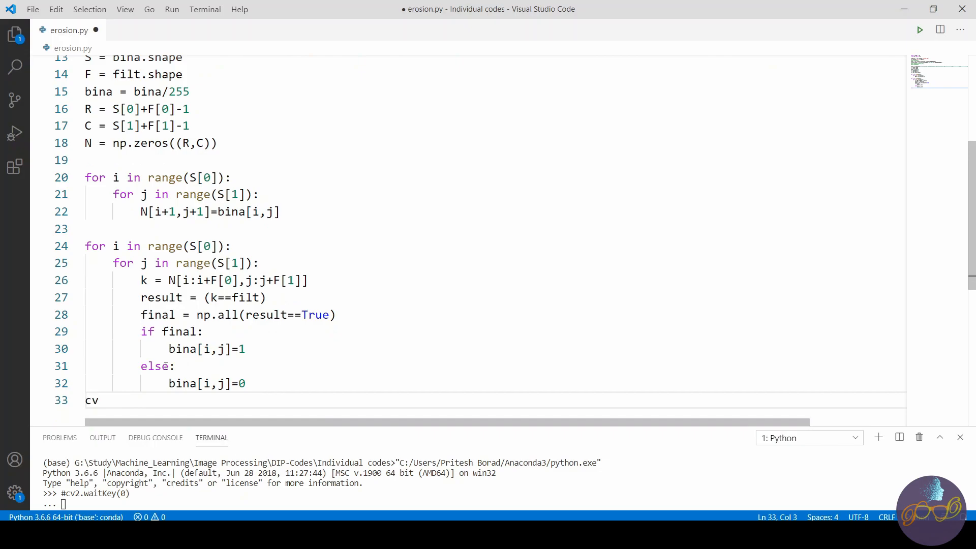
text(2.)
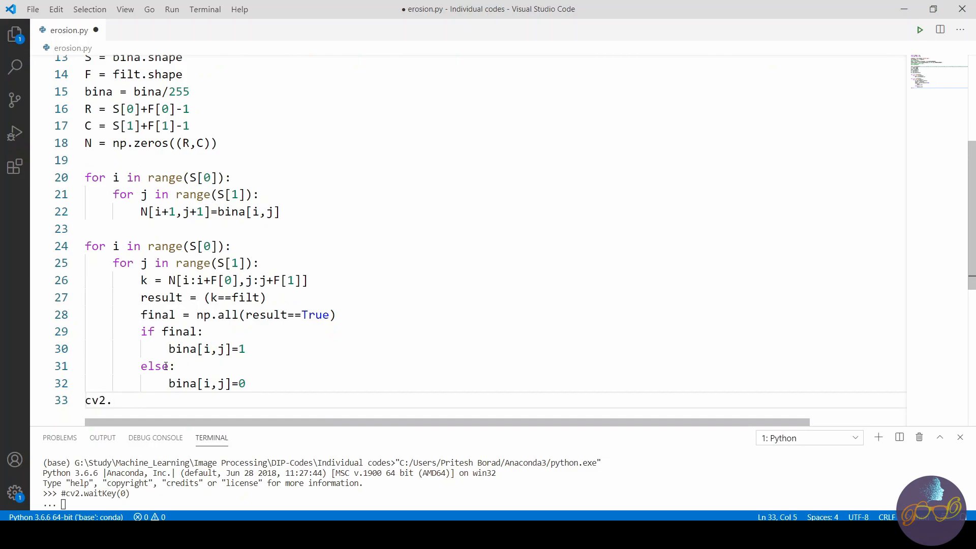
text(imshow('')
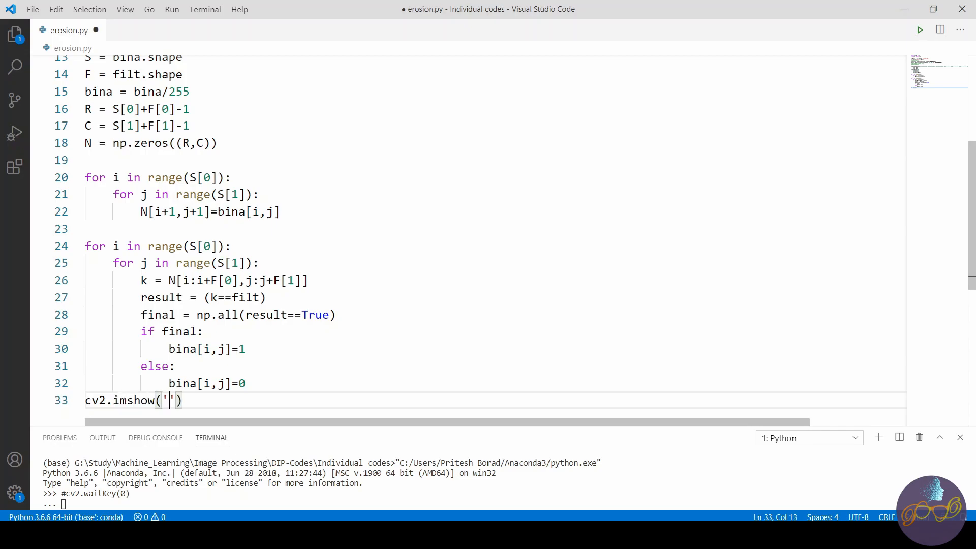
text(final',)
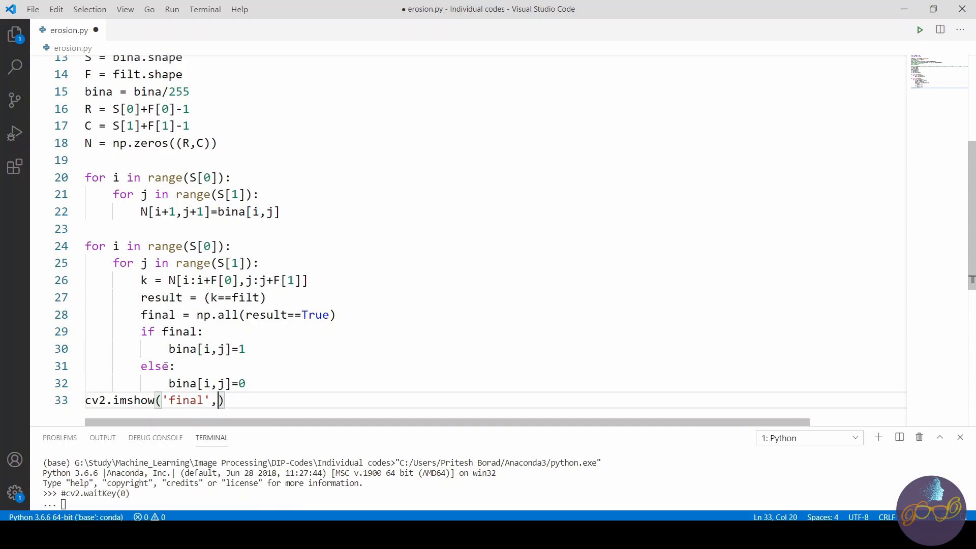
text(bina)
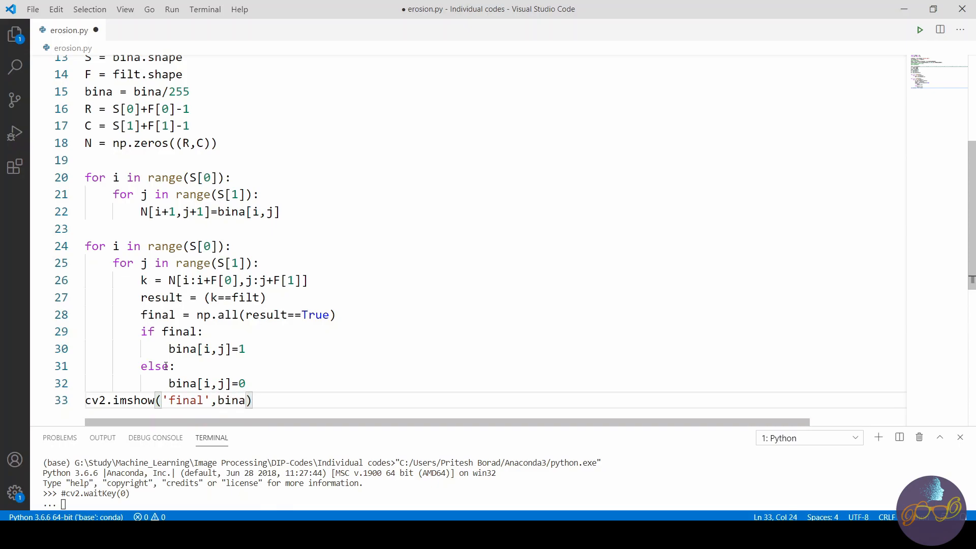
text(cv2)
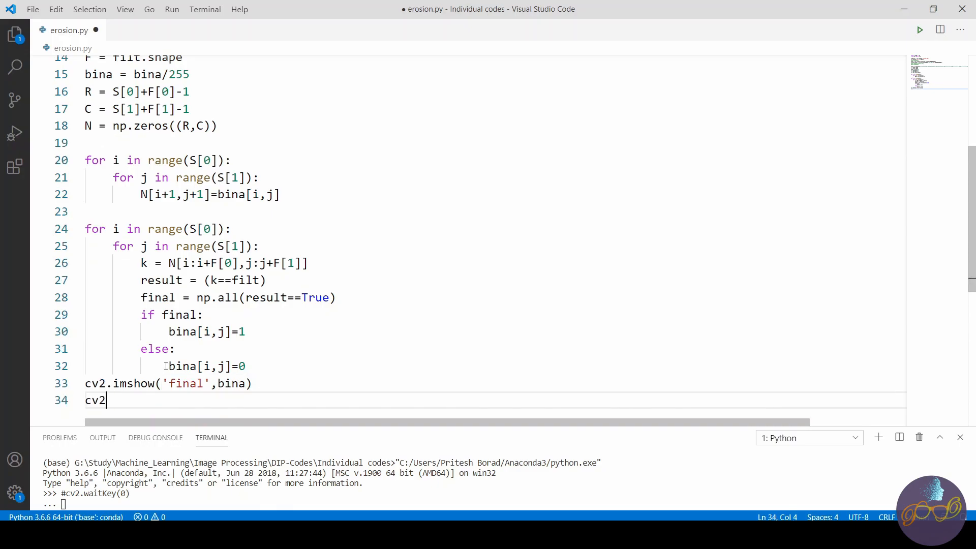
text(.waitKey)
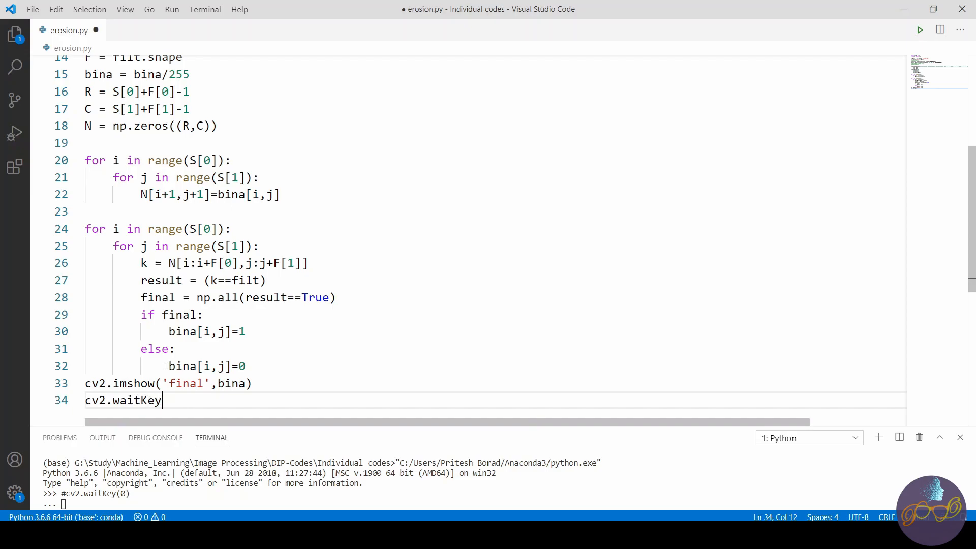
Finish waitKey(0), then re-enable line 9's binary imshow passing bina instead of bin.
text((0))
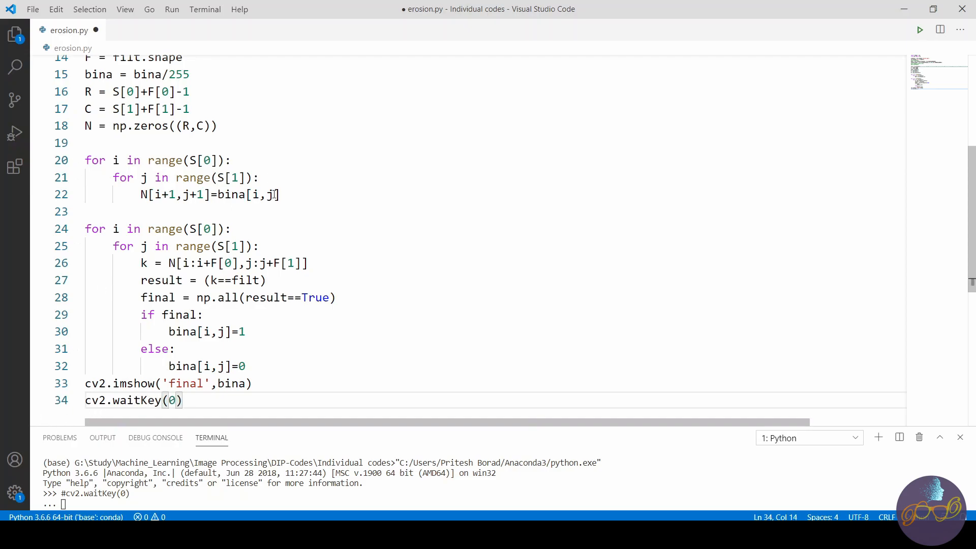
scroll(up, 3)
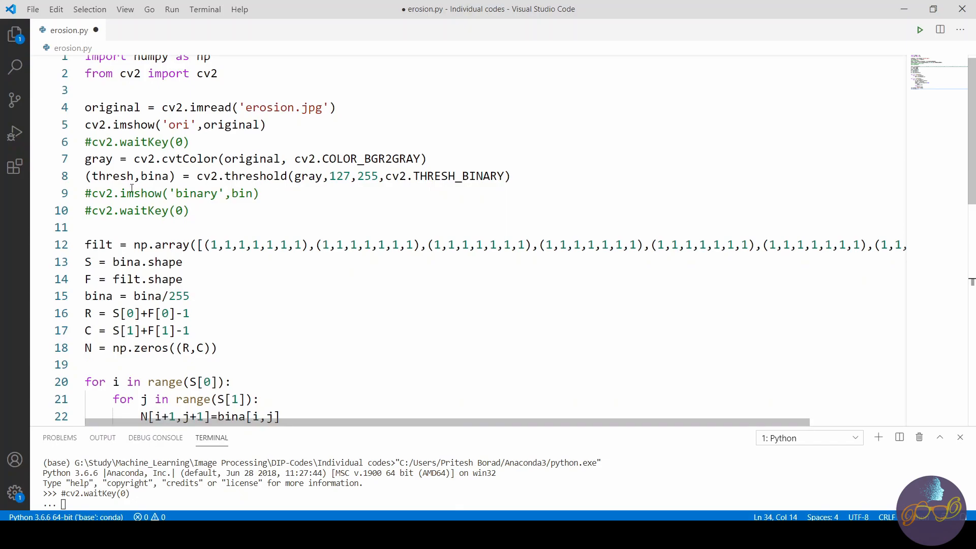
click(92, 194)
text(a)
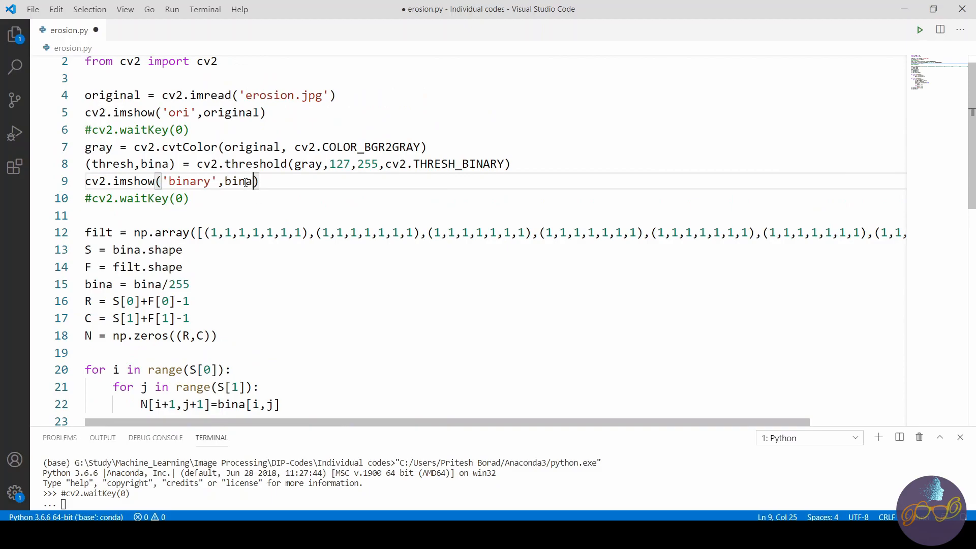
scroll(down, 3)
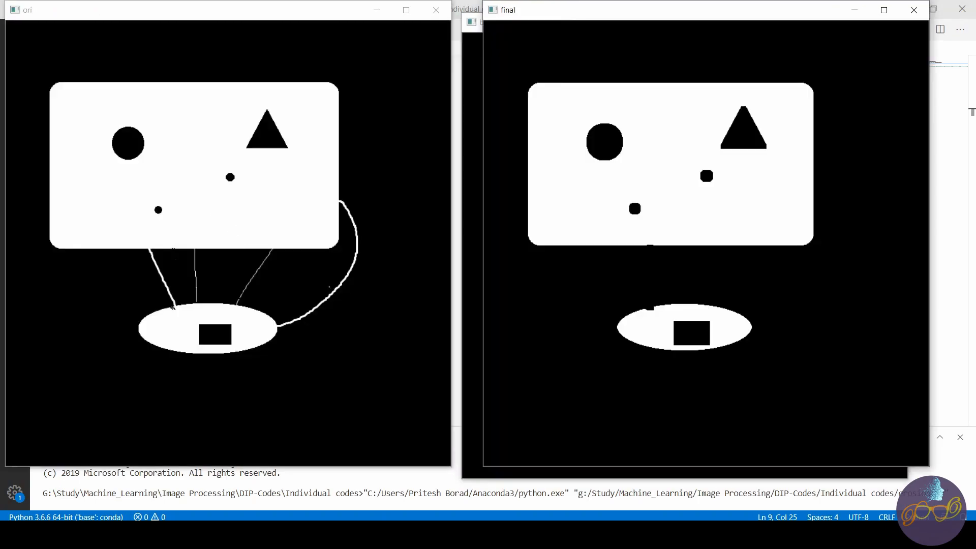
mouse_move(619, 243)
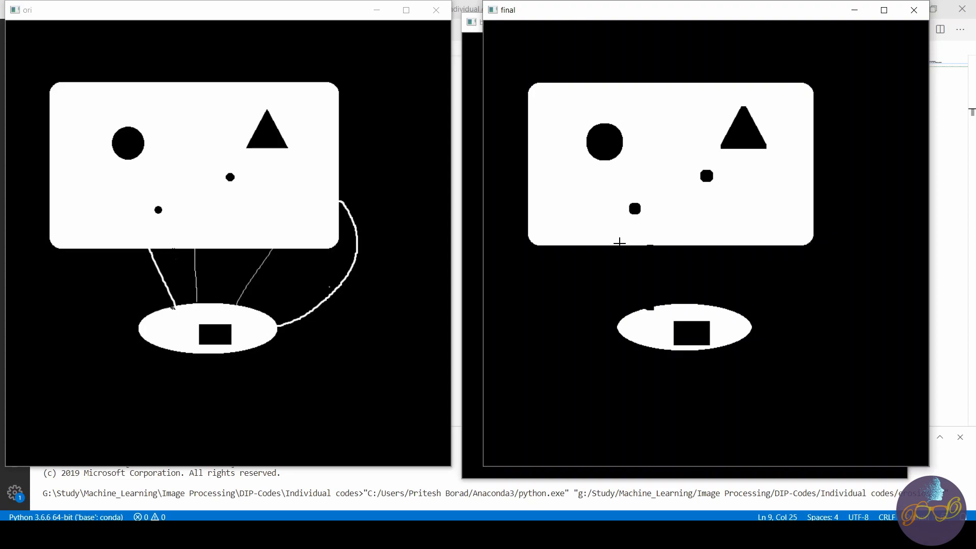
mouse_move(621, 242)
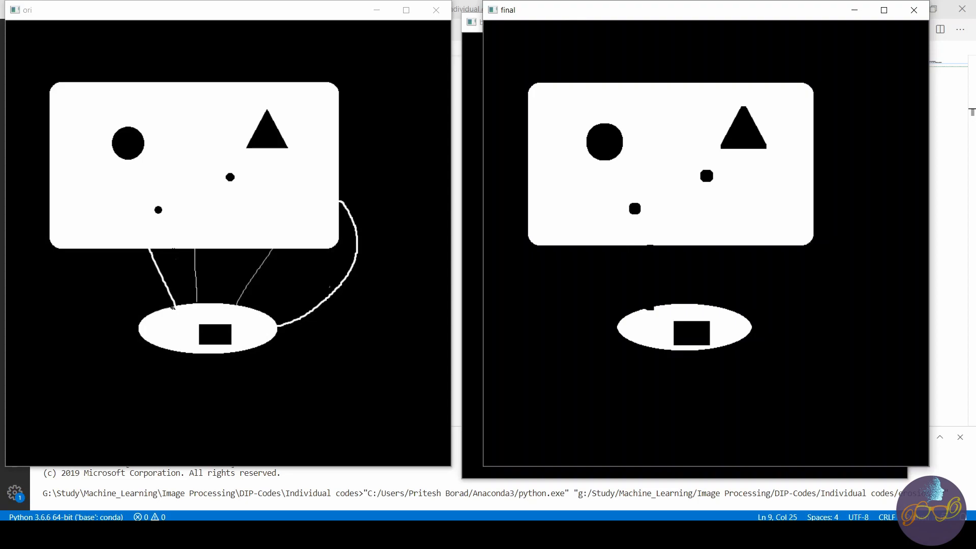
mouse_move(157, 219)
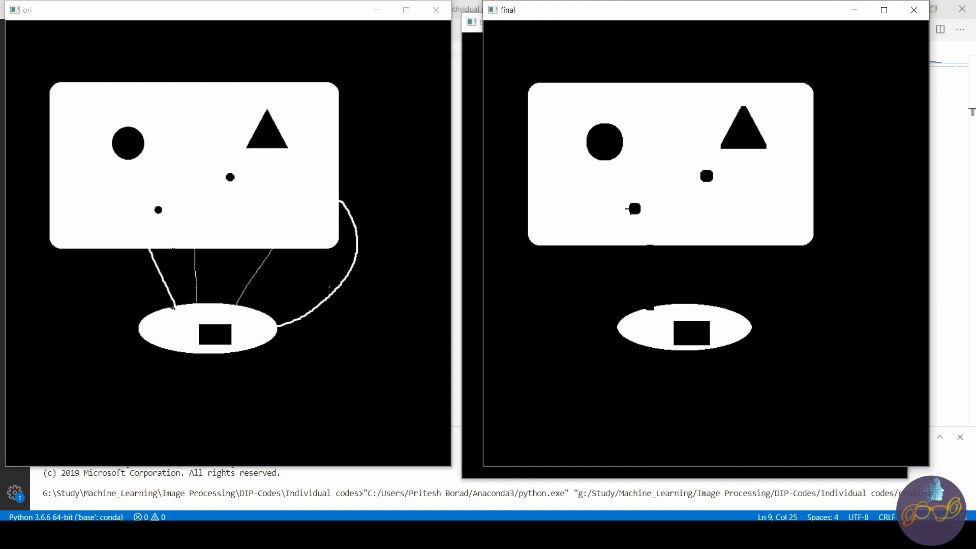
mouse_move(914, 10)
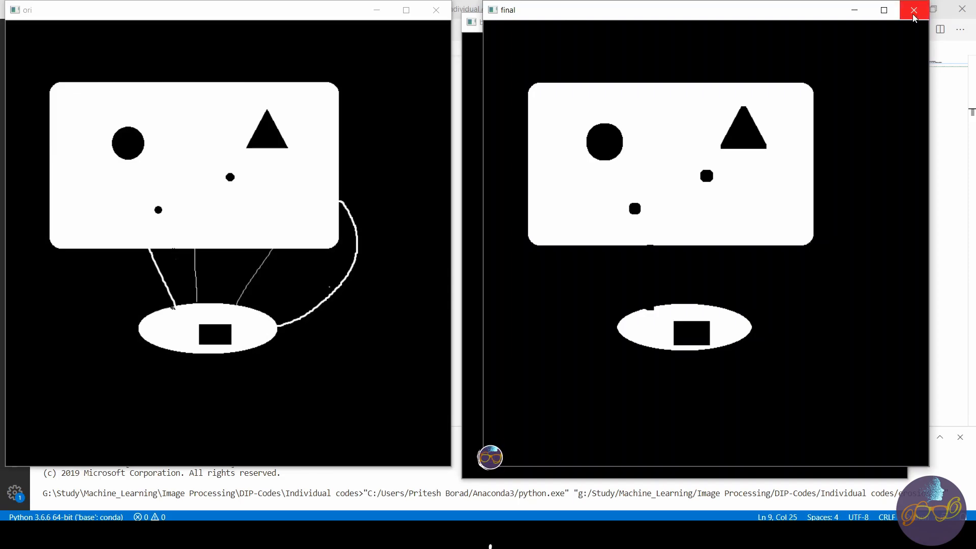
Close the 'final' eroded-image window after comparing it with 'ori'.
click(913, 10)
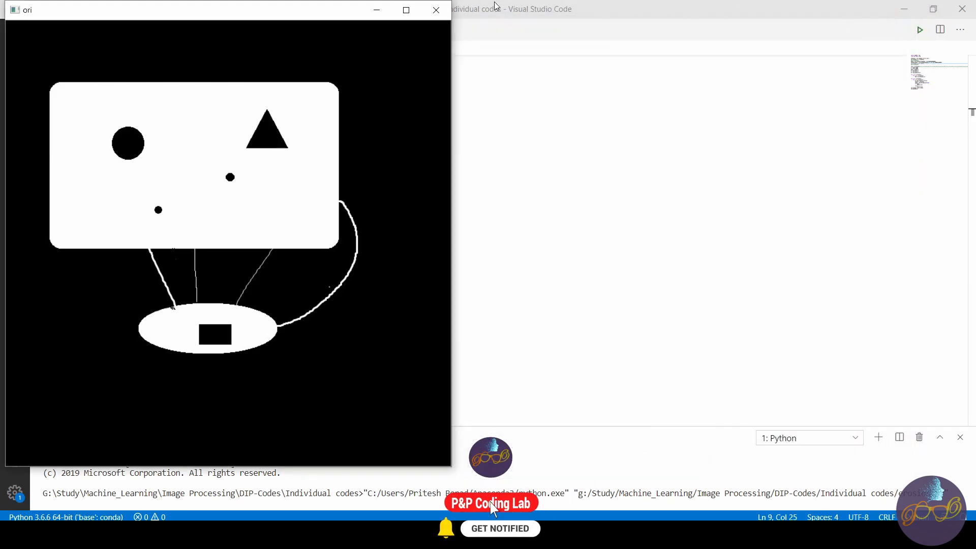
Close the ori window and change the imread filename from erosion to dilation.
click(436, 9)
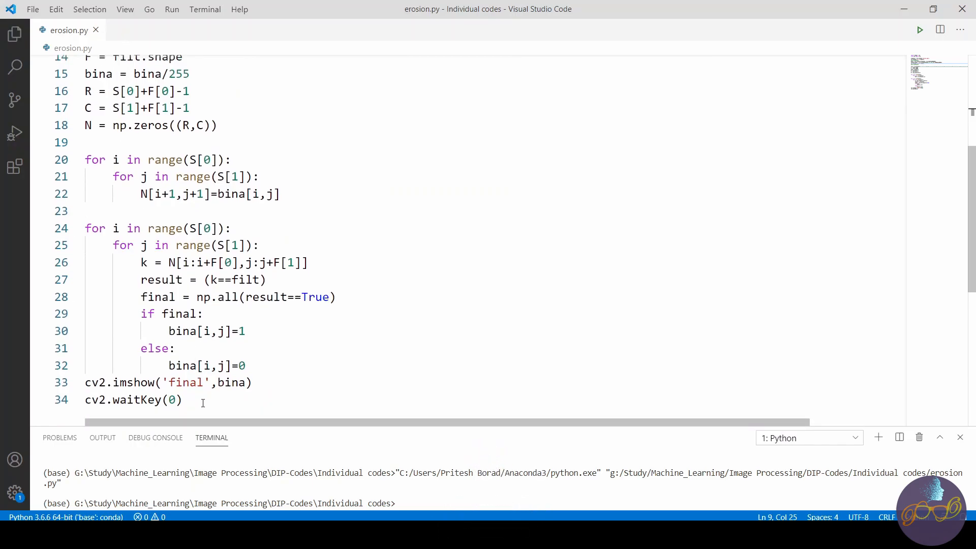
scroll(up, 3)
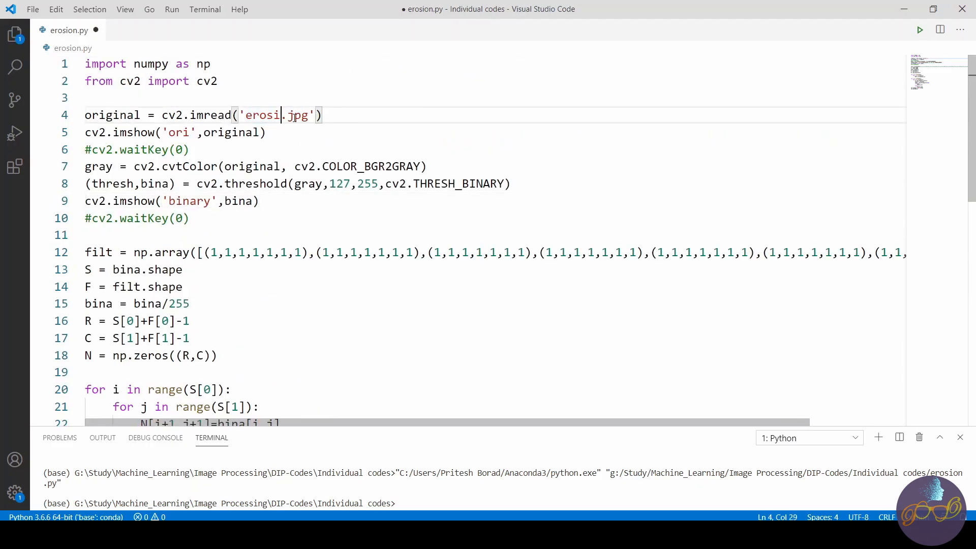
key(Backspace)
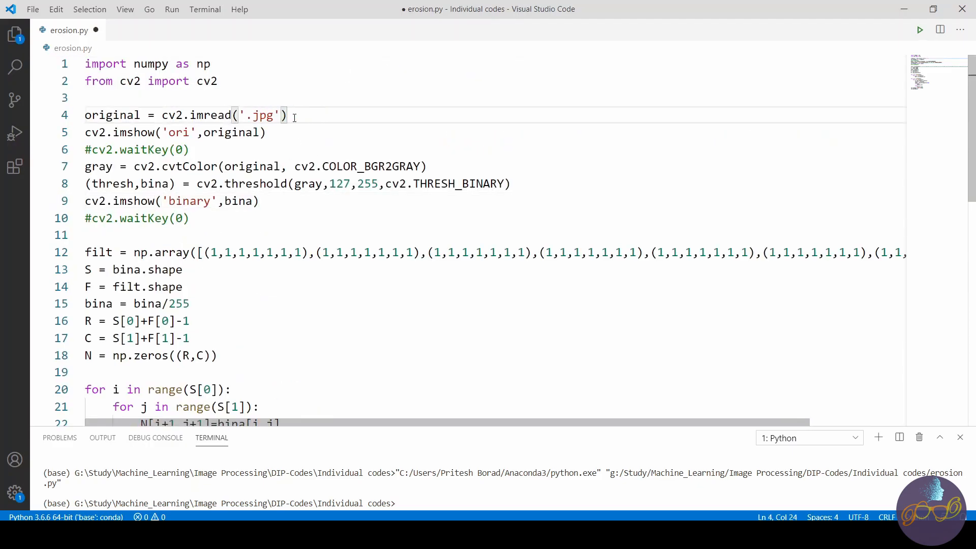
text(dilatio)
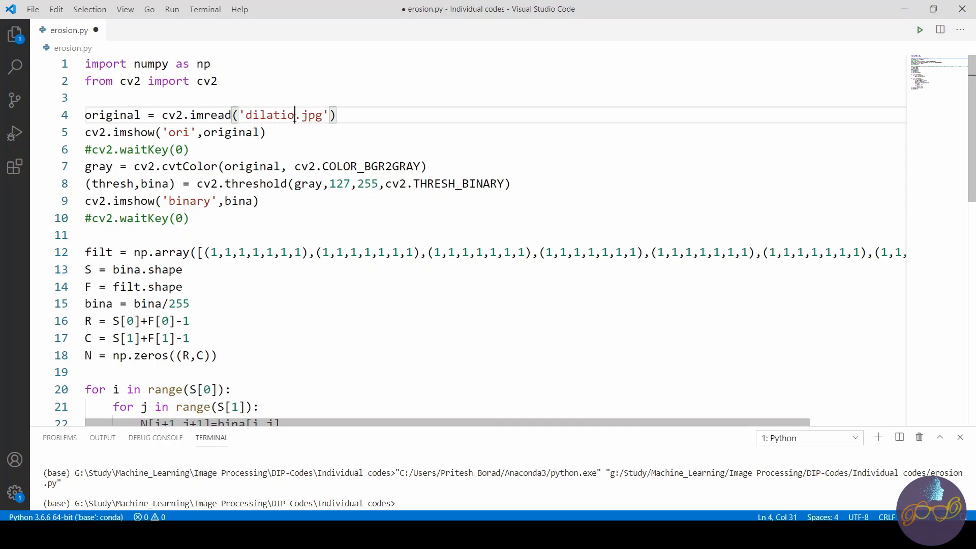
Change np.all to np.any and run the script to show the dilated result.
scroll(down, 3)
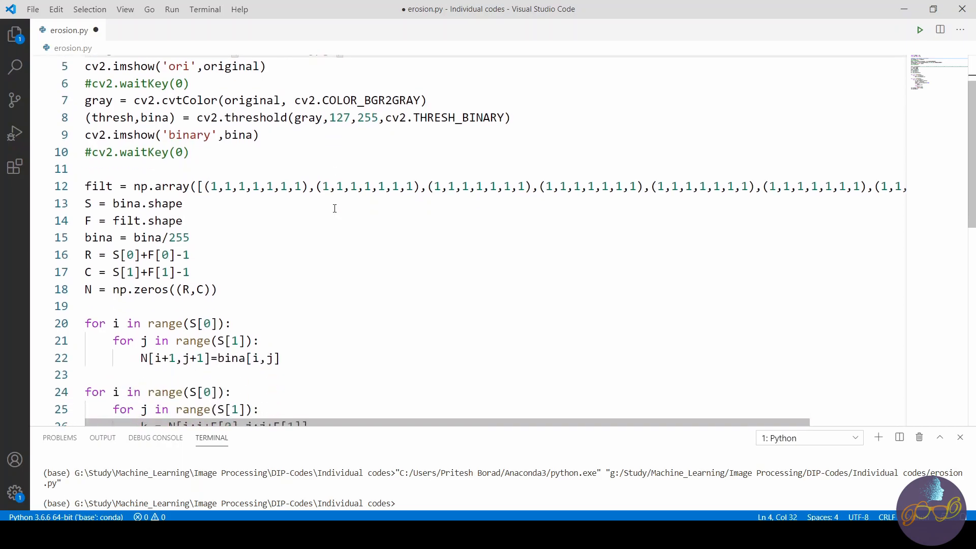
scroll(down, 3)
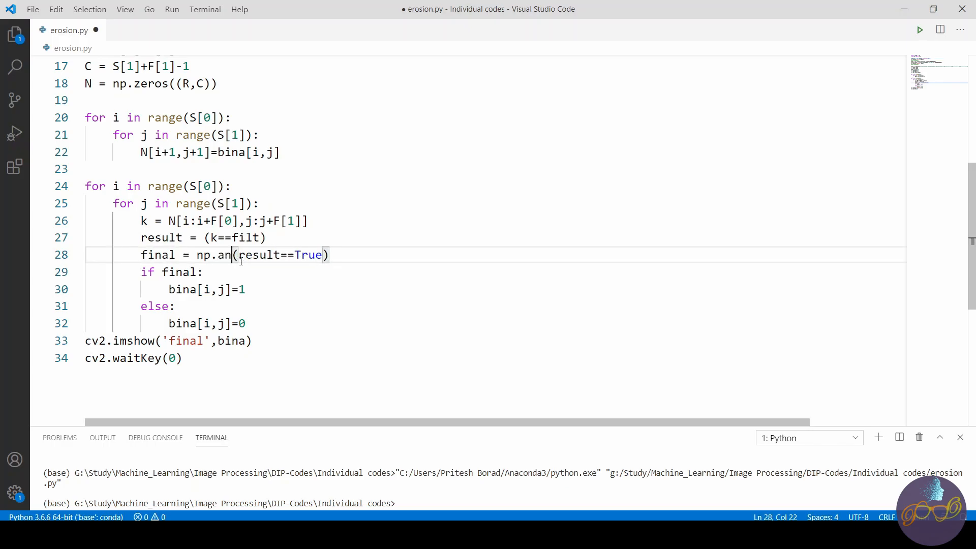
text(y)
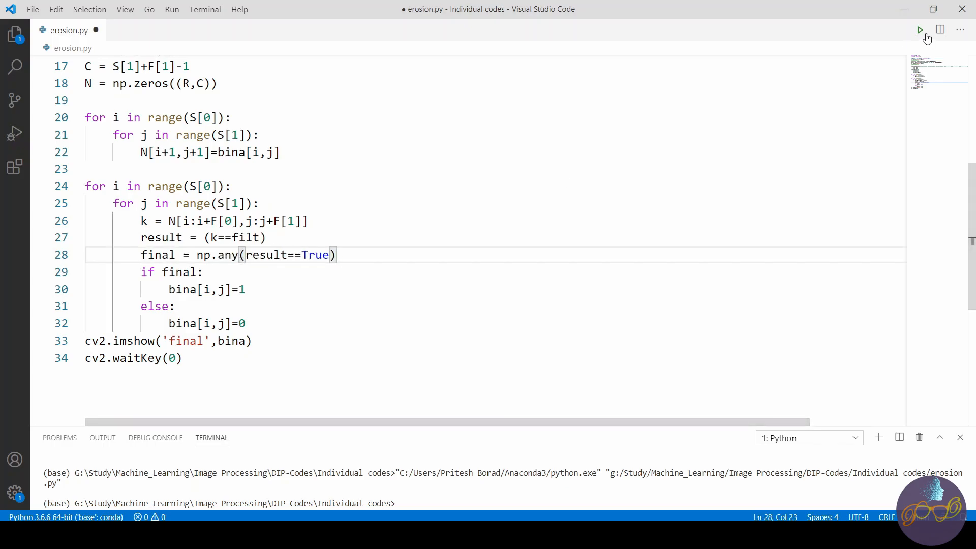
click(920, 30)
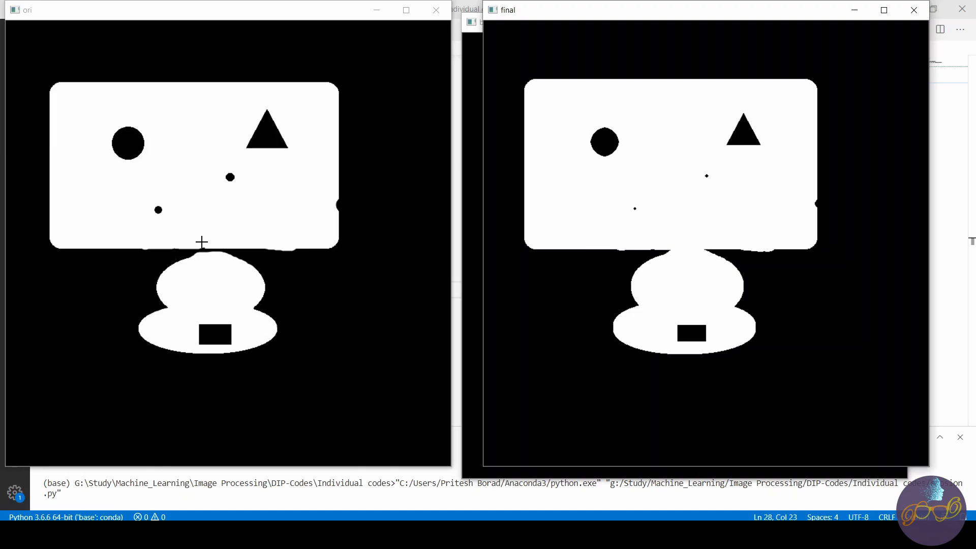
mouse_move(201, 242)
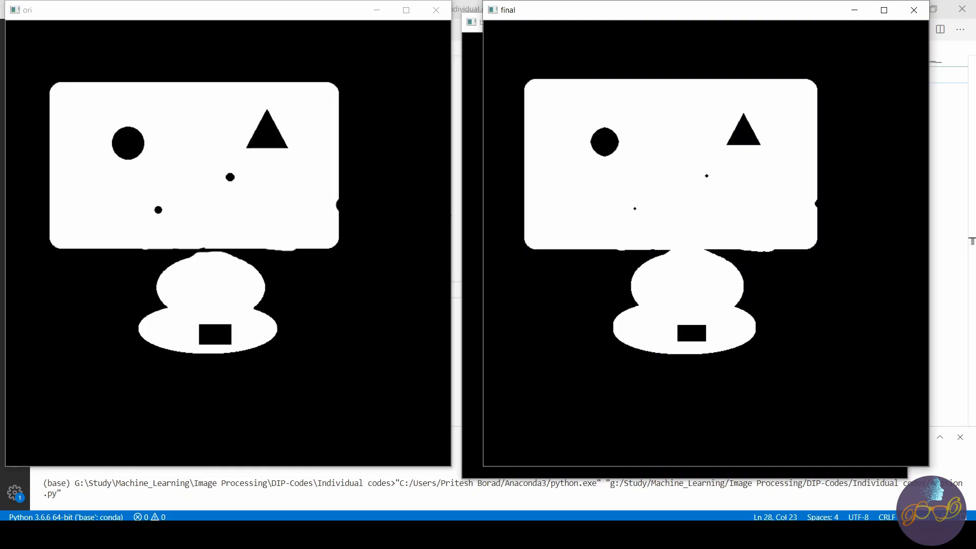
mouse_move(193, 211)
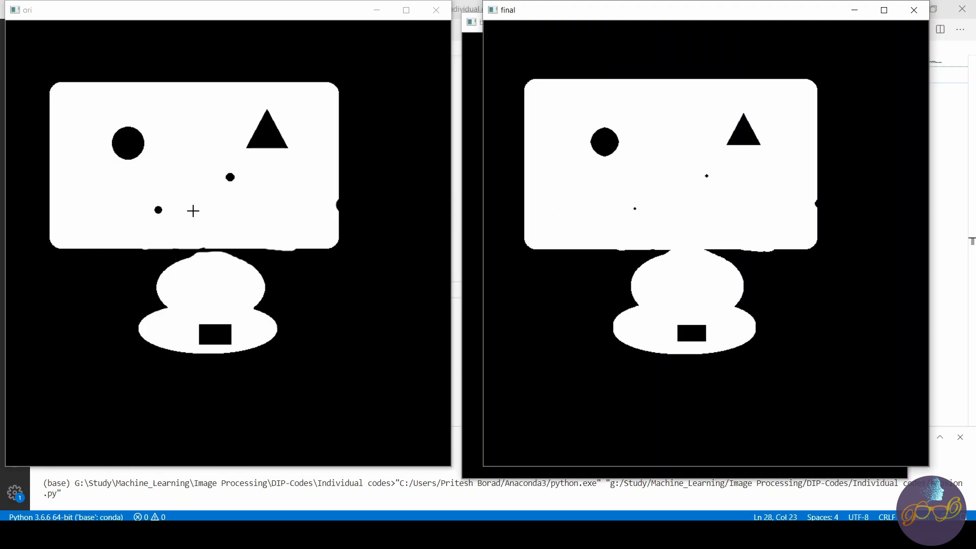
mouse_move(640, 212)
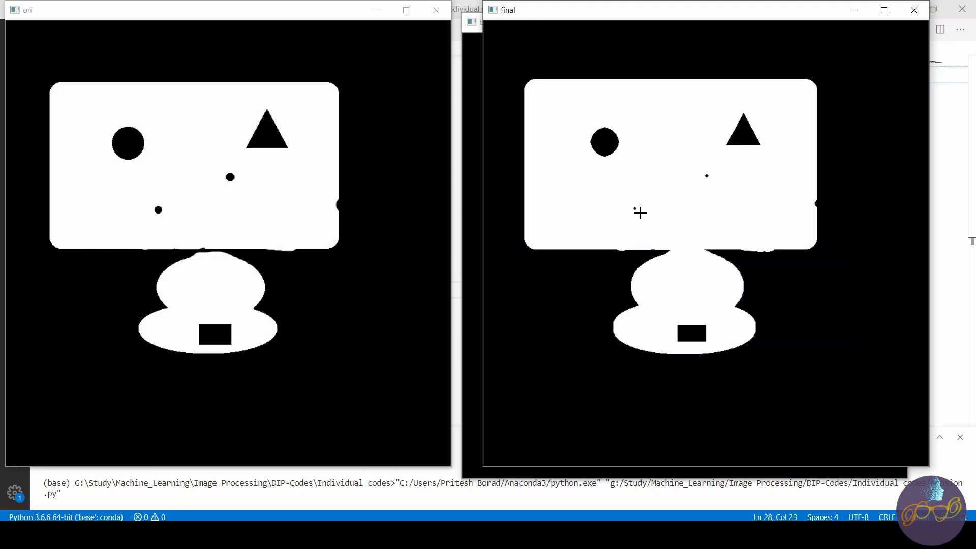
mouse_move(215, 253)
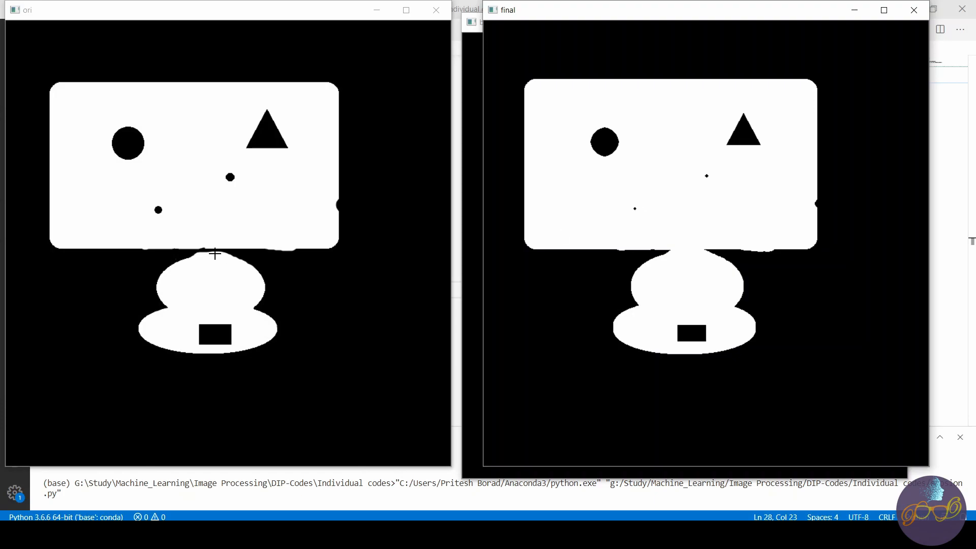
mouse_move(208, 256)
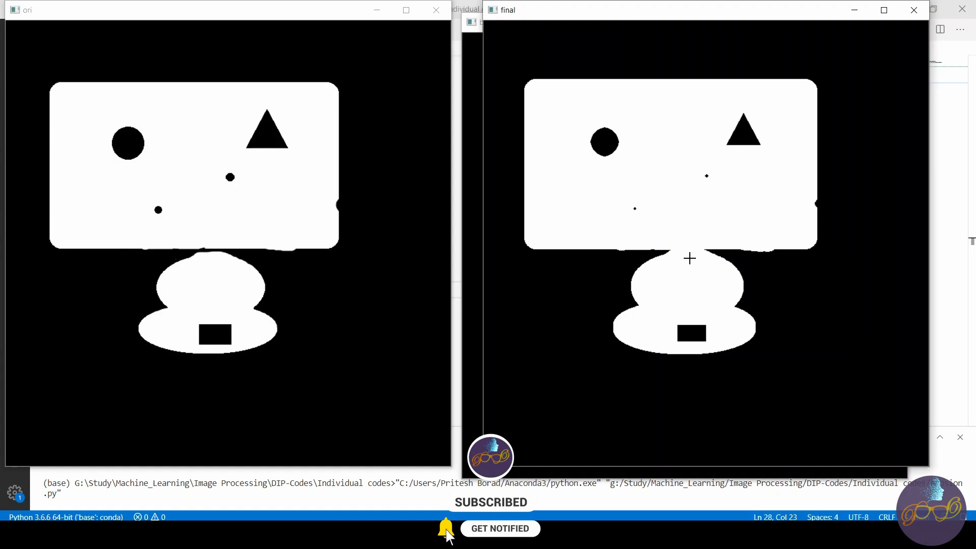
mouse_move(678, 224)
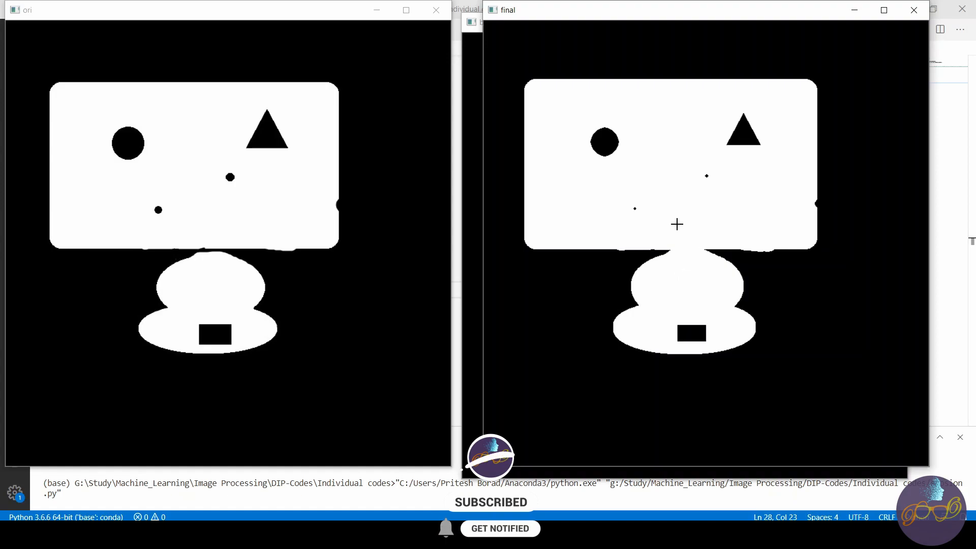